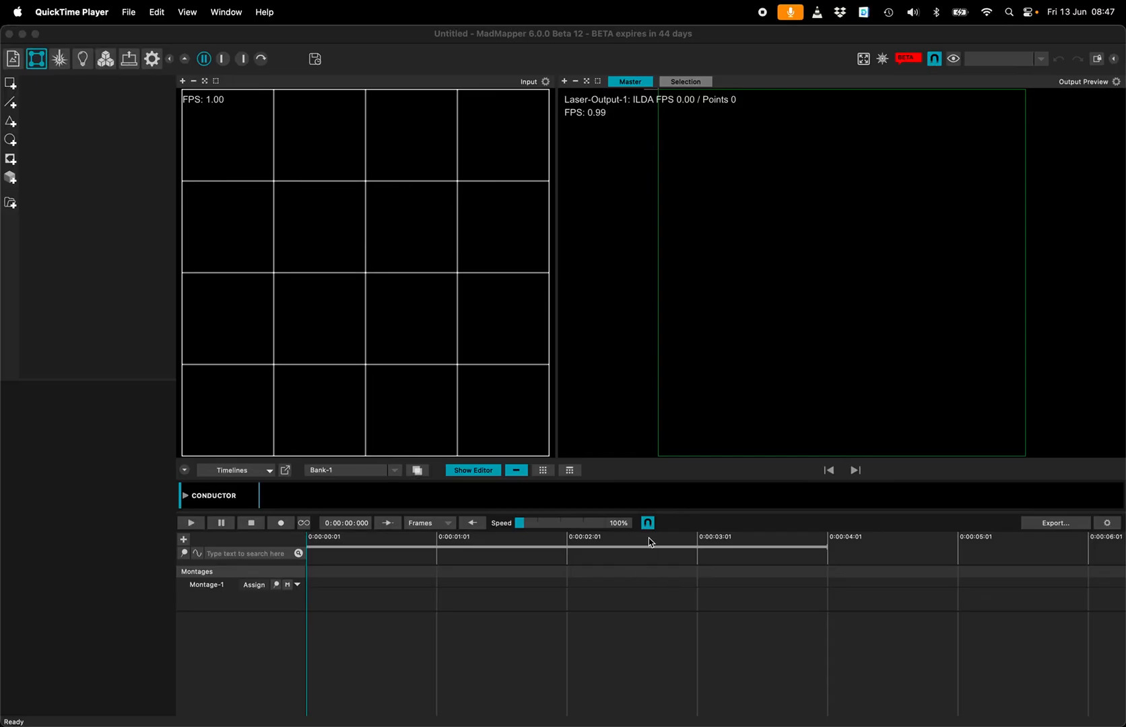
mouse_move(746, 339)
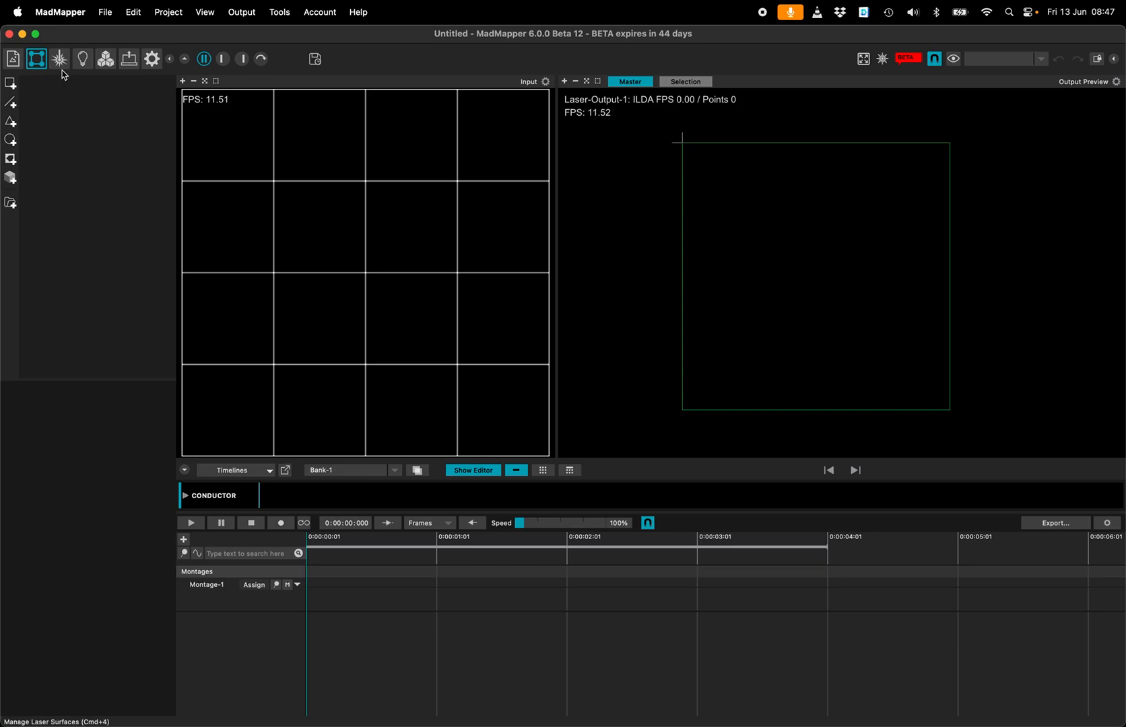
Step: Add a laser quad surface showing the 4×4 laser grid in the output preview
left_click(59, 59)
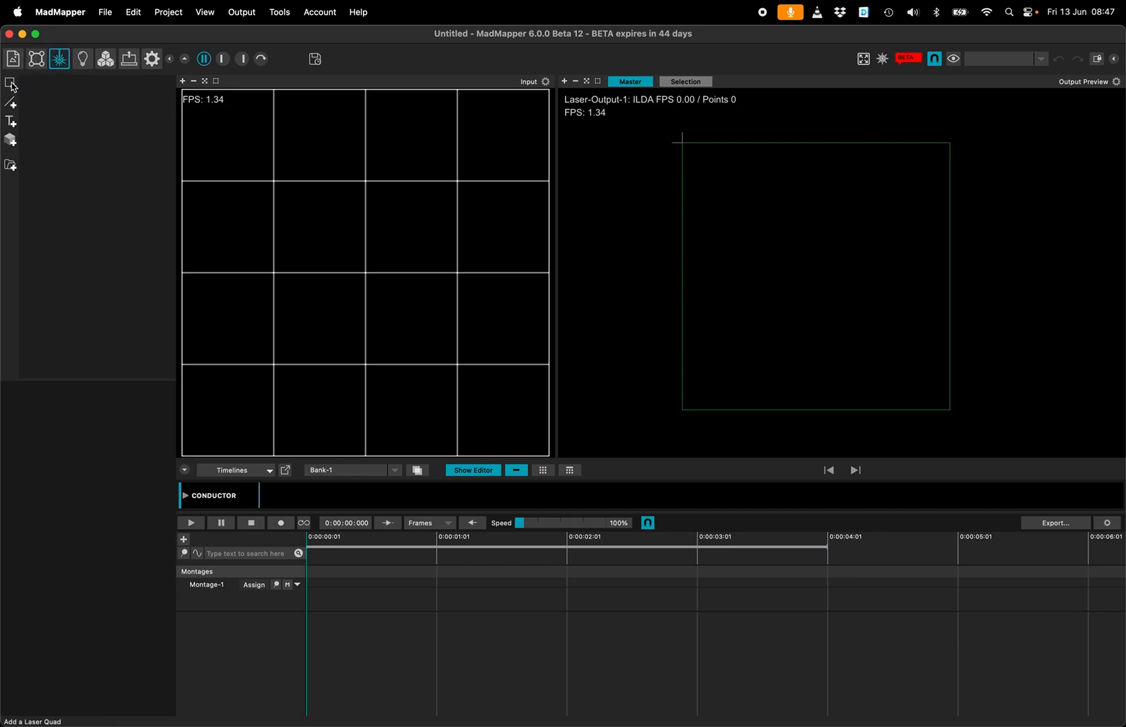
left_click(12, 59)
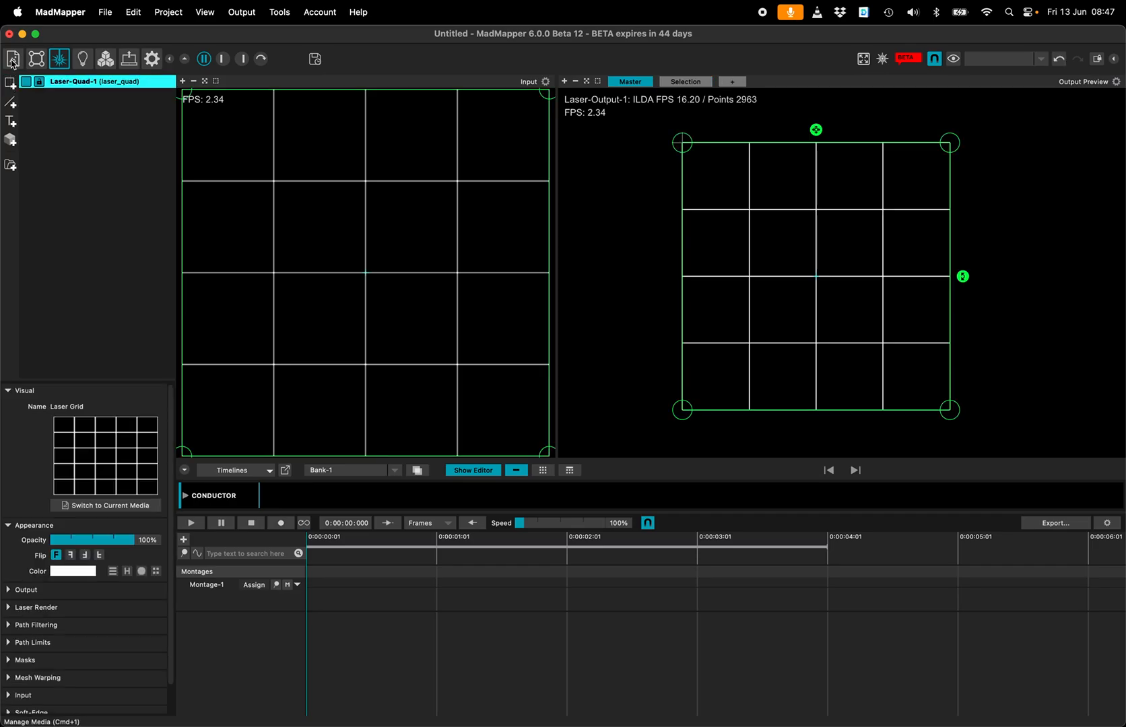
Step: Apply the Crosses laser material from the media library to the quad
left_click(12, 59)
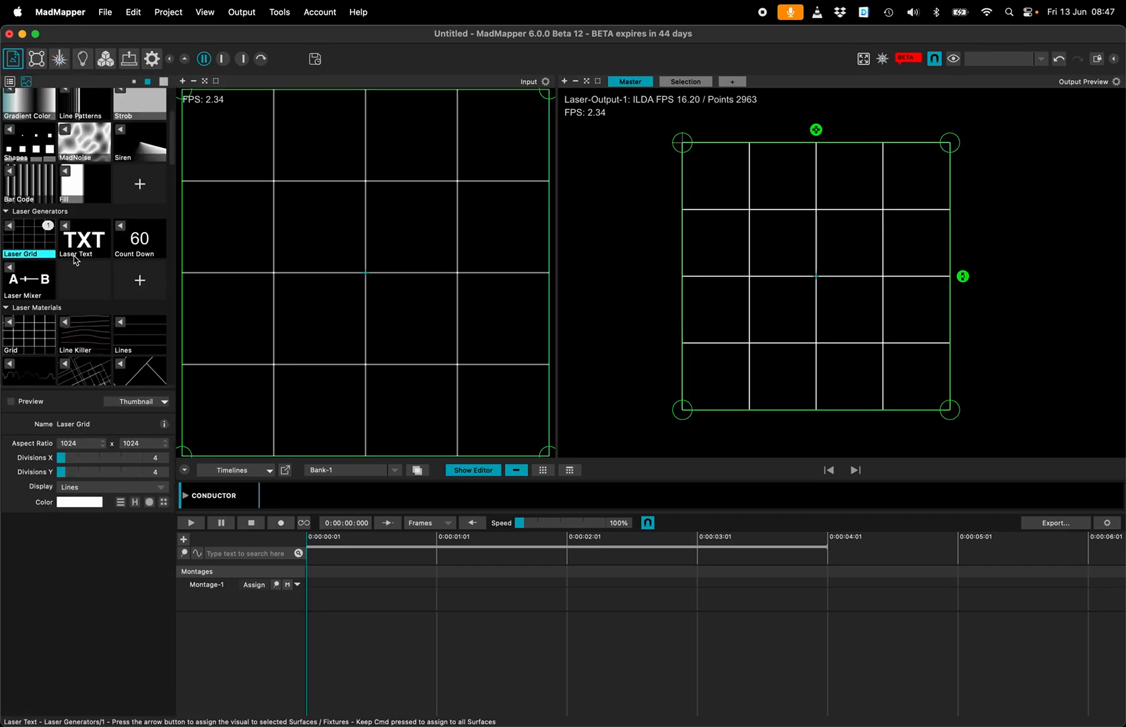
scroll("down", 3)
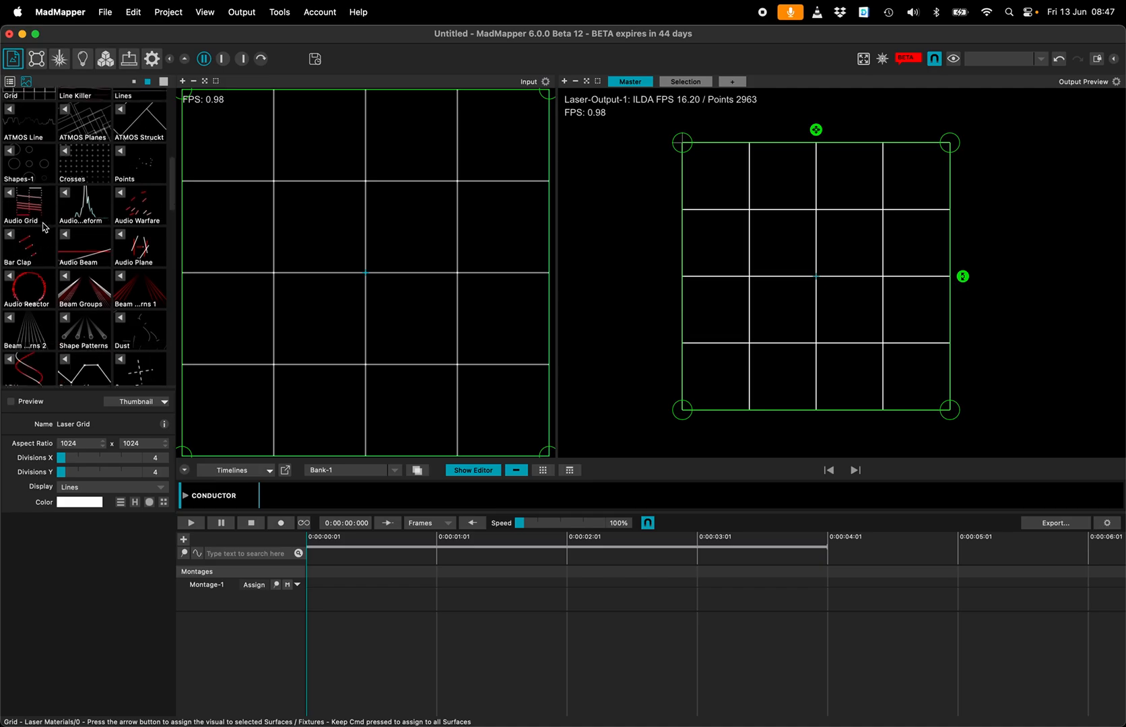
left_click(29, 151)
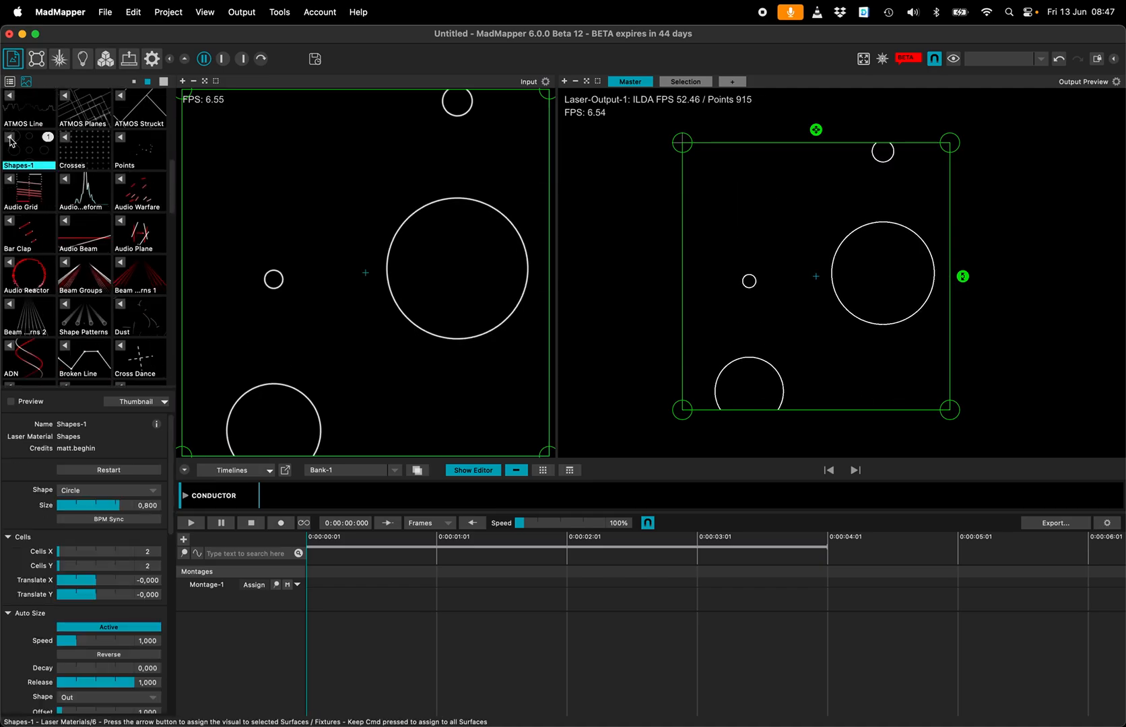
left_click(83, 143)
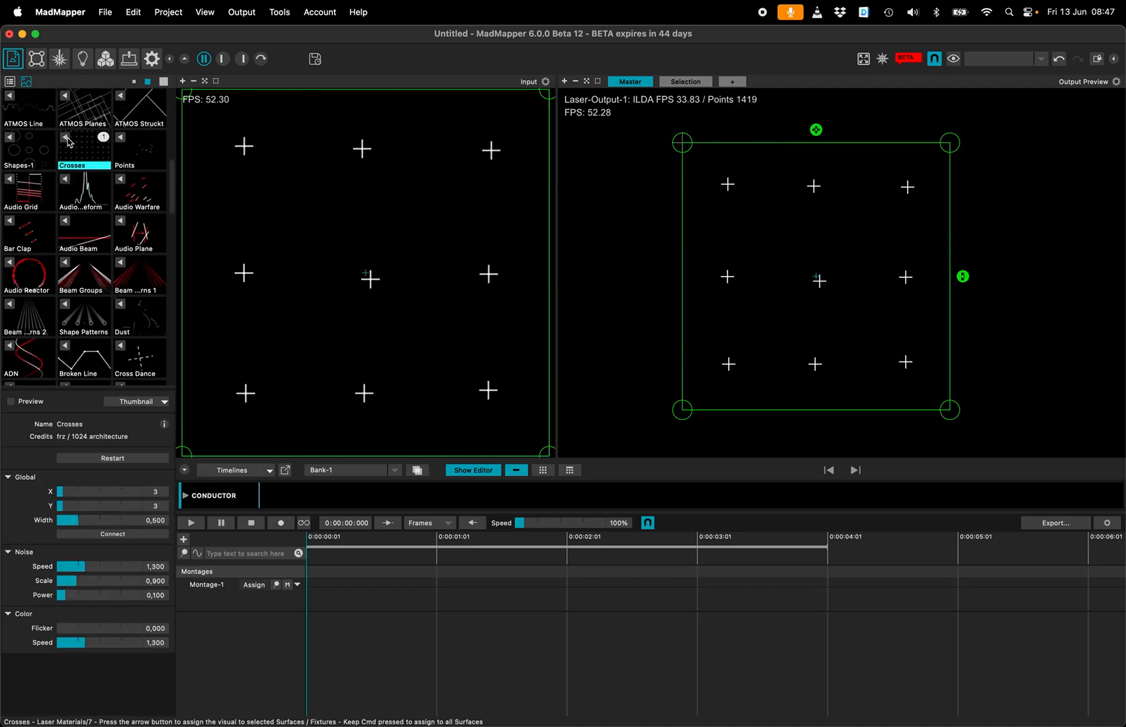
Step: Lower the Crosses noise speed to about 0.465
scroll("down", 3)
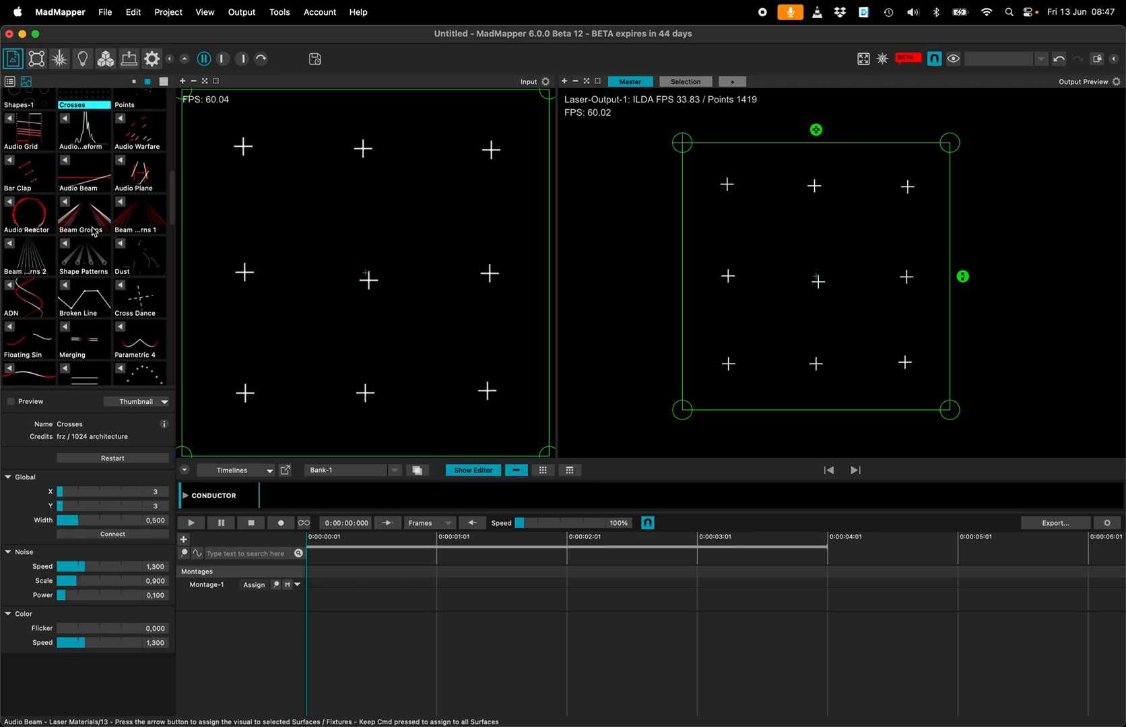
left_click_drag(108, 567, 61, 567)
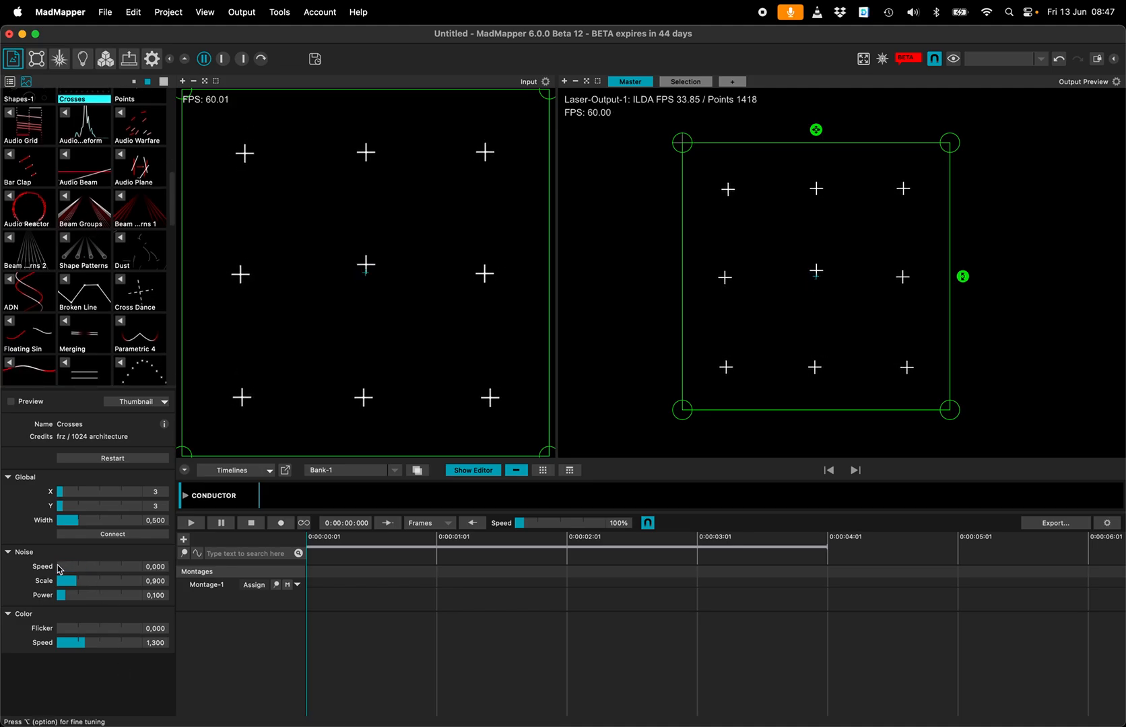
left_click_drag(62, 567, 70, 567)
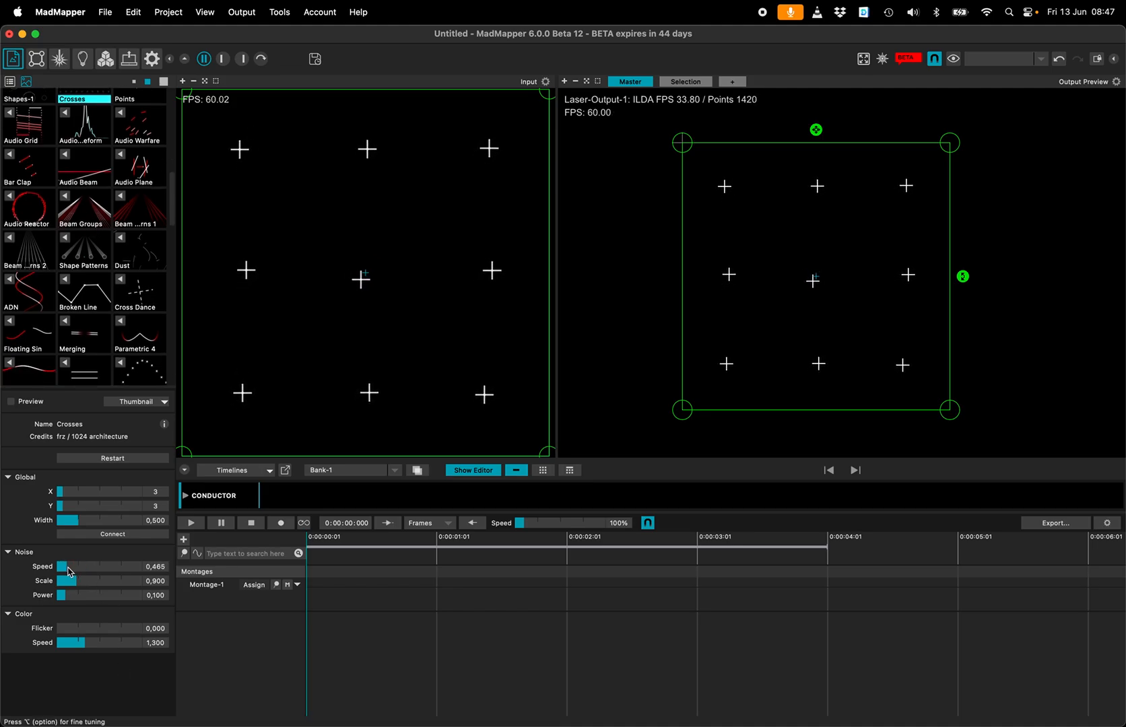
scroll("down", 3)
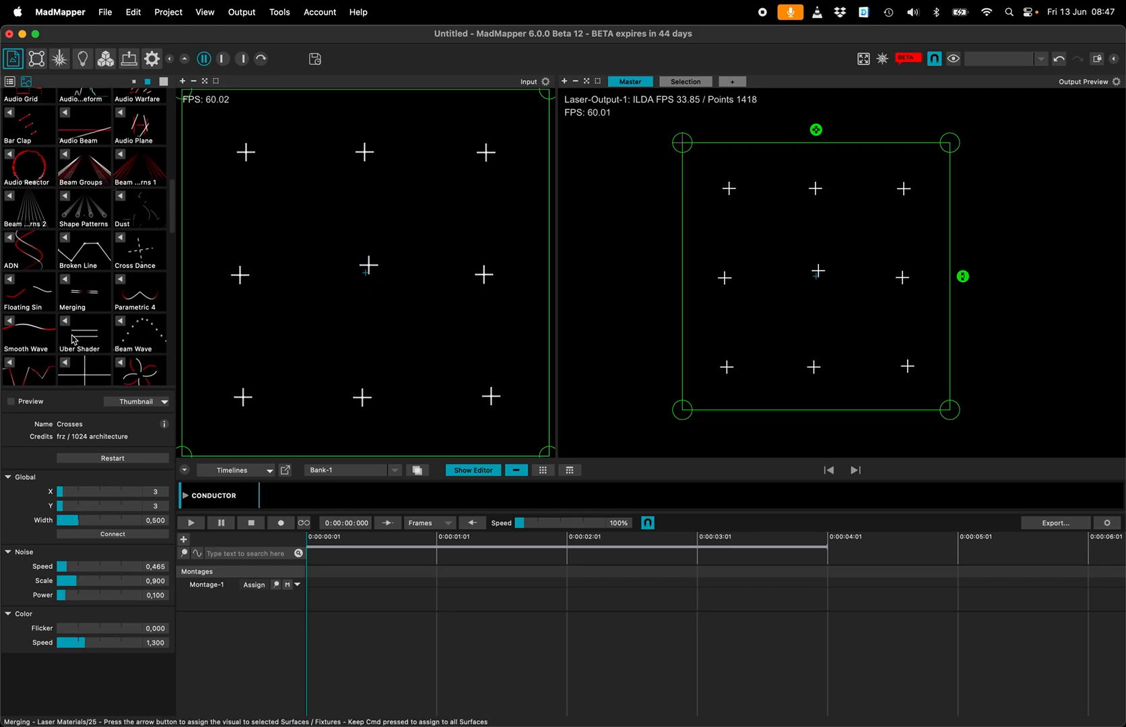
scroll("down", 3)
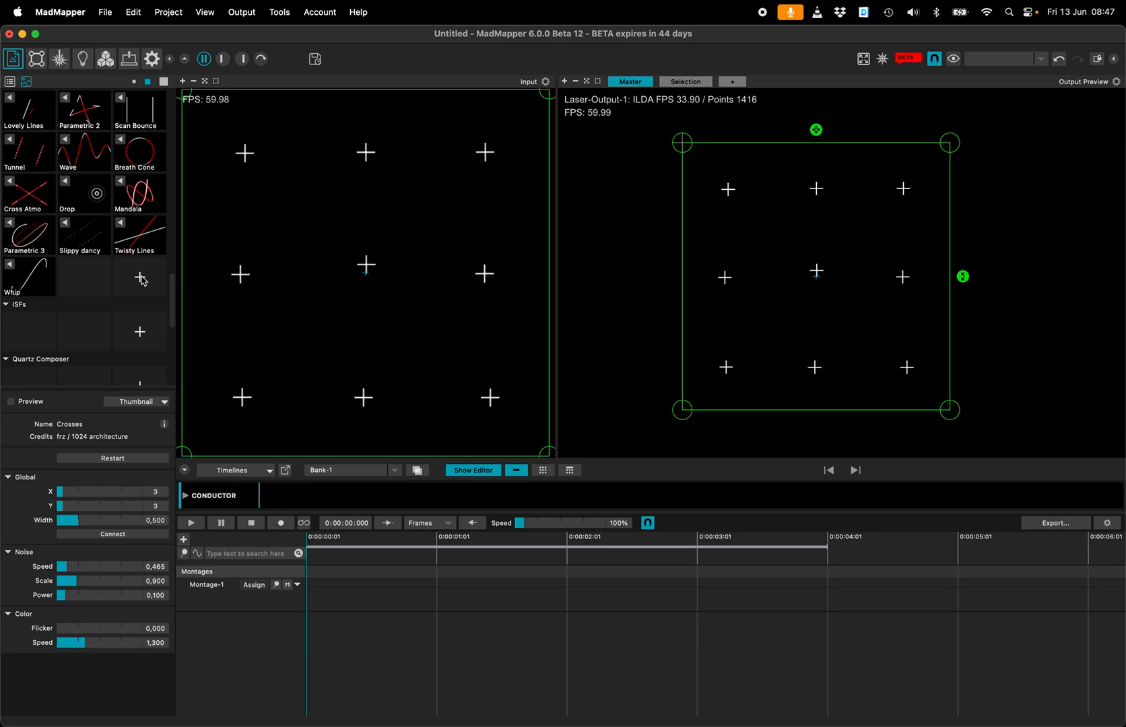
Step: Attempt to create a new laser material and dismiss the save-project-first warning
left_click(139, 278)
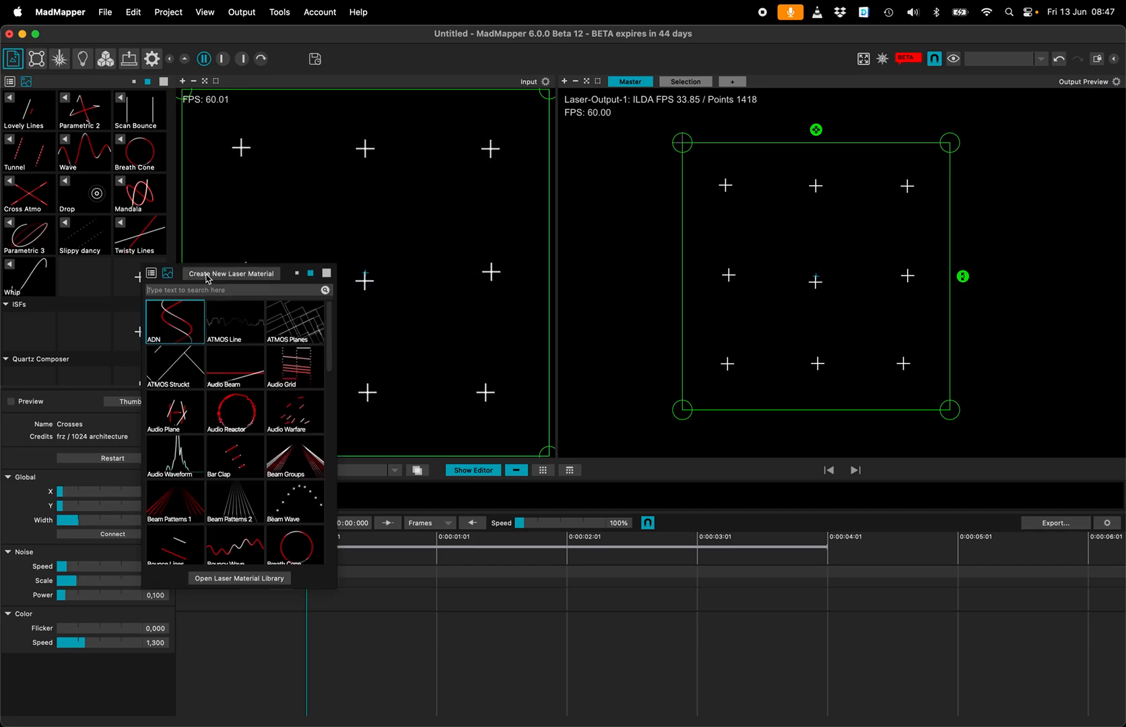
left_click(230, 273)
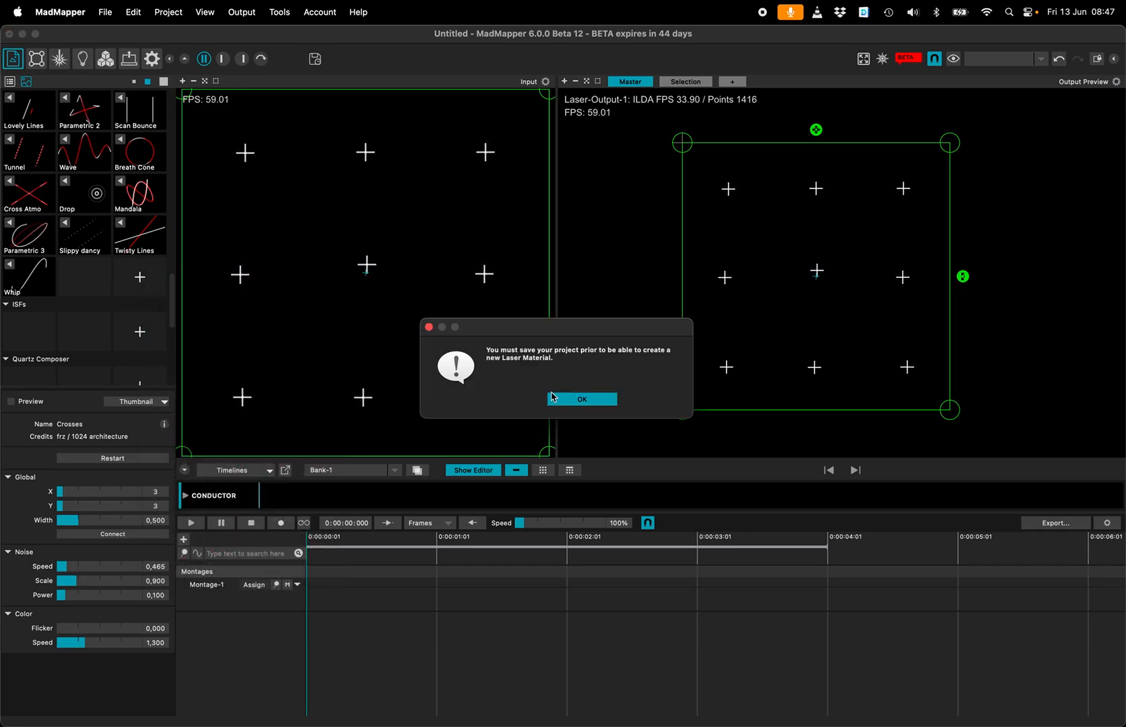
left_click(582, 399)
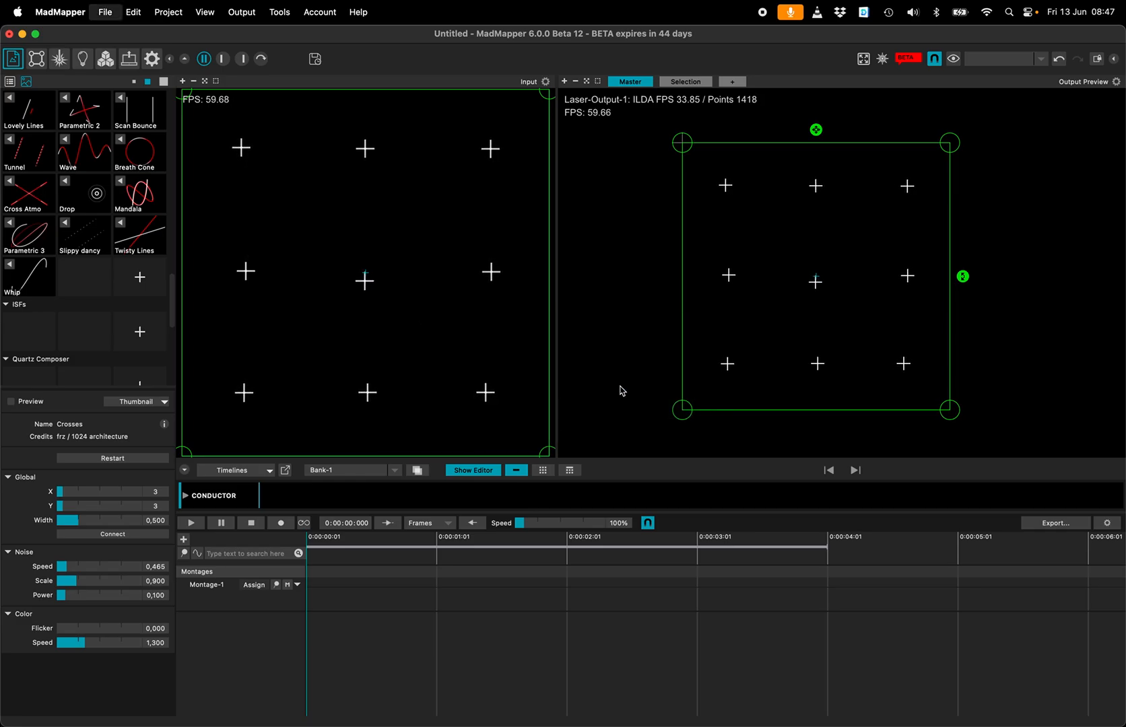
Step: Save the untitled project as 'test12' in Downloads
left_click(314, 59)
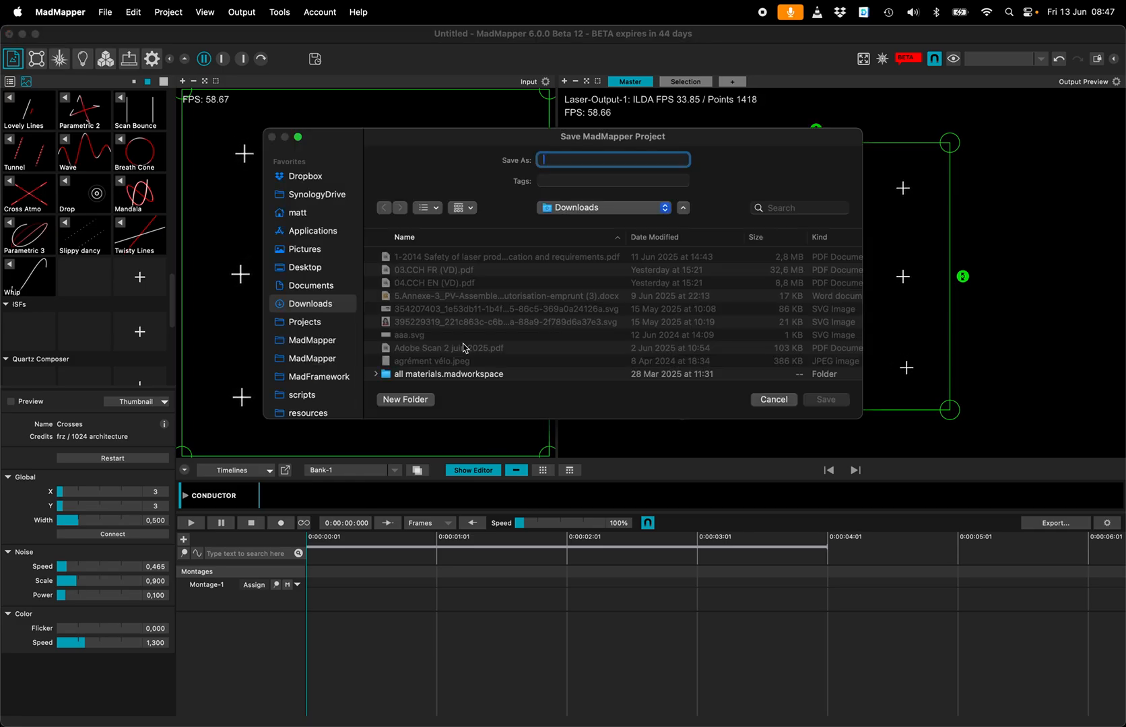
type("test12")
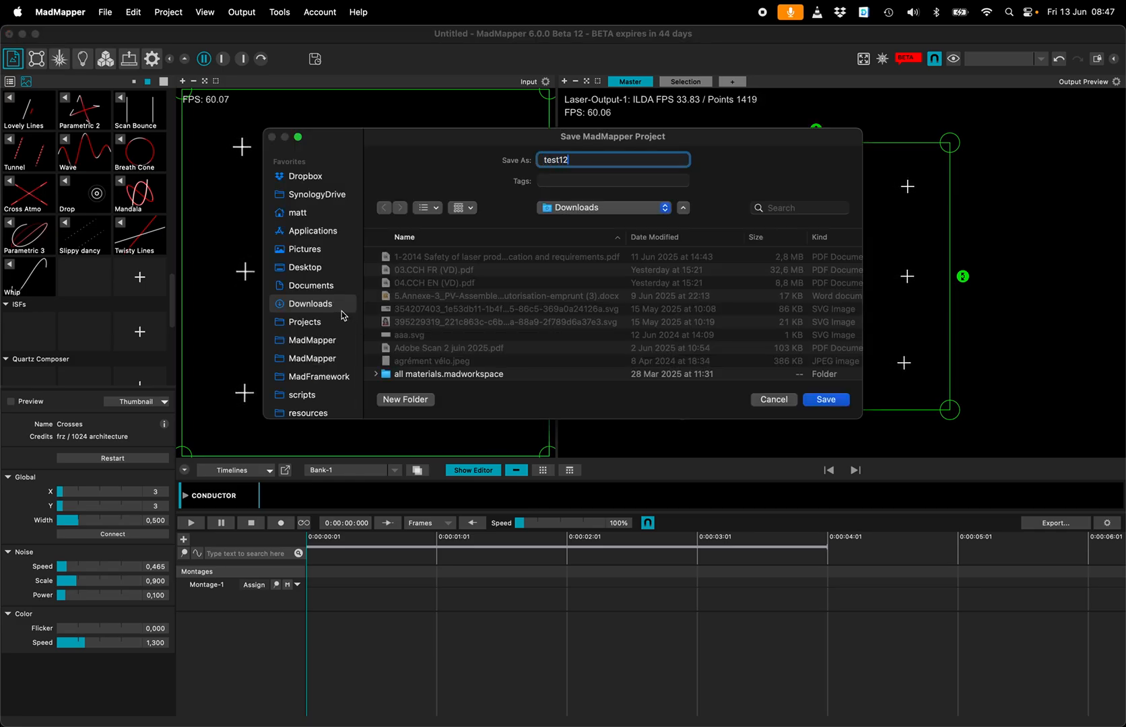
left_click(825, 399)
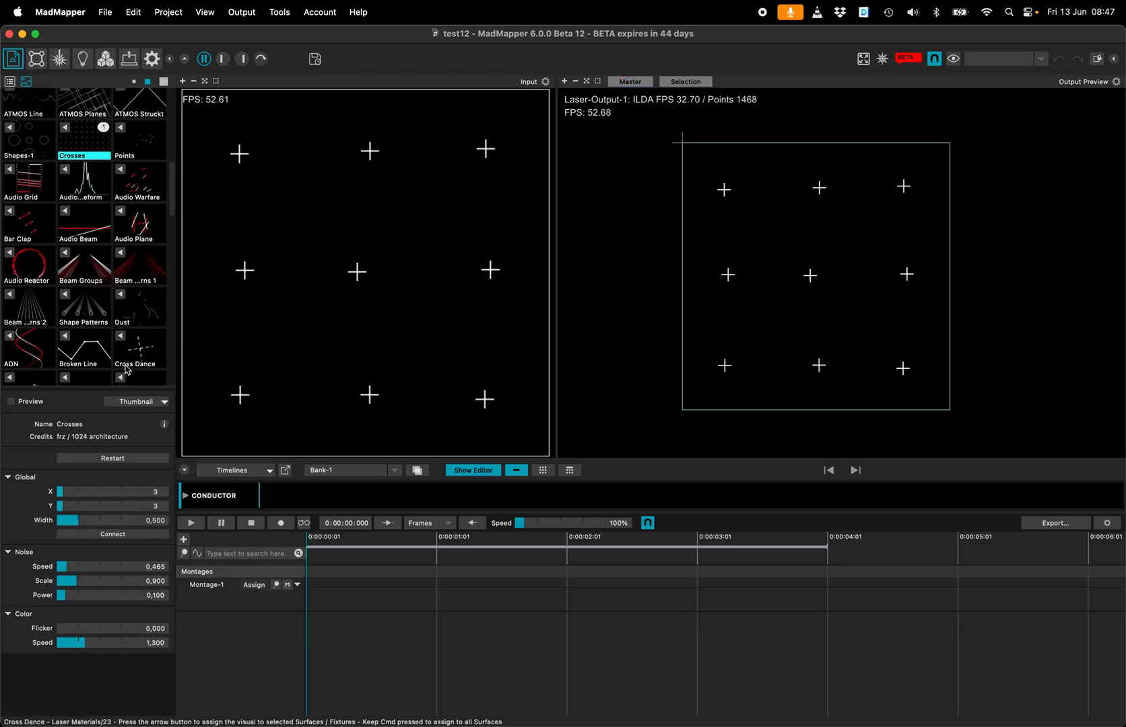
Step: Create a new MadAI laser material named 'Beams Explosion'
scroll("down", 3)
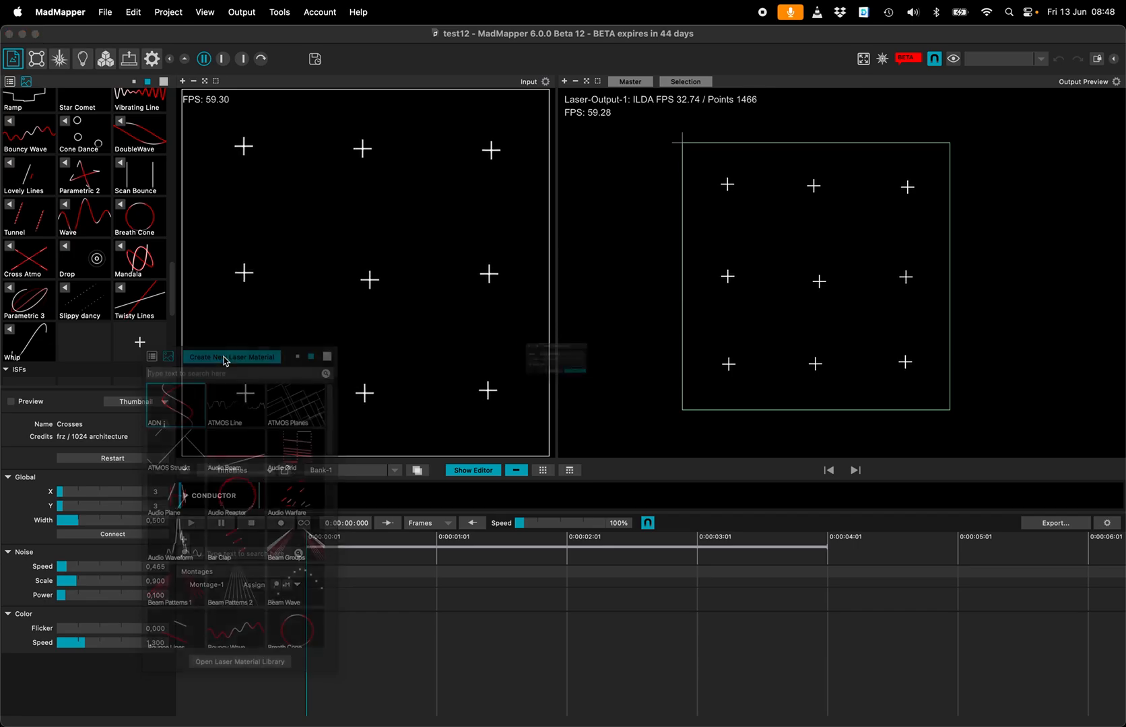
left_click(231, 357)
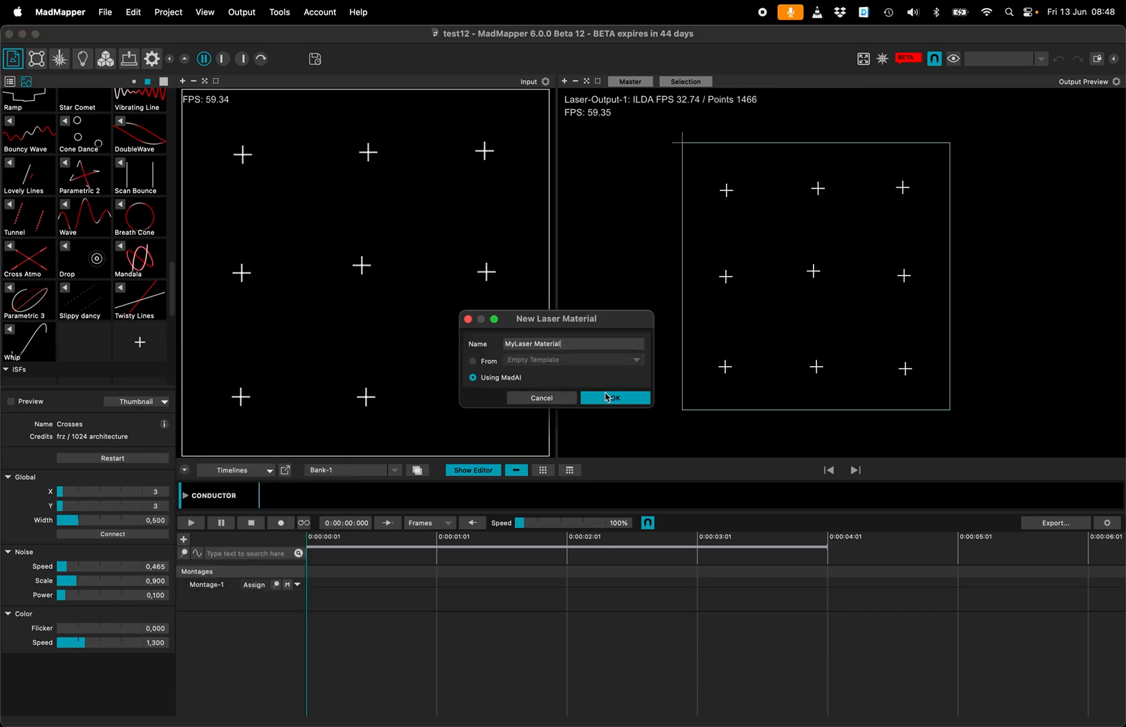
triple_click(534, 344)
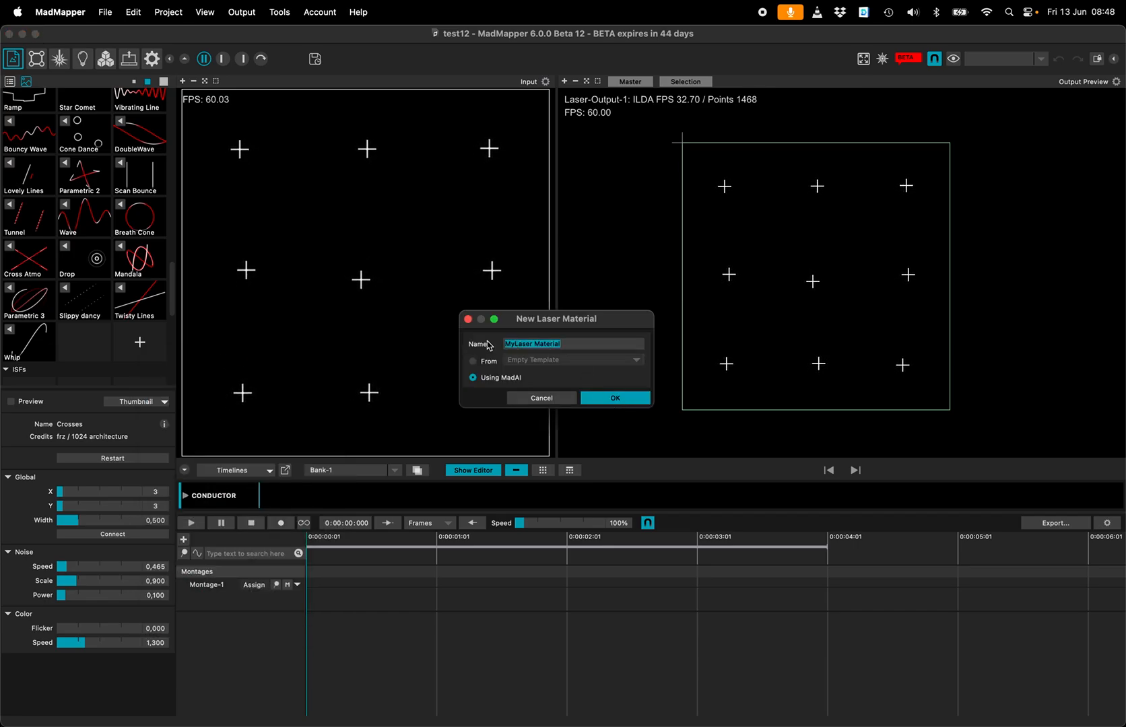
type("Beams Explos")
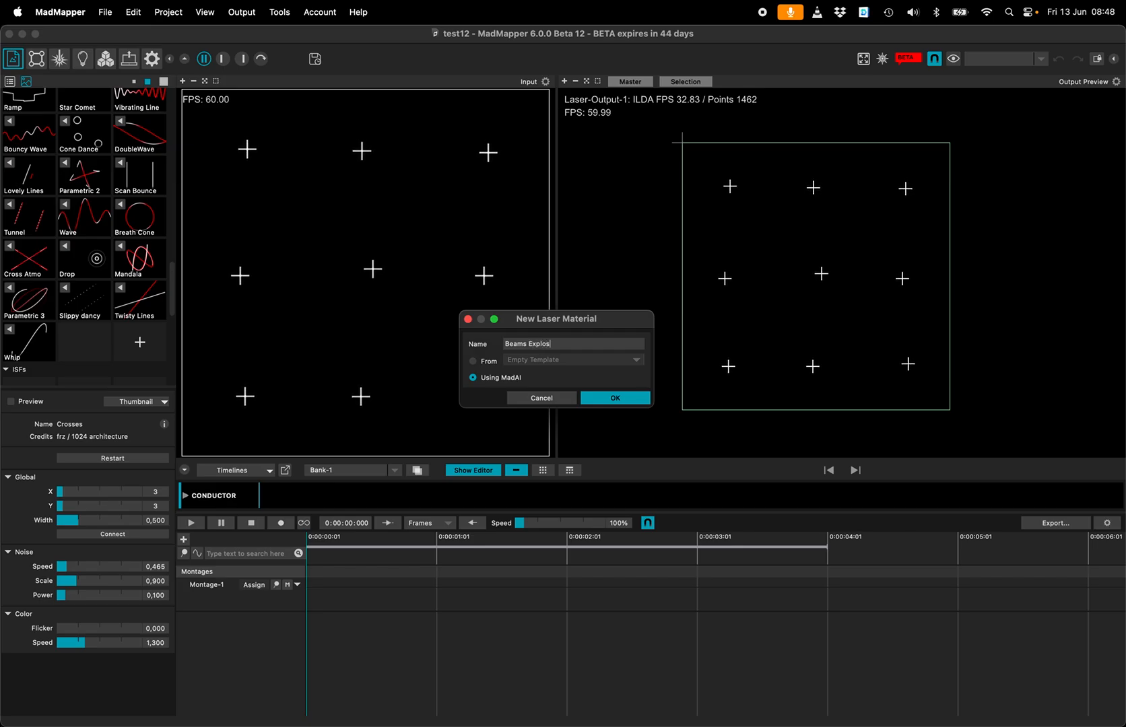
left_click(614, 398)
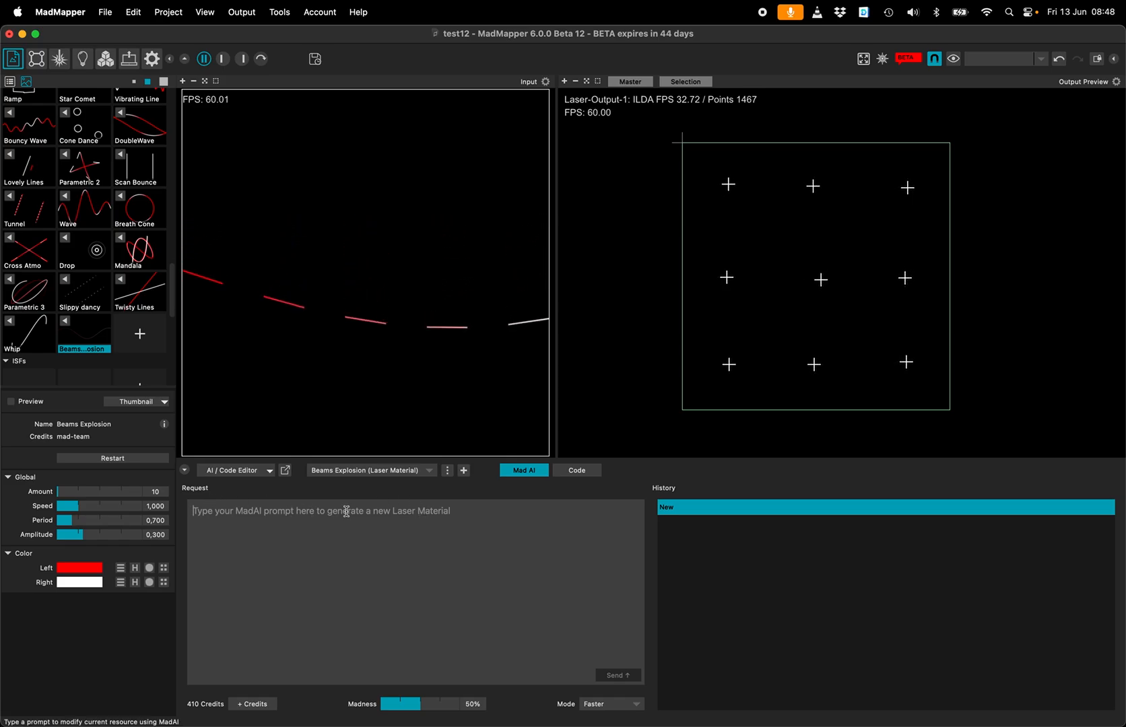
Step: Write the prompt asking for beams exploding randomly from the centre and returning in a loop
type("make a")
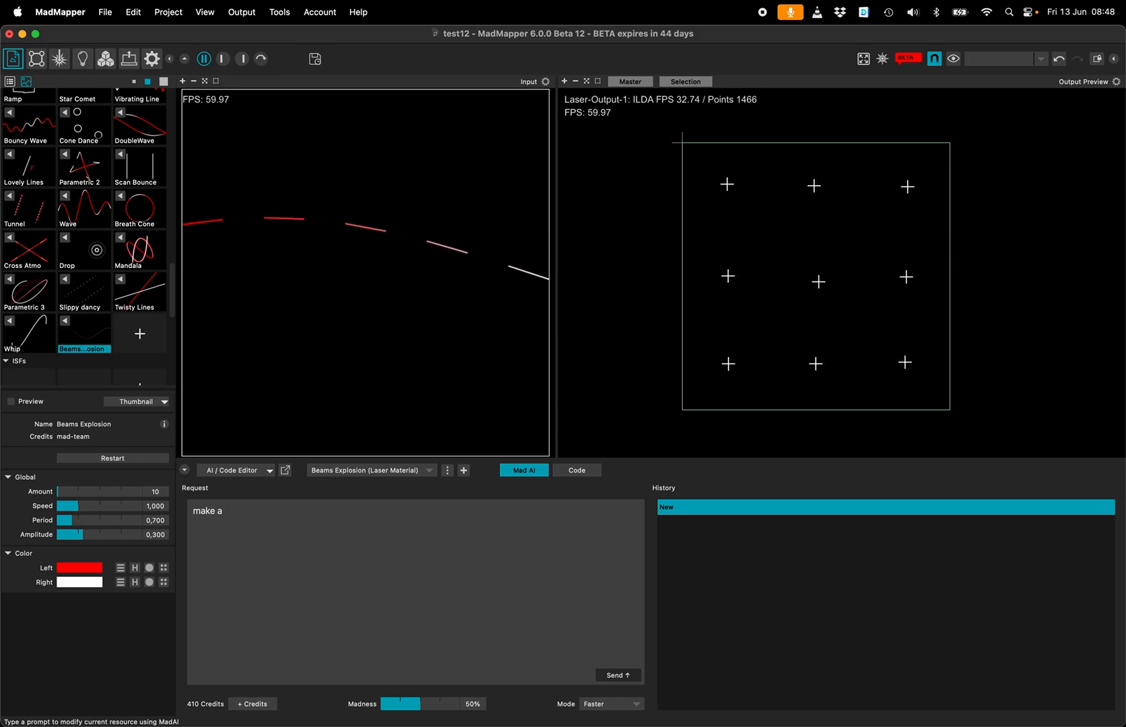
type("animation")
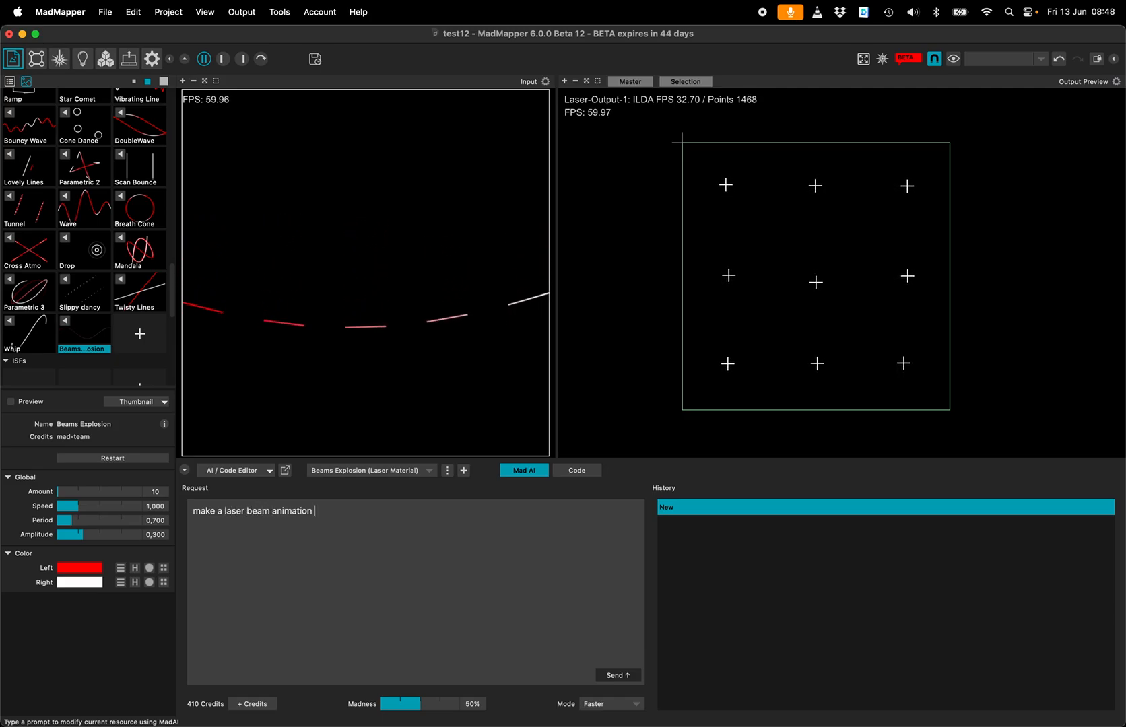
type("where beams come from the center and e")
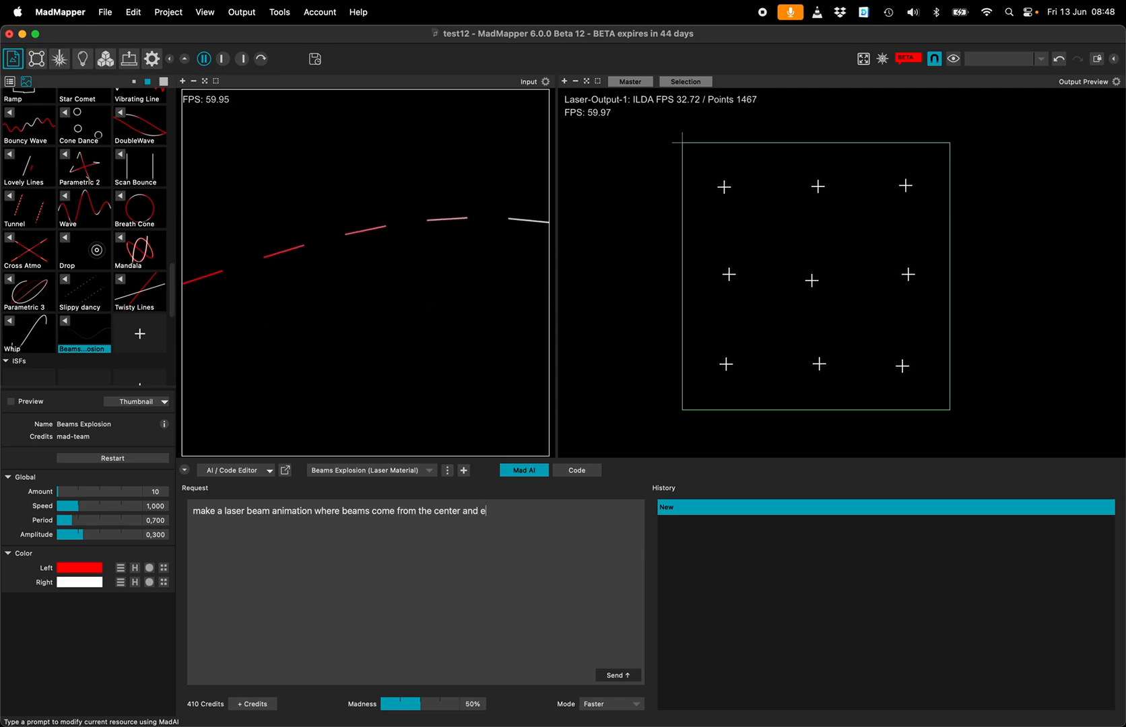
type("xplode randomly")
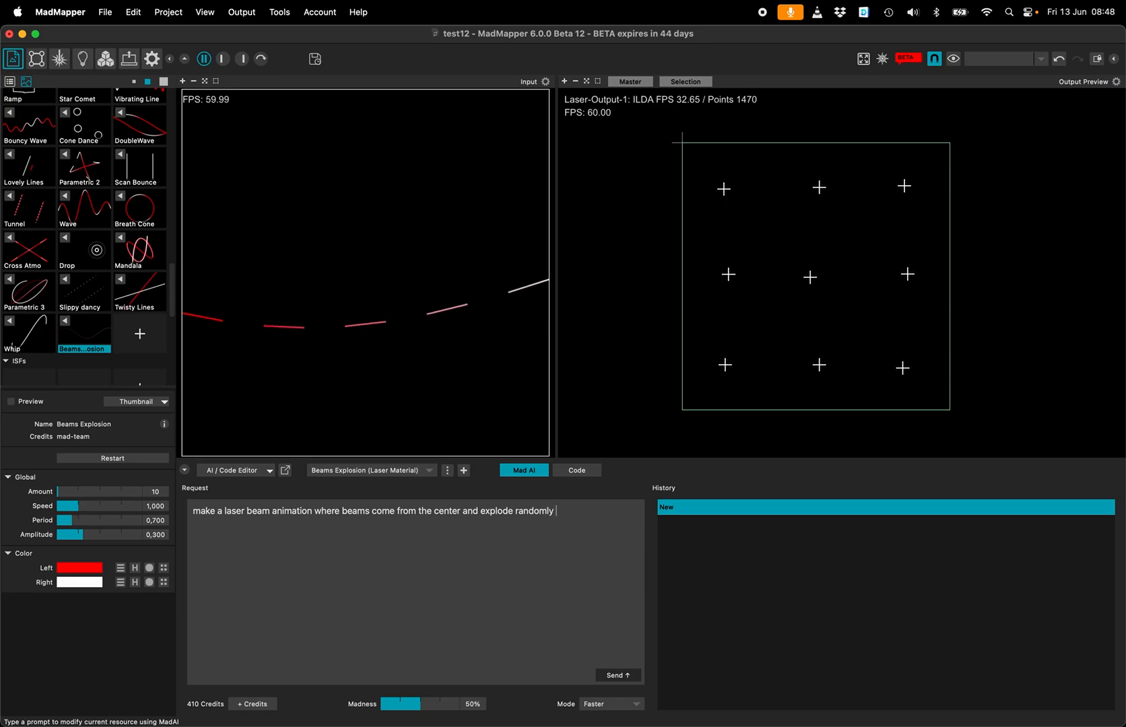
type("and come back to c")
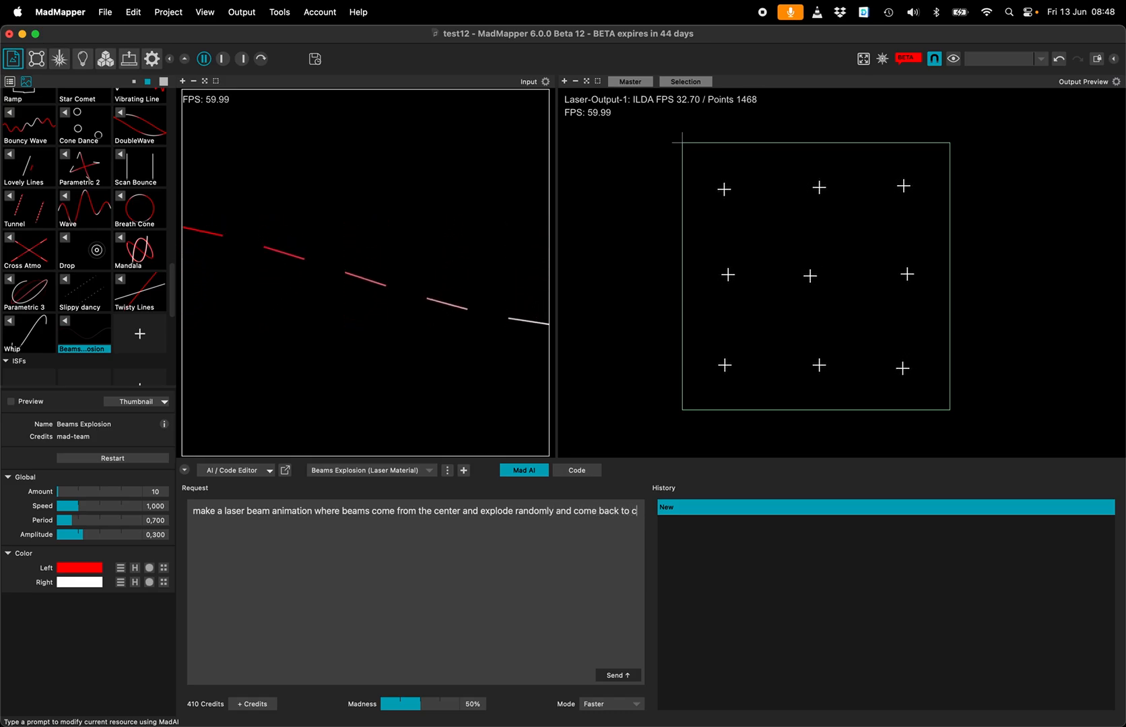
type("enter in a")
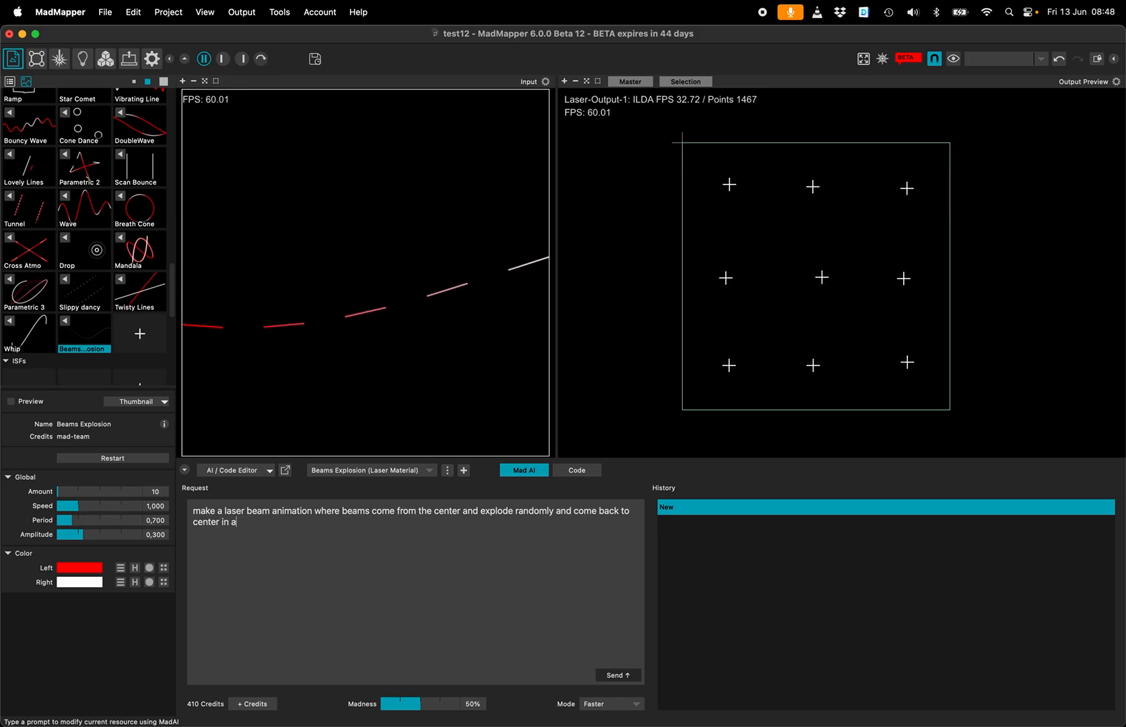
type("loop")
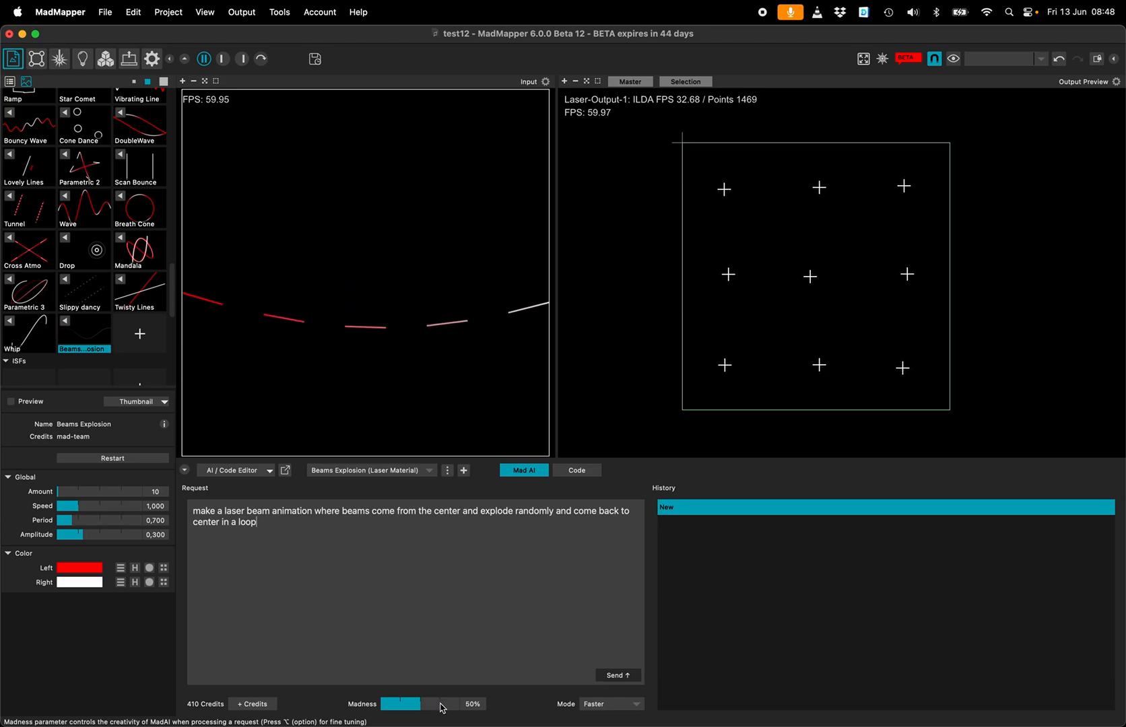
Step: Raise Madness creativity to 80% and send the request to MadAI
left_click_drag(418, 703, 384, 704)
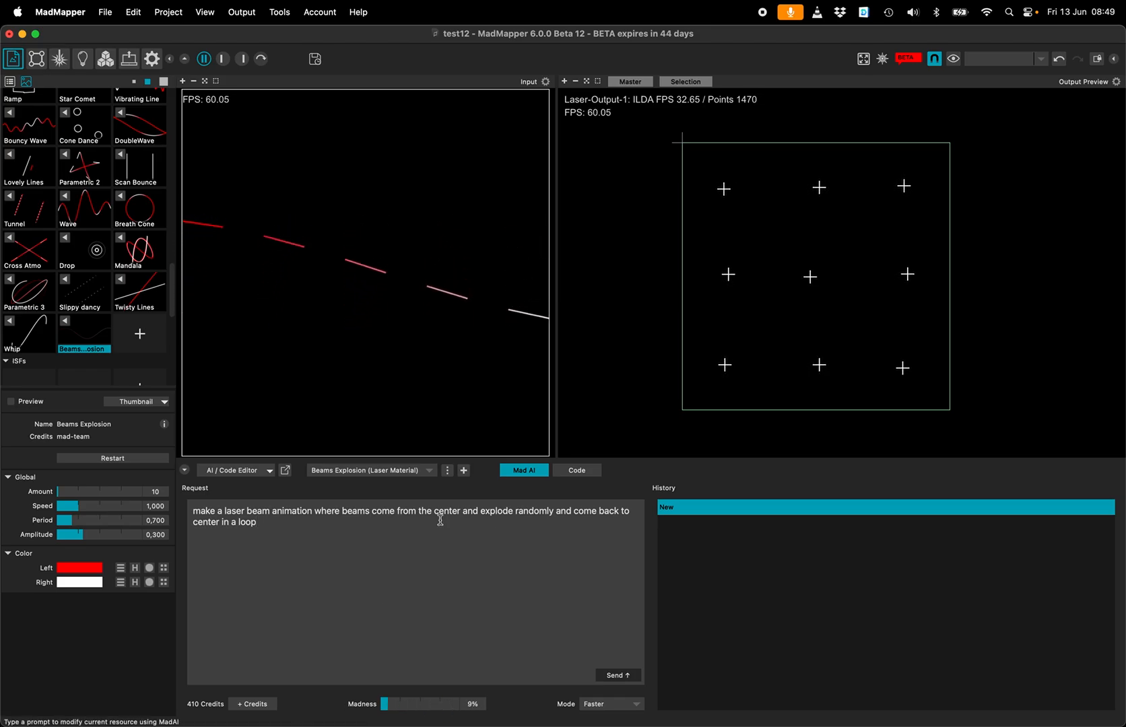
left_click_drag(385, 703, 449, 703)
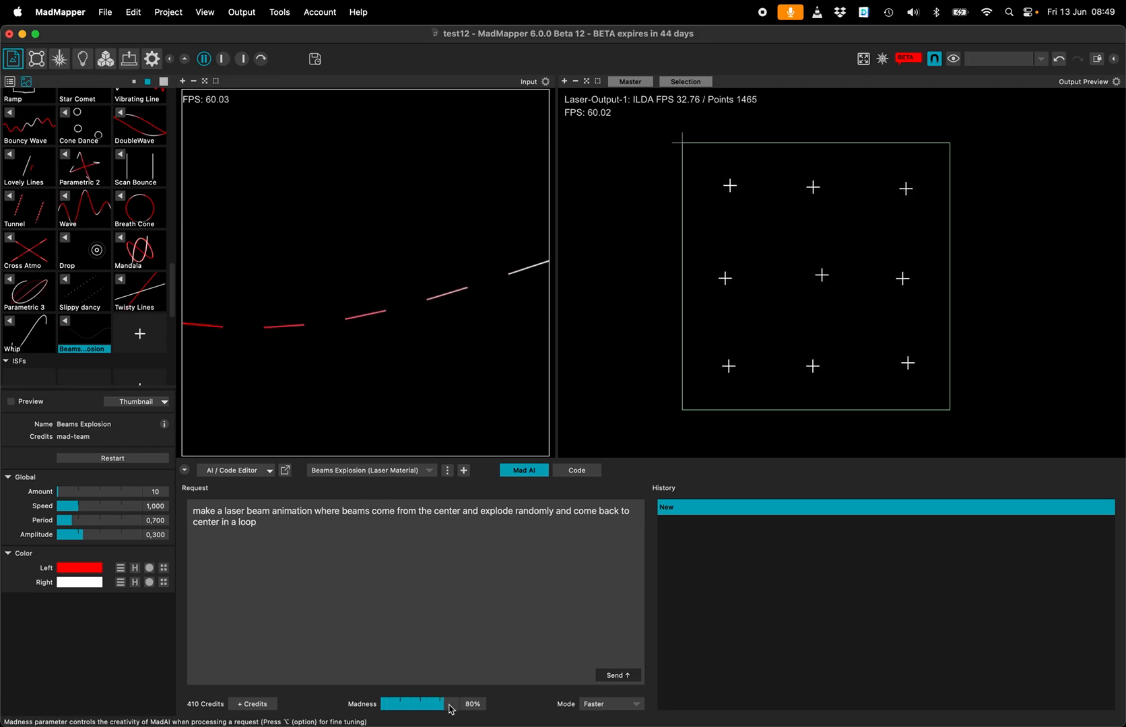
left_click(616, 675)
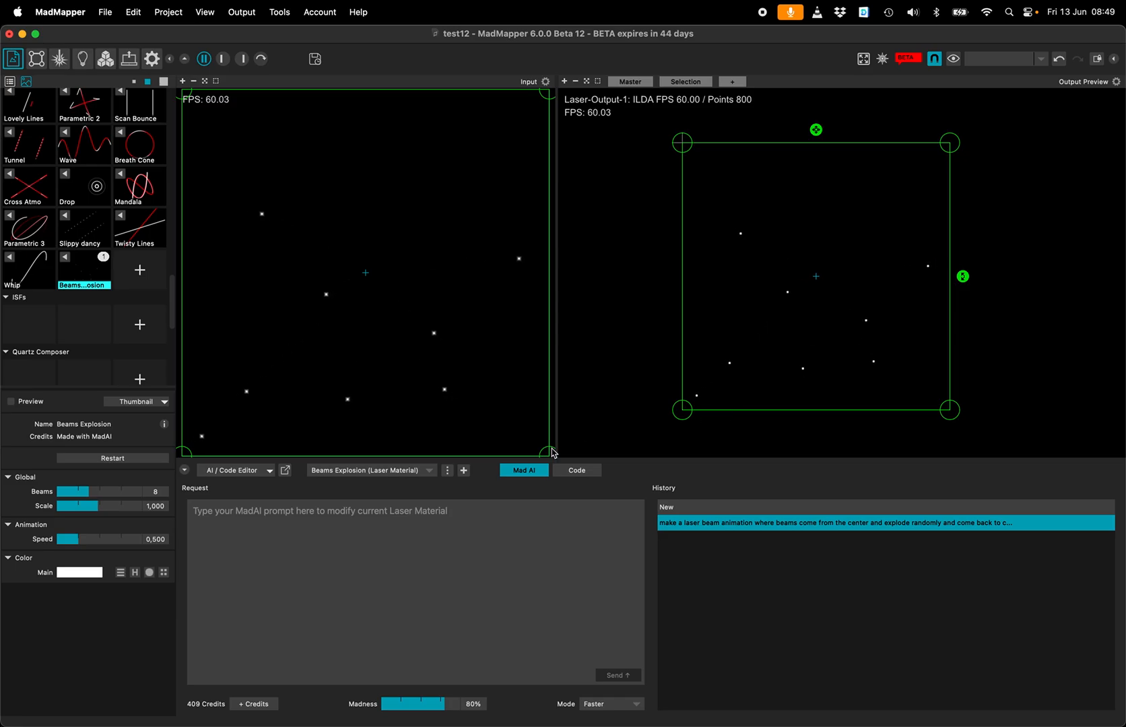
Step: View the generated Beams Explosion shader code with its beams, scale, speed and colour inputs
left_click(577, 470)
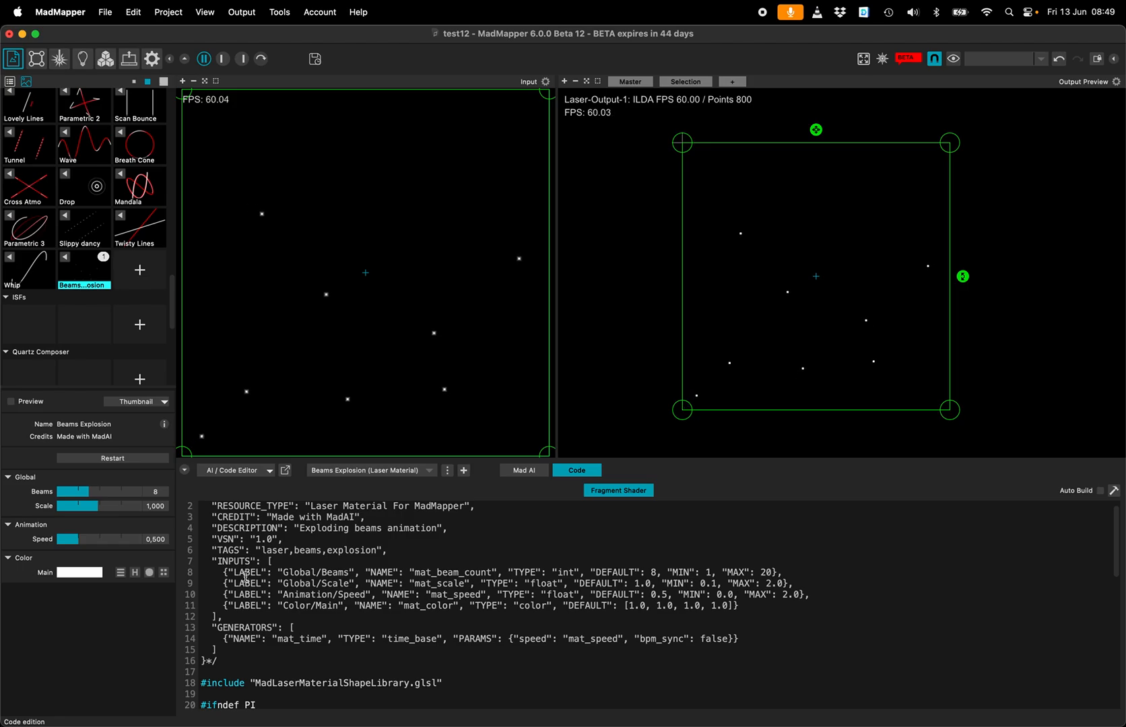
Step: Set 20 beams, scale about 0.512 and speed 0.868, check the main colour, then return to MadAI
left_click_drag(81, 492, 145, 491)
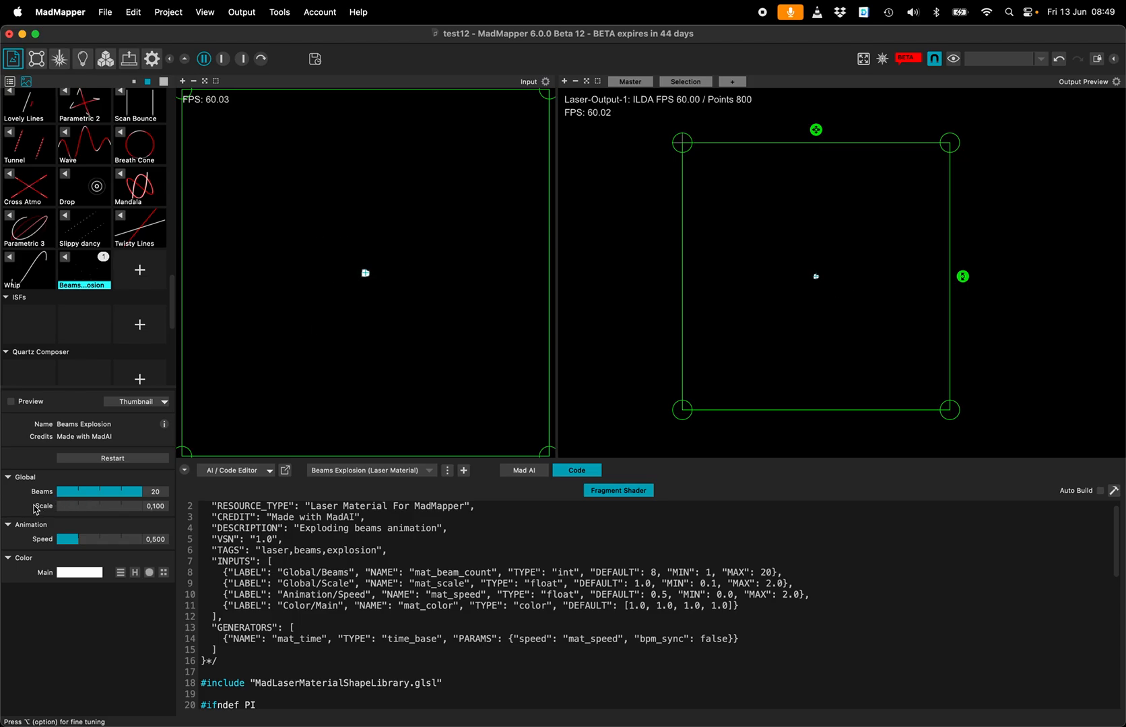
left_click_drag(61, 505, 75, 505)
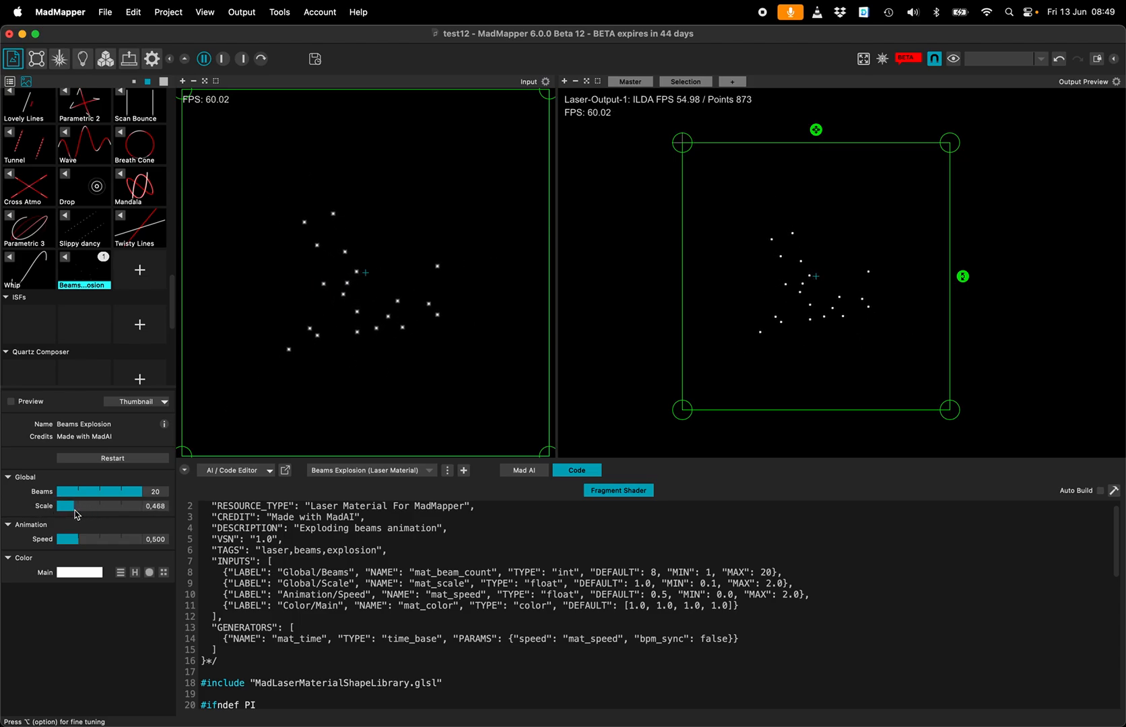
left_click_drag(67, 539, 128, 538)
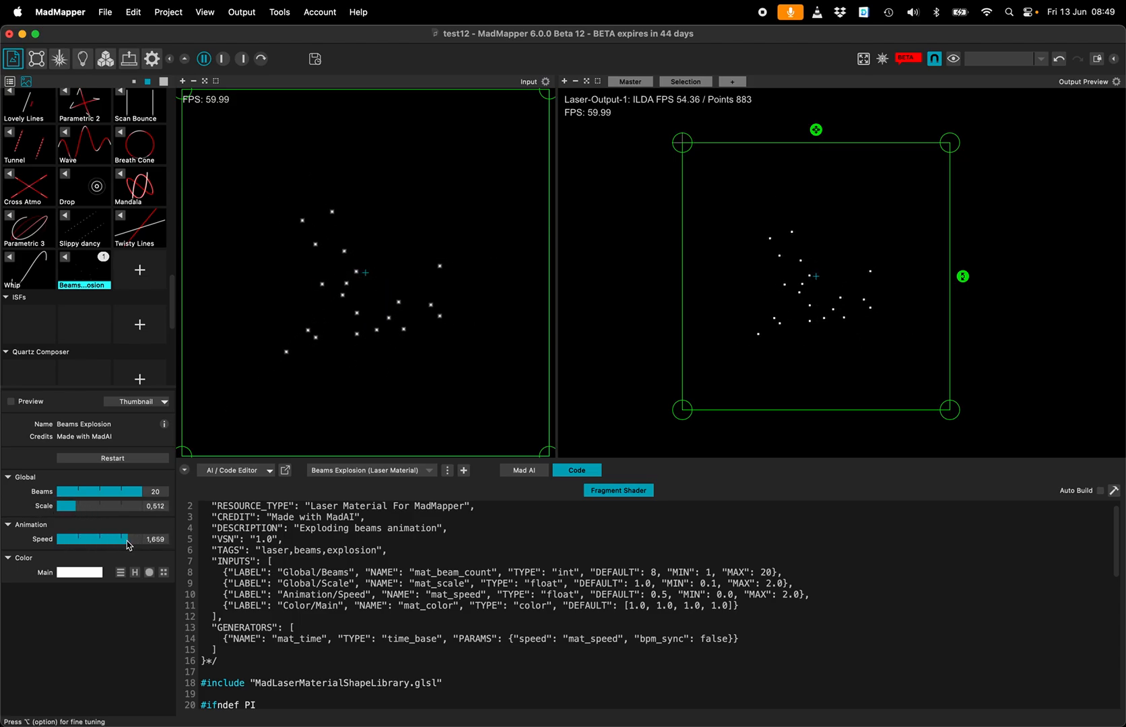
left_click(149, 572)
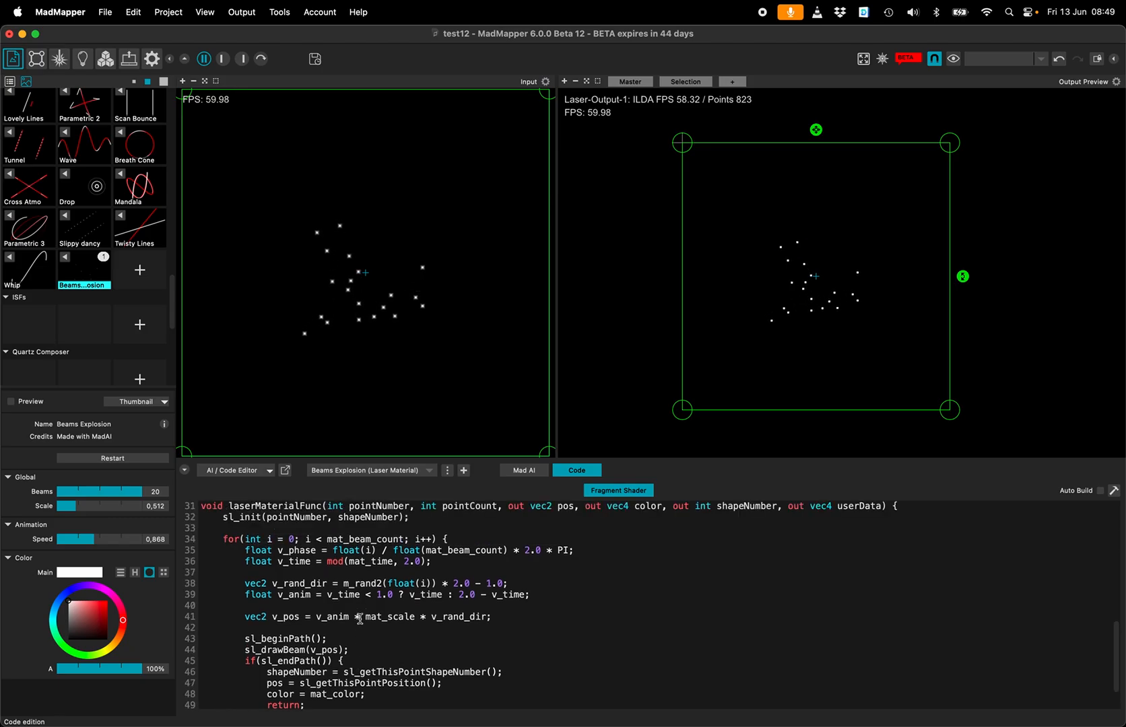
left_click(524, 470)
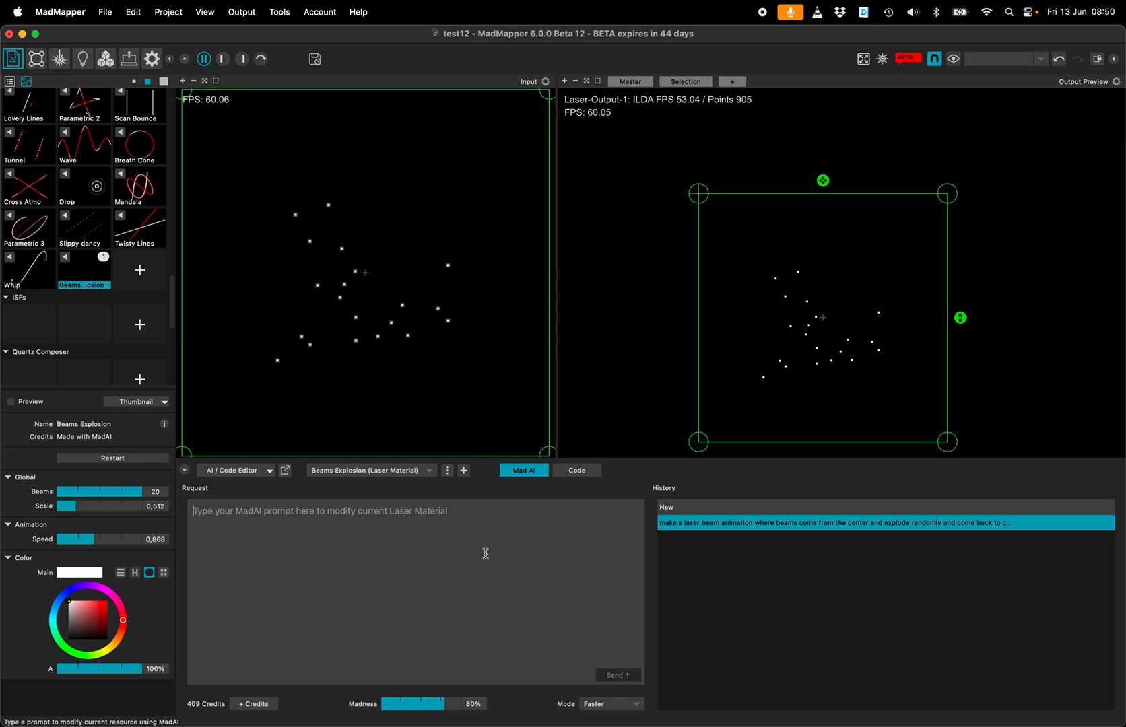
Step: Send MadAI the request 'on each explosion, randomize positions'
type("on eac")
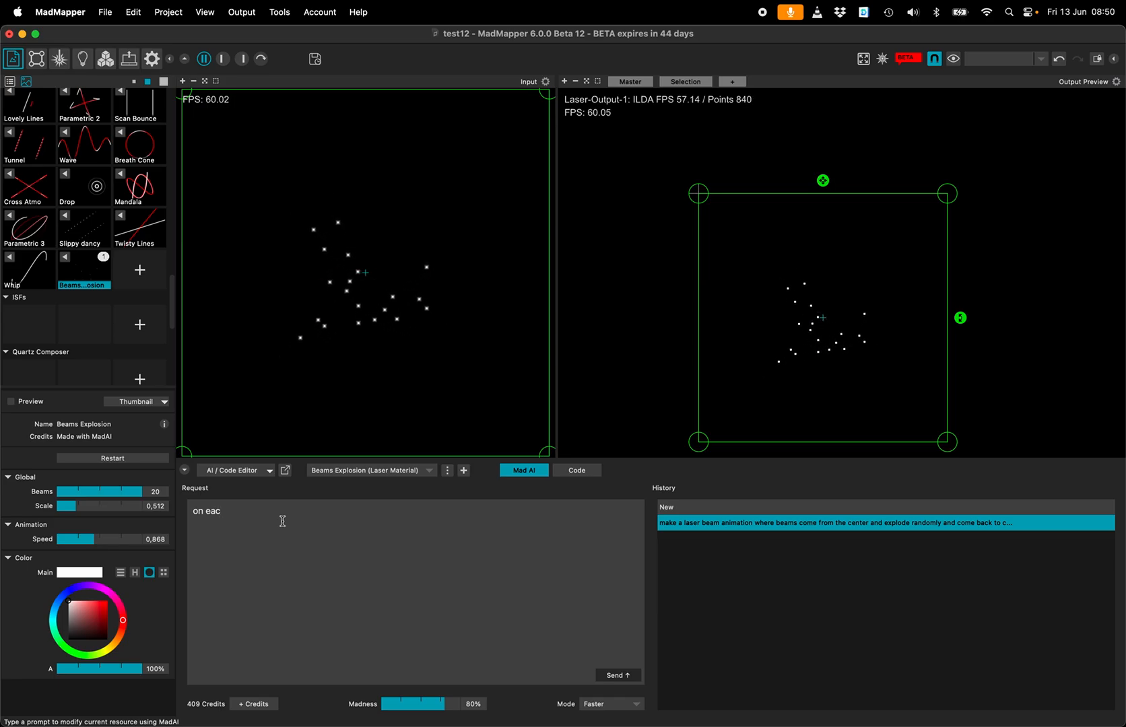
type("h")
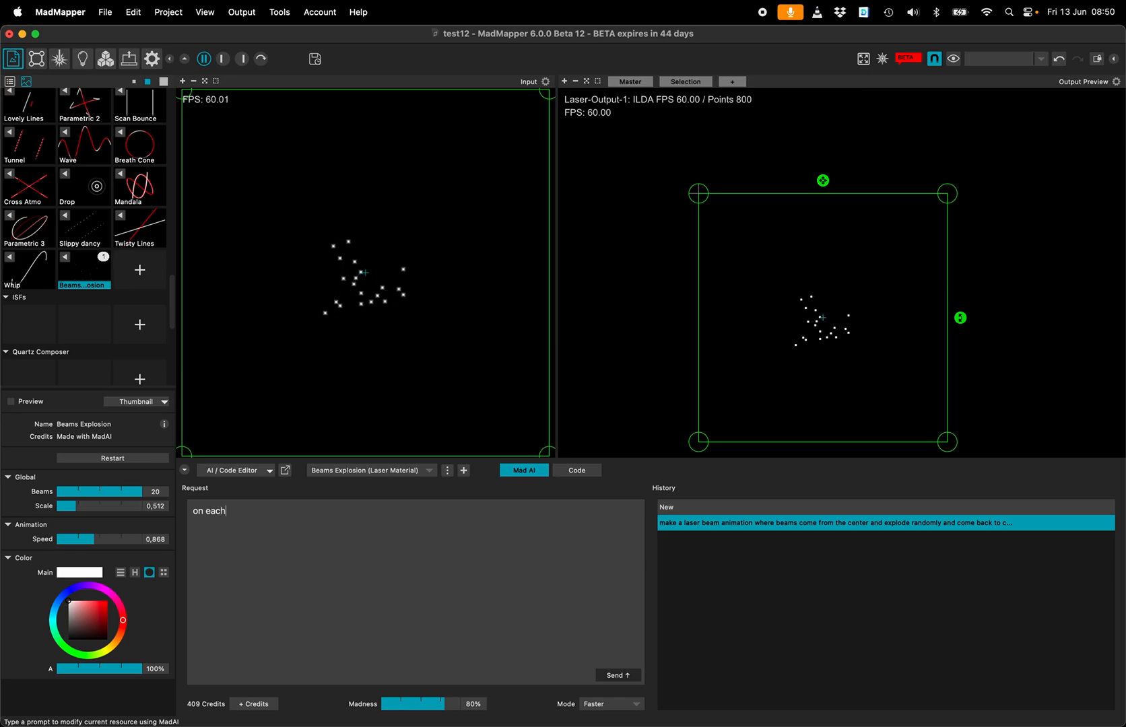
type("explosion, choose a new")
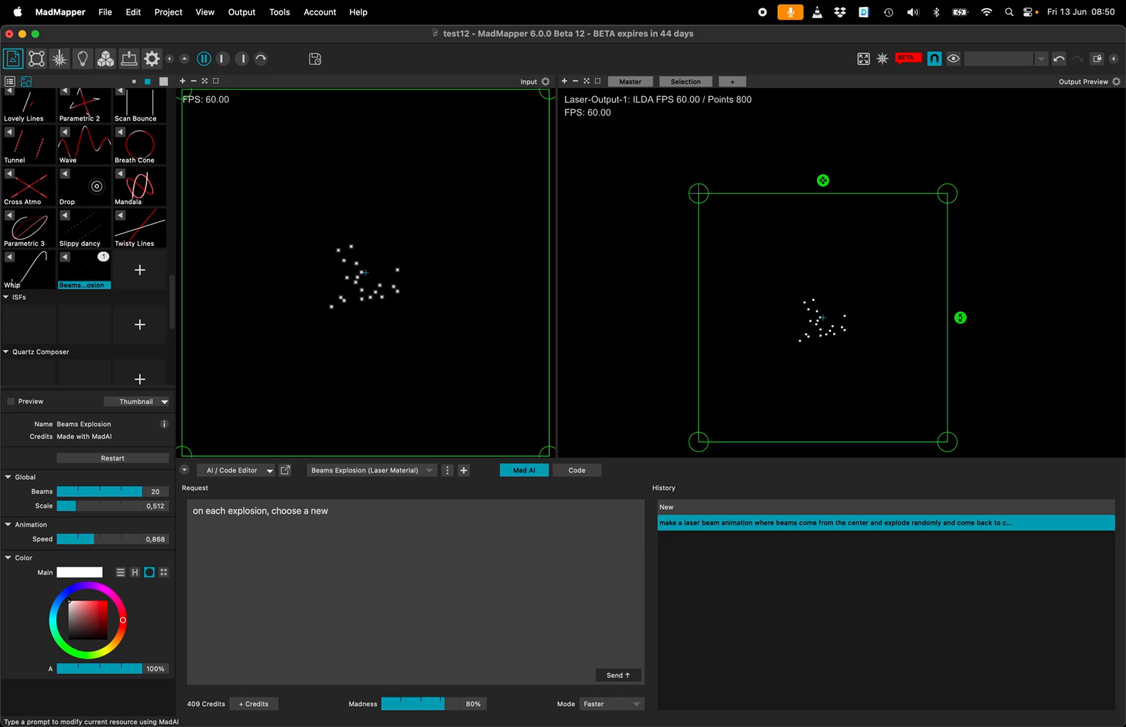
type("randomize positions")
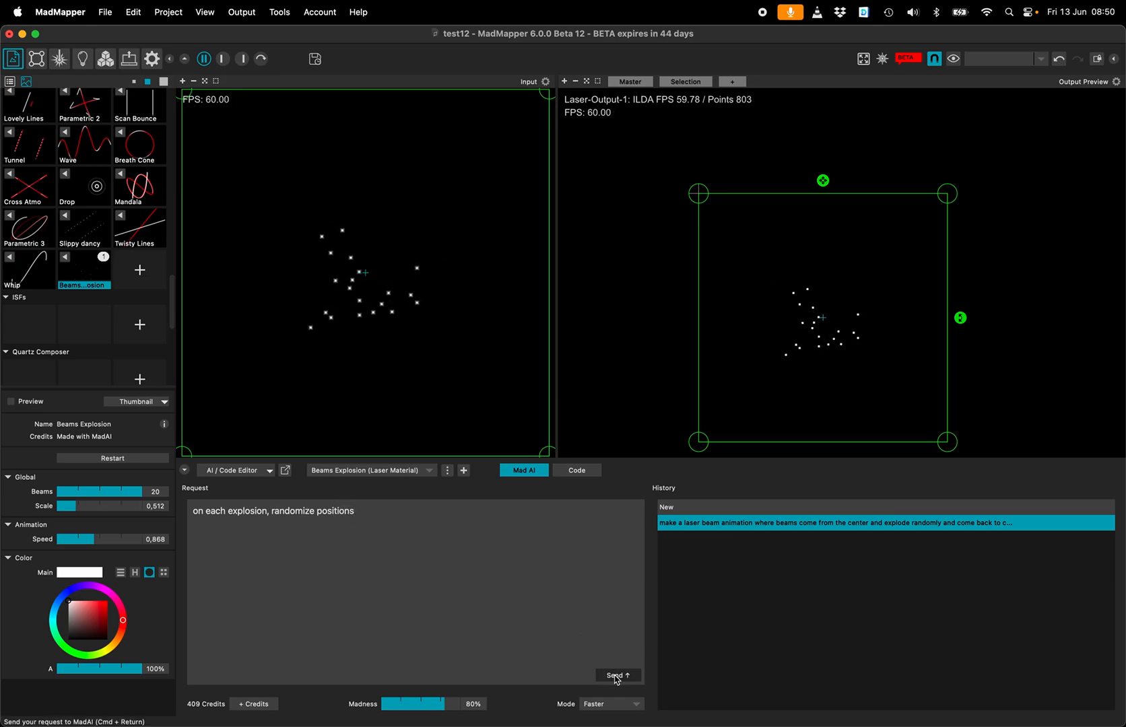
left_click(616, 675)
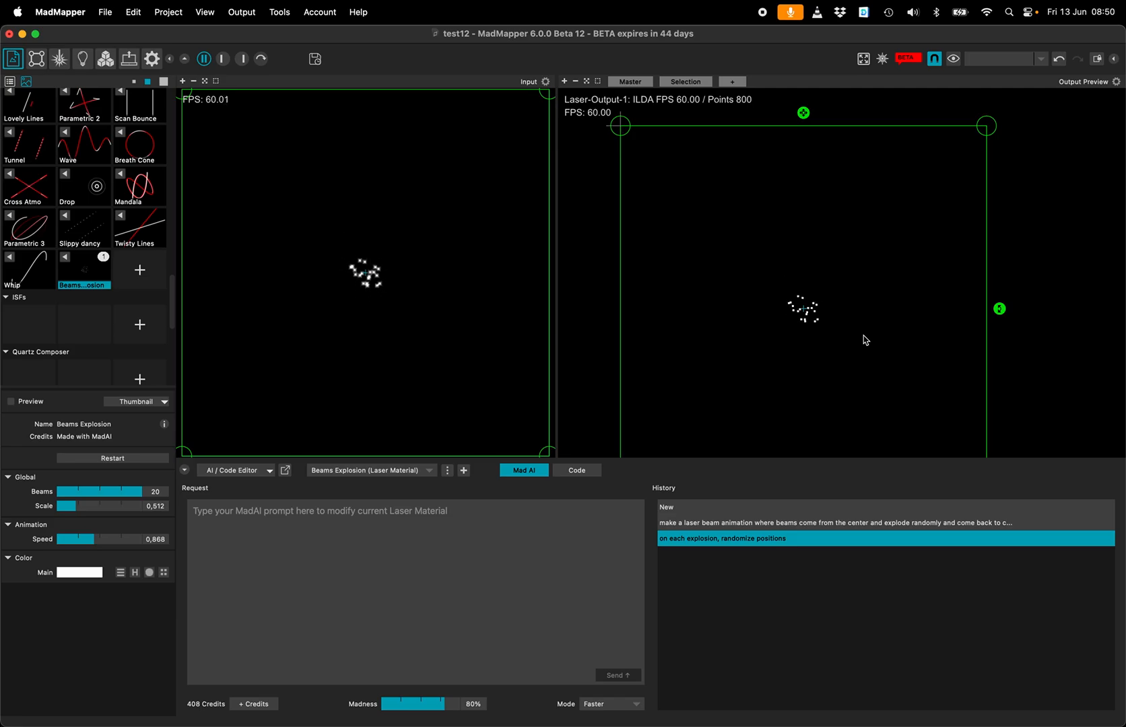
mouse_move(911, 461)
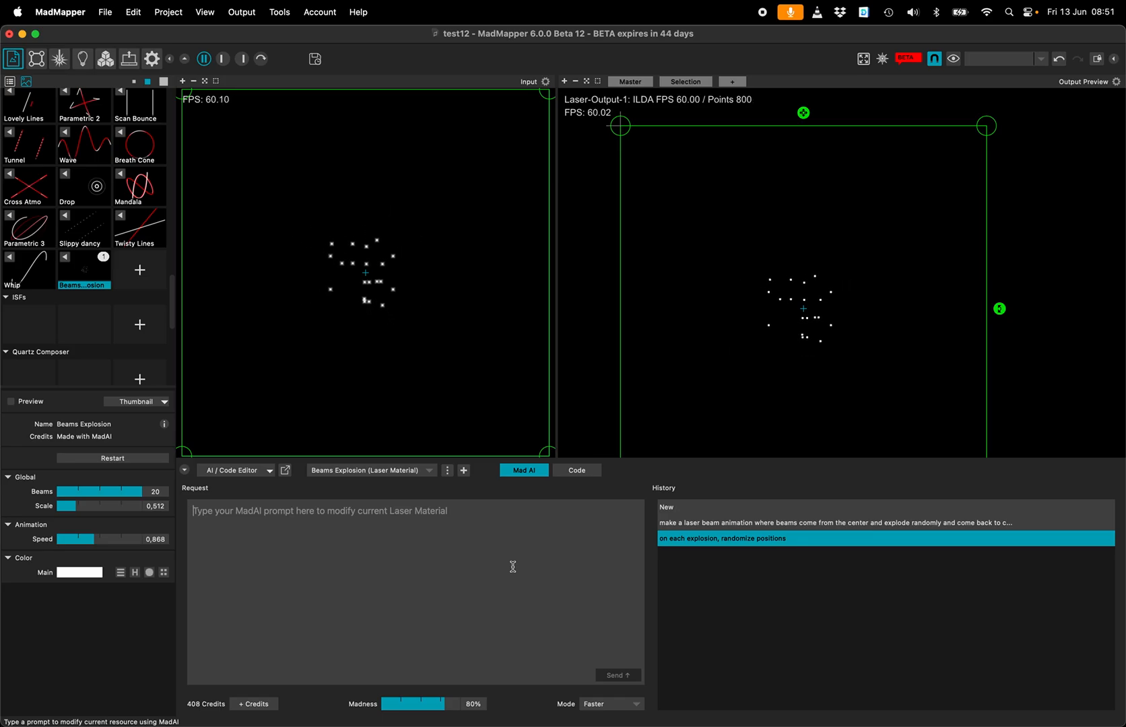
Step: Send MadAI a request for a position animation during explosions with an 'animation/noise speed' setting
type("add an")
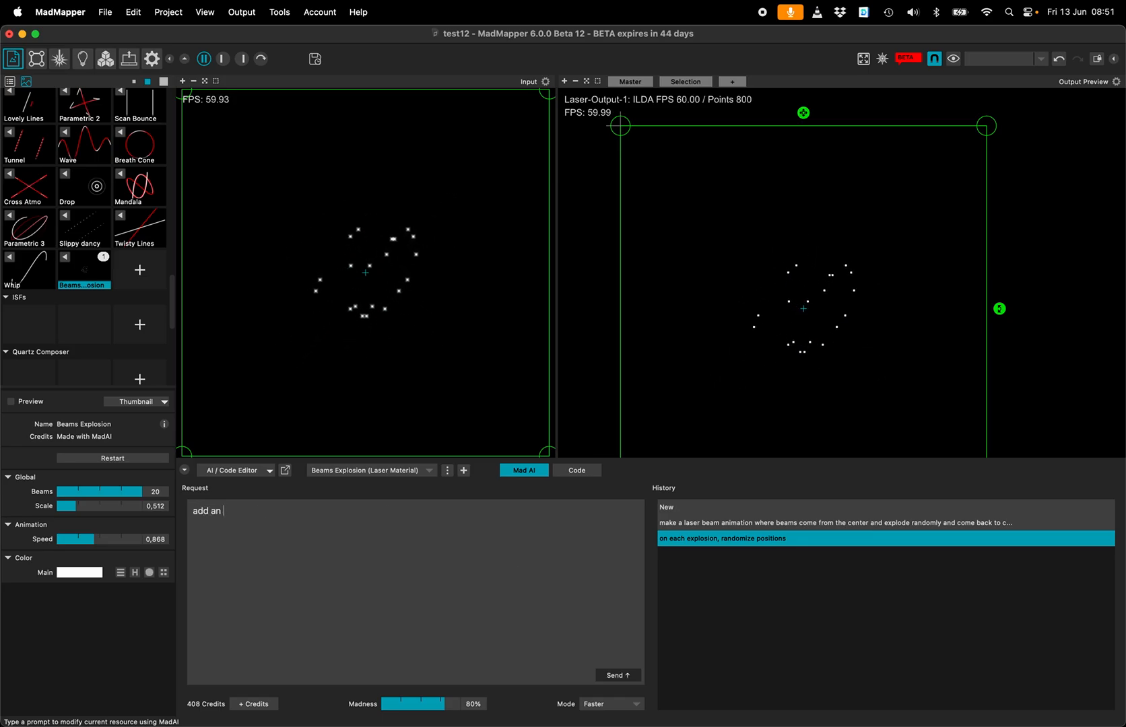
type("position animation")
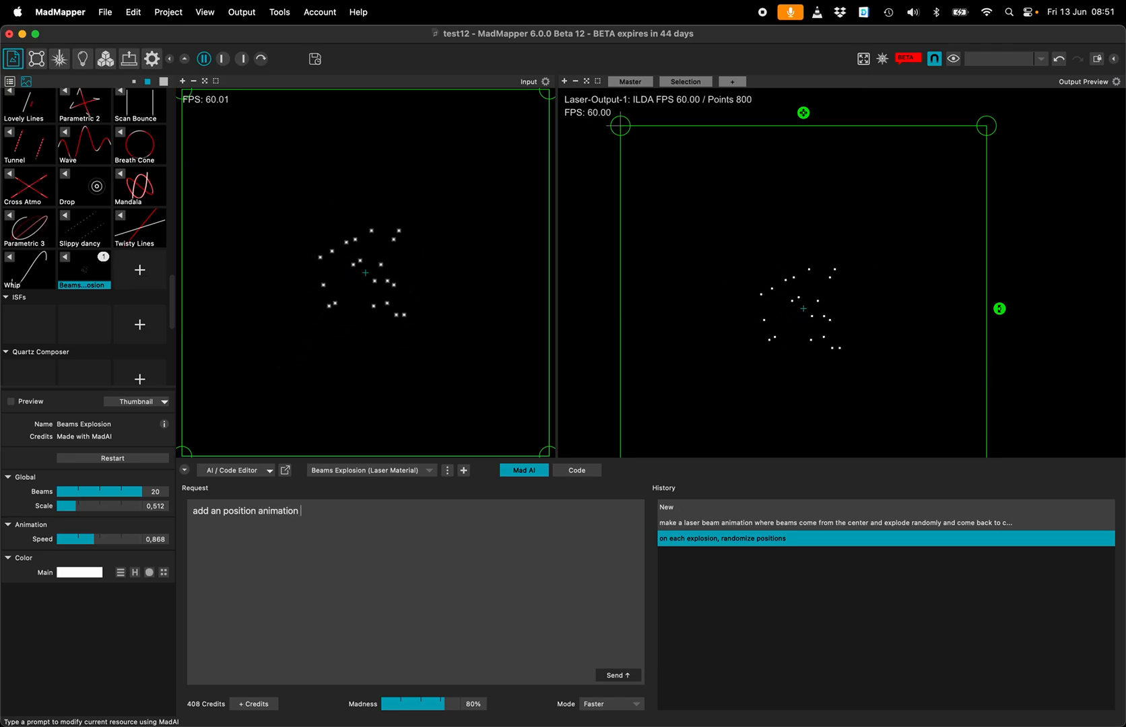
type("durint")
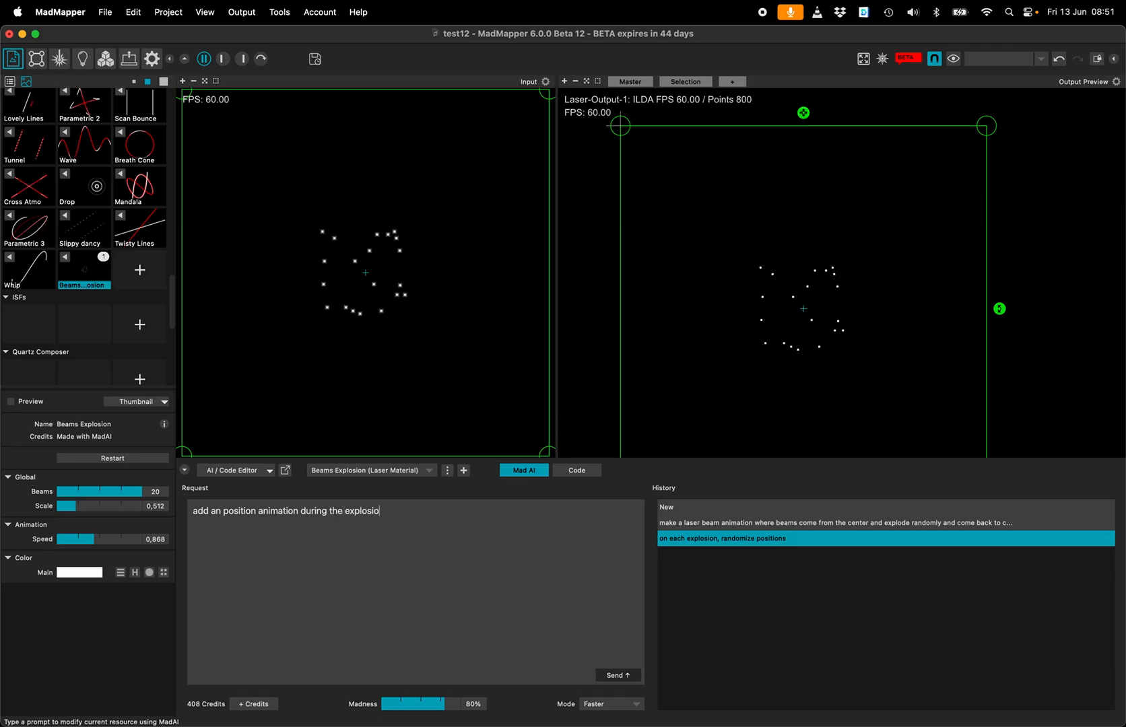
type("n")
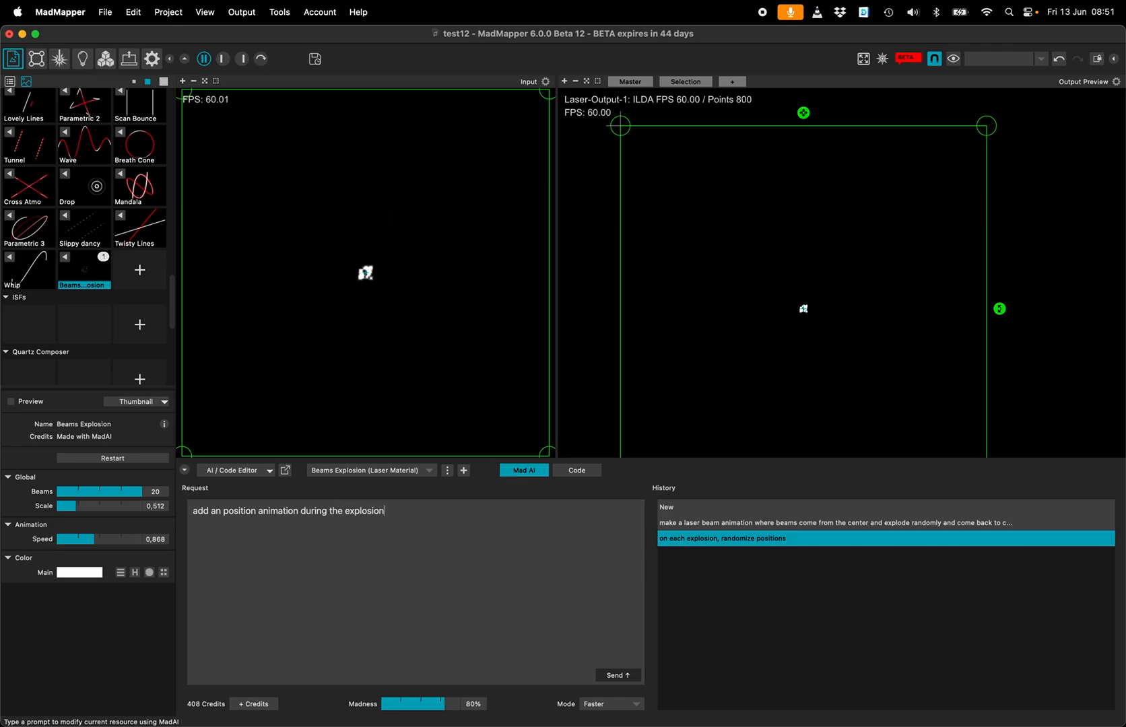
type(", with a separate speed. call")
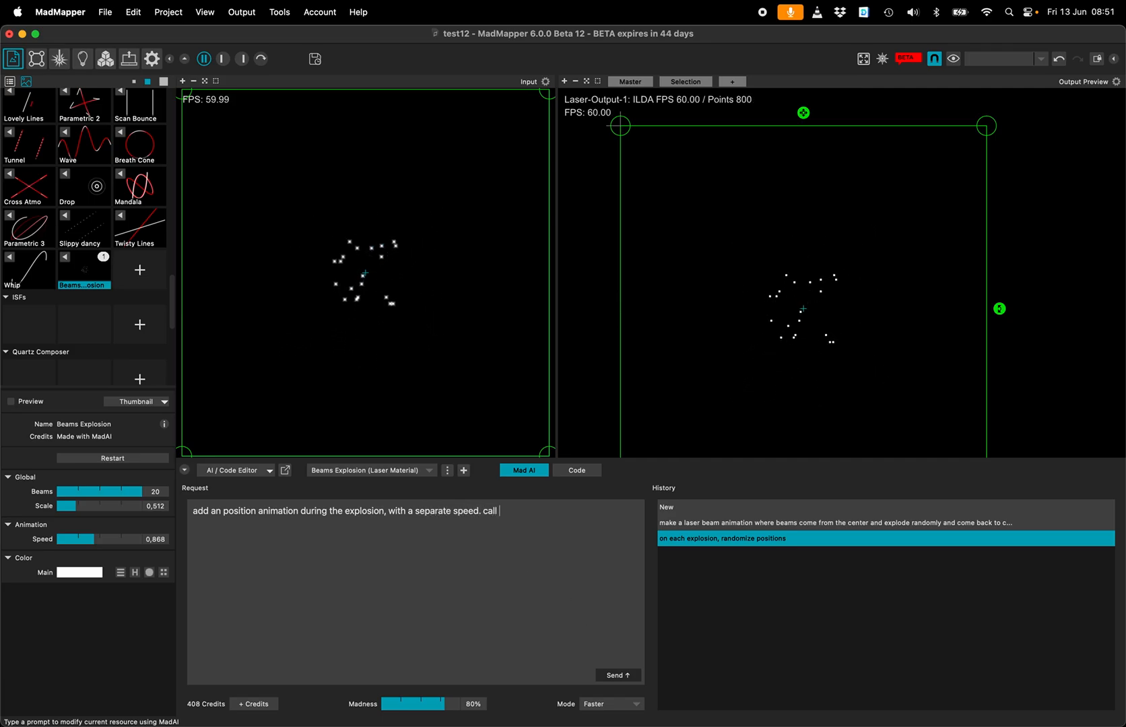
type("it \"")
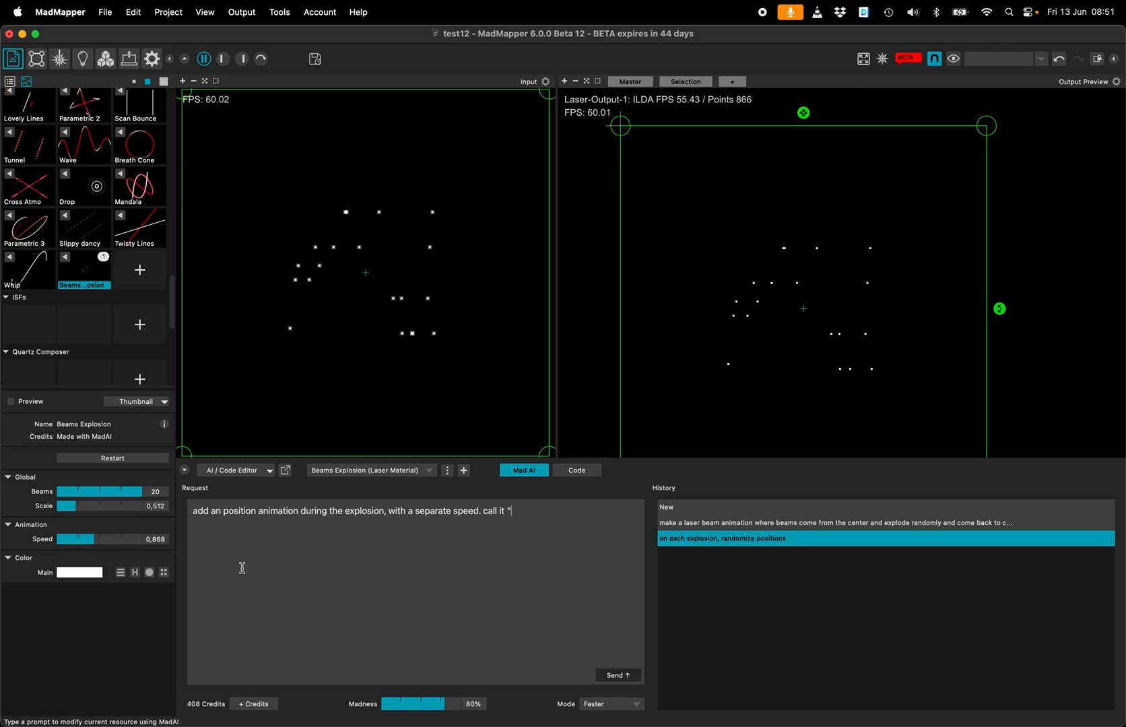
type("animation")
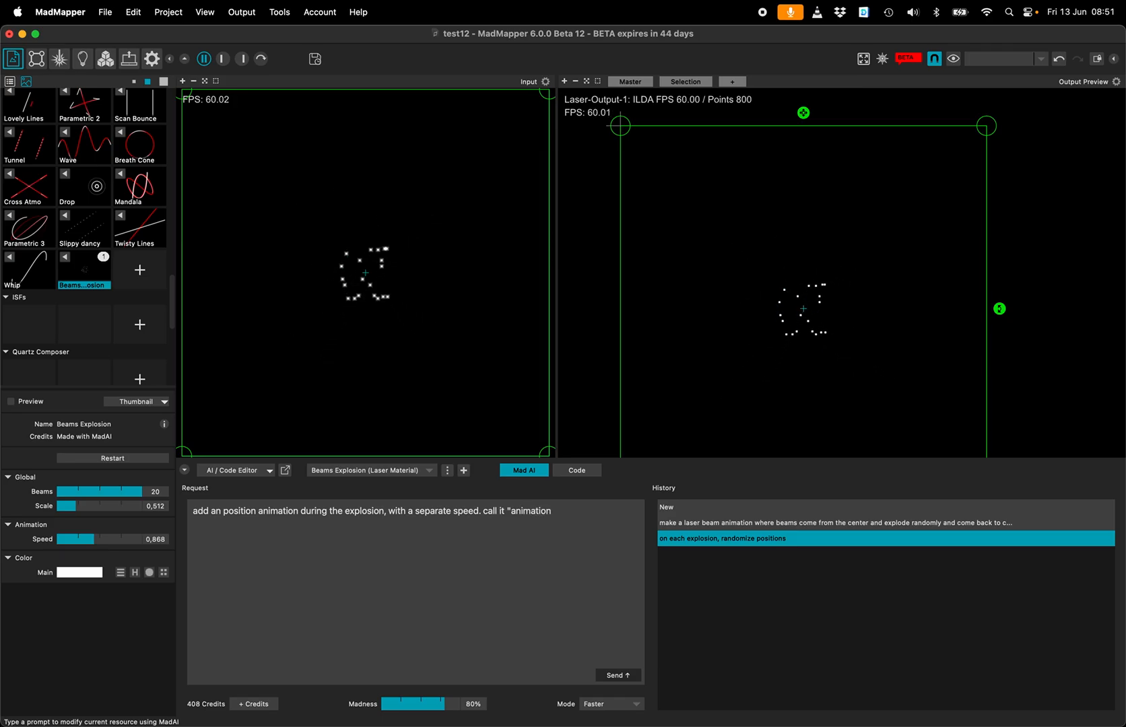
type("/noise speed")
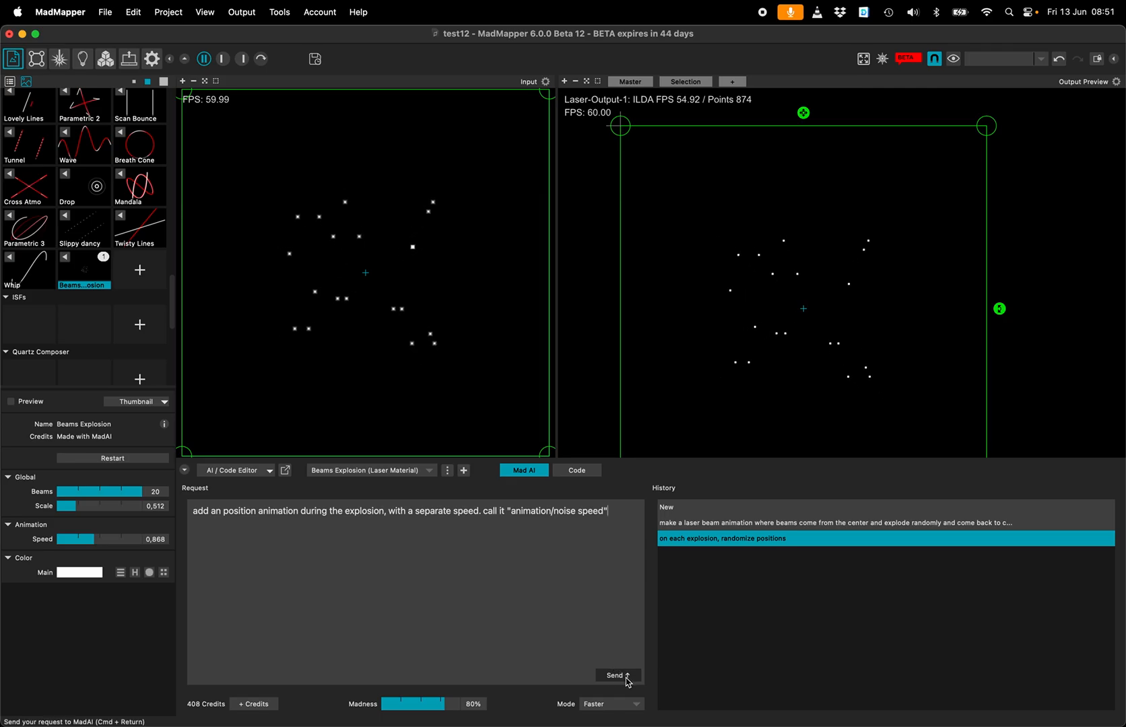
left_click(614, 676)
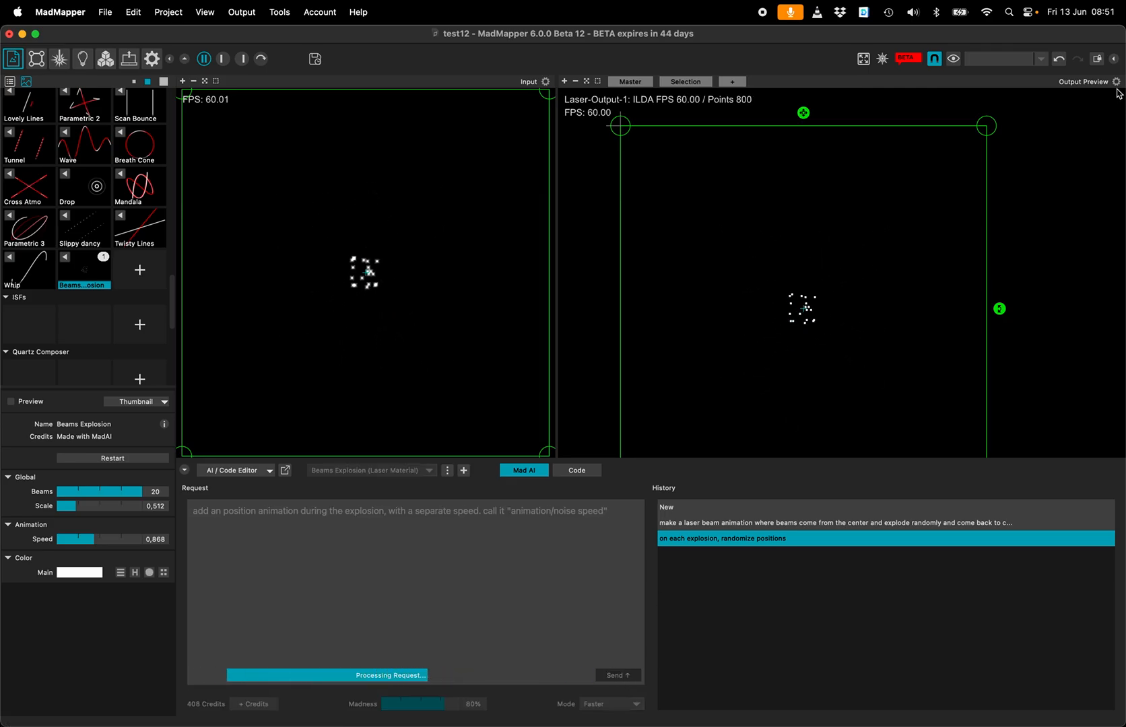
Step: Move the laser Beam Origin marker in Preferences > Project > Laser to an off-centre point
left_click(1119, 81)
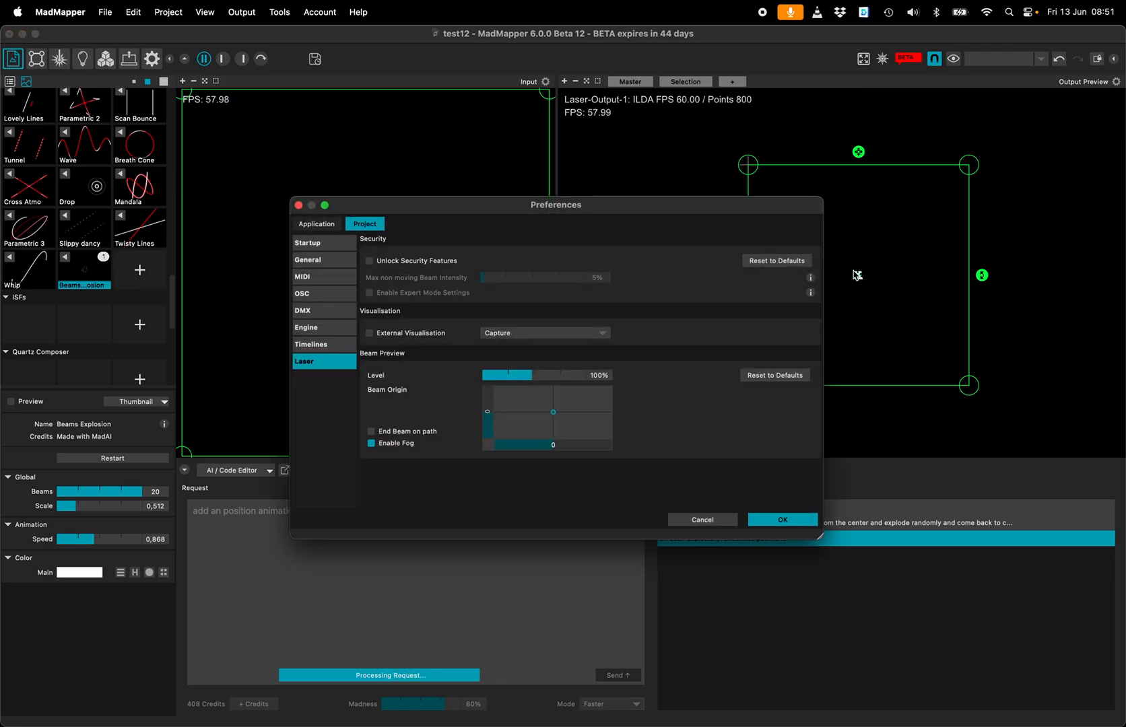
left_click_drag(553, 413, 529, 430)
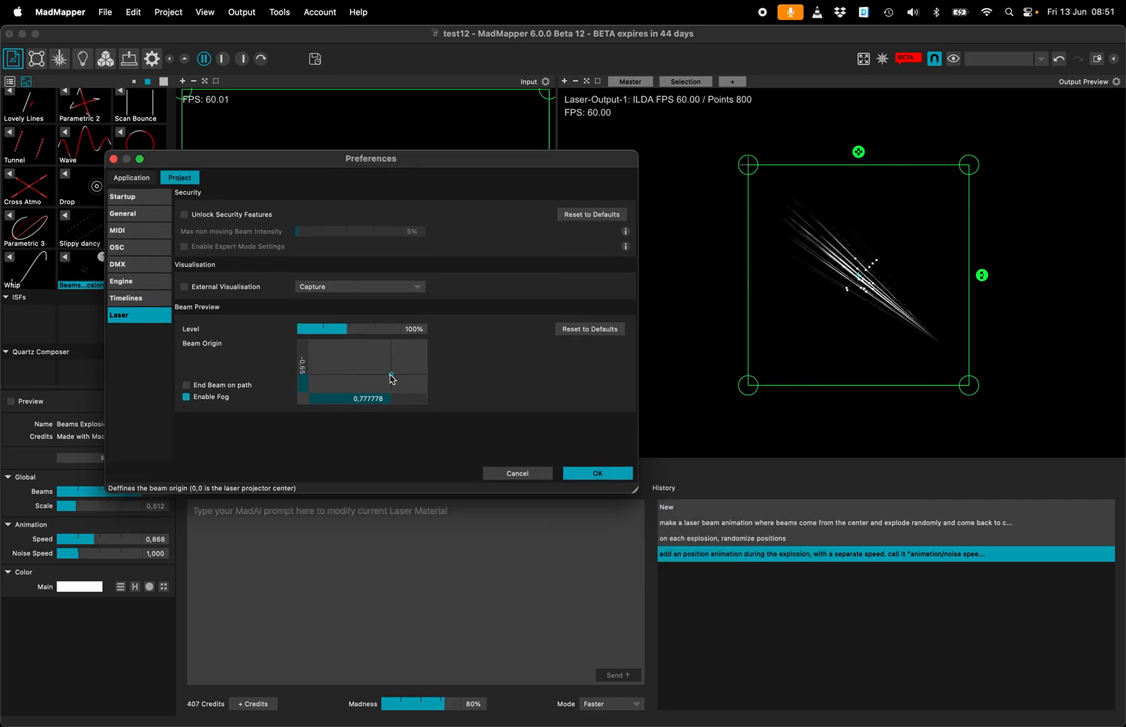
left_click_drag(392, 378, 383, 374)
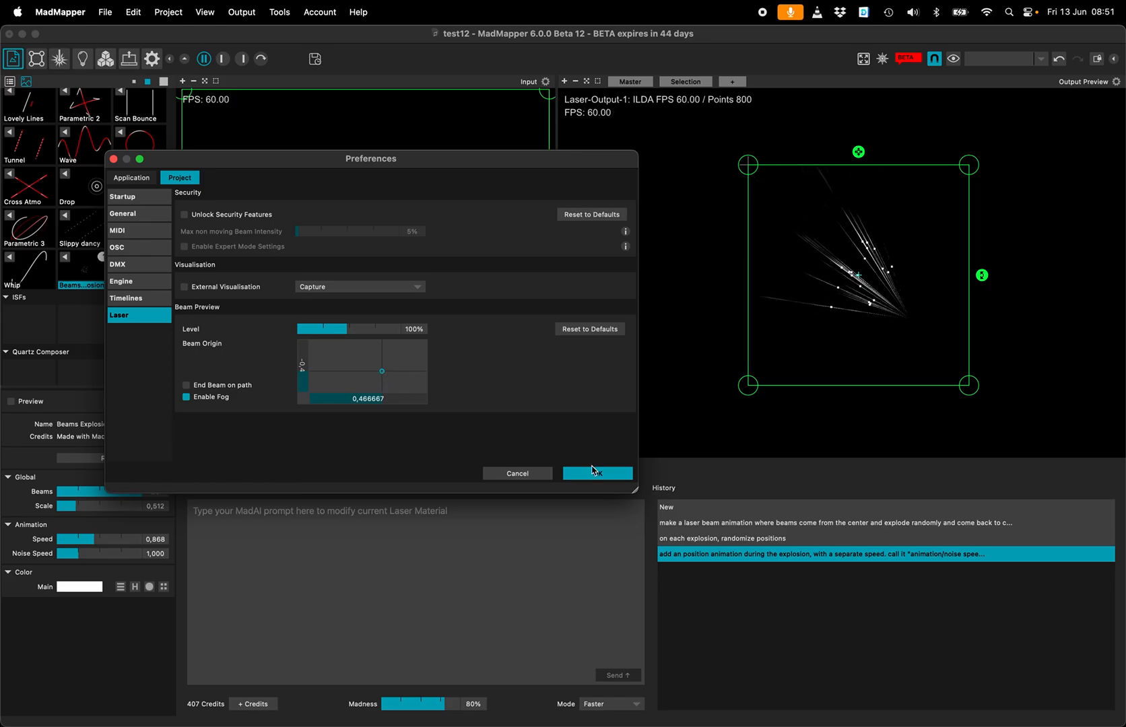
left_click(597, 475)
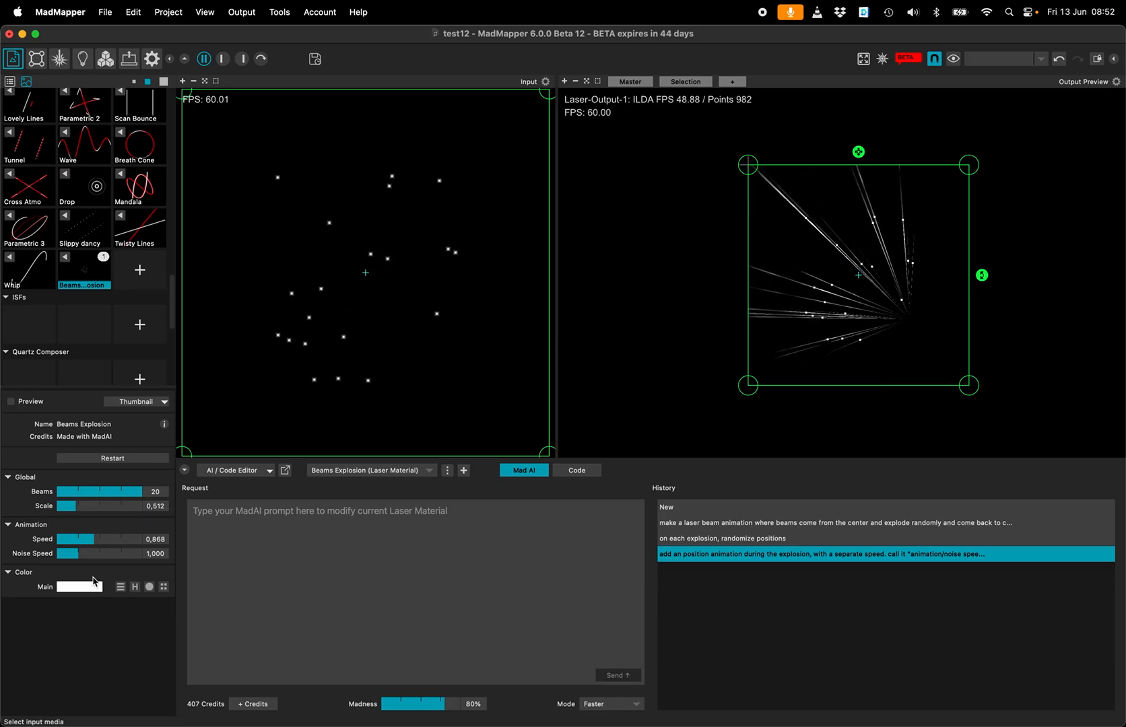
Step: Lower Animation Speed to about 0.186 and raise Noise Speed to about 2.42
left_click_drag(78, 539, 67, 539)
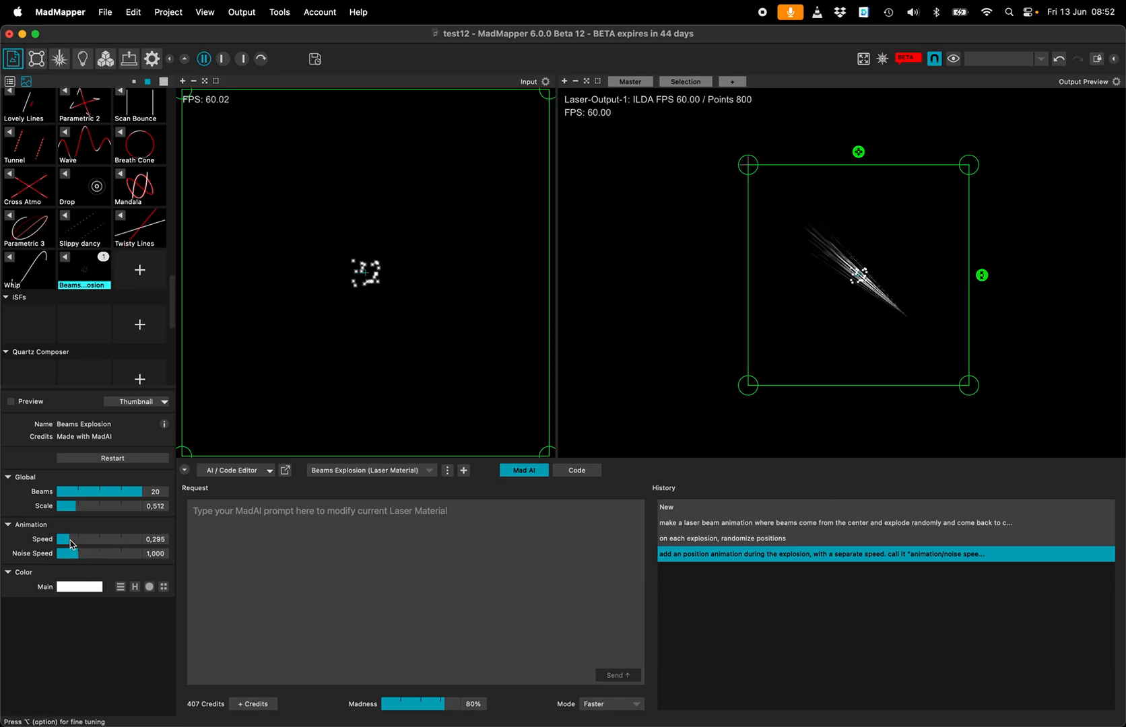
left_click_drag(70, 539, 66, 538)
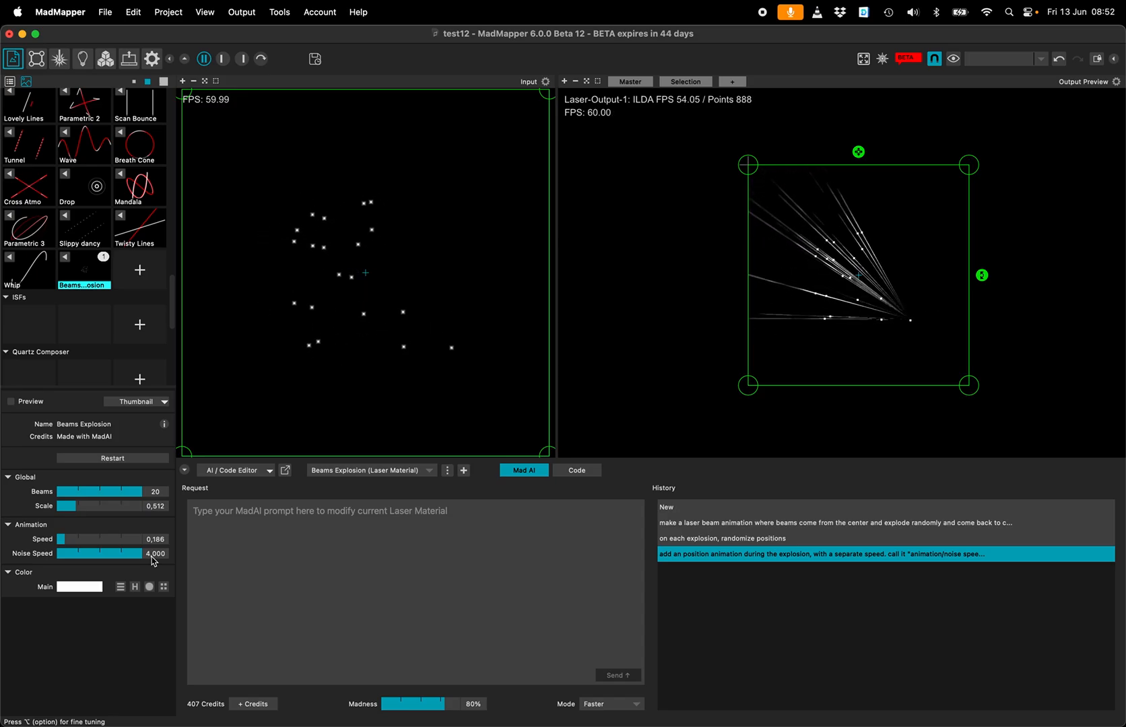
left_click_drag(136, 553, 82, 554)
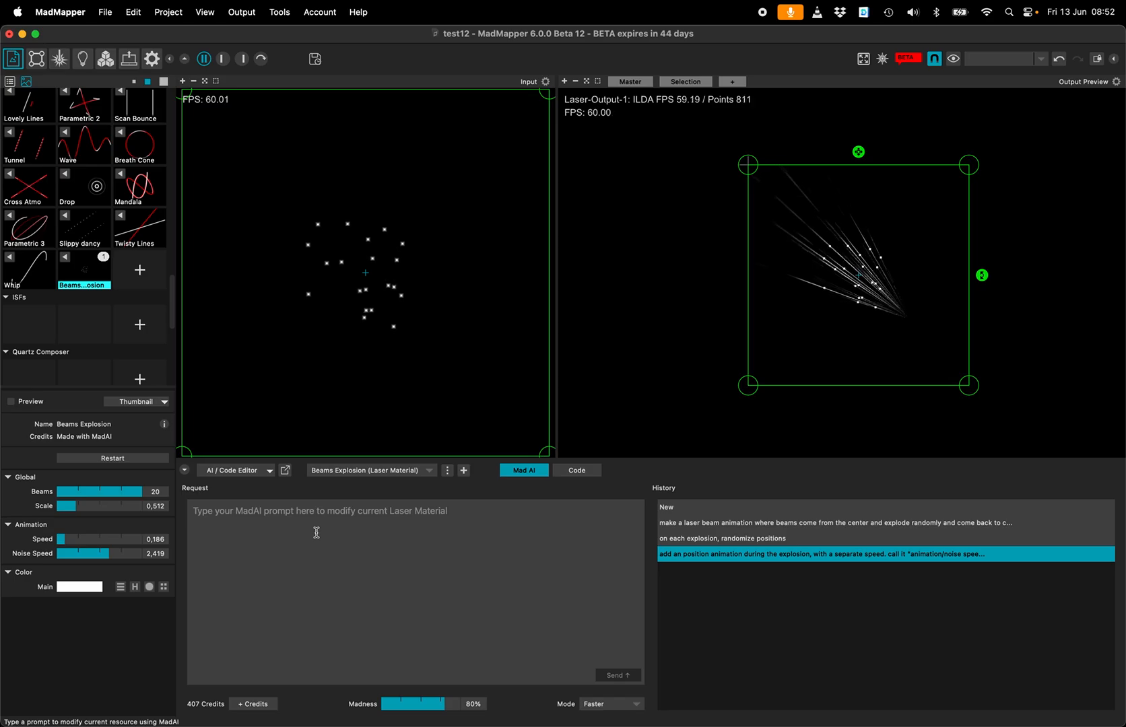
Step: Ask MadAI to move Noise Speed into its own Noise group and add a Noise Level parameter
type("mov")
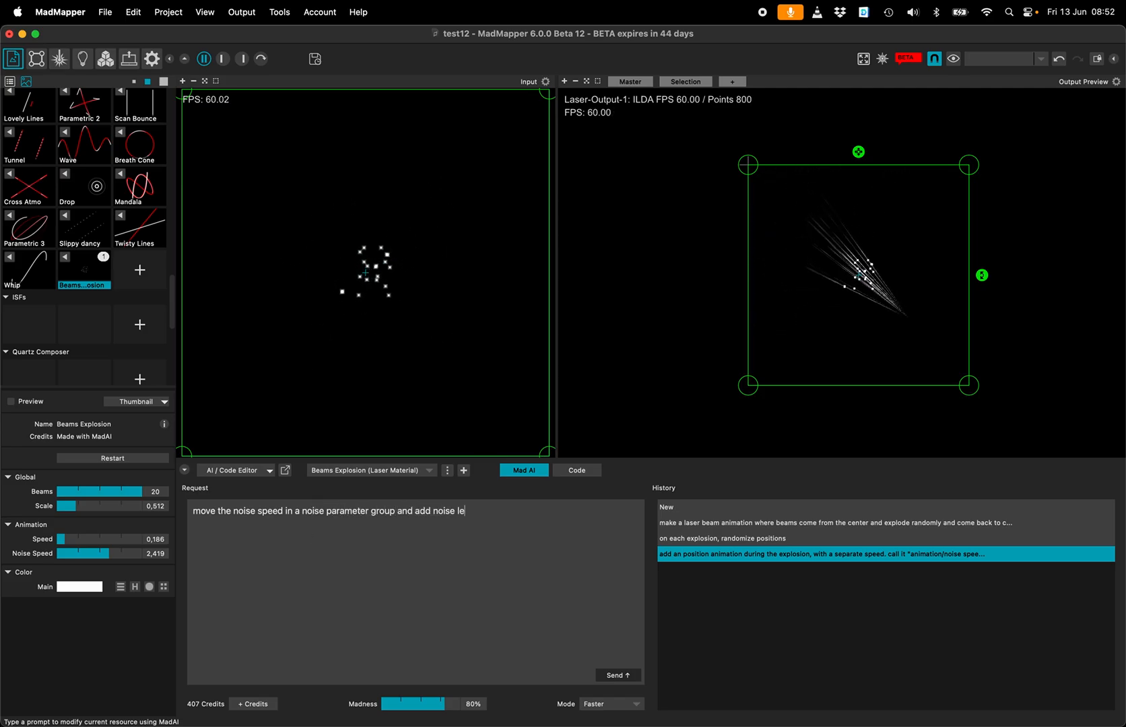
left_click(616, 675)
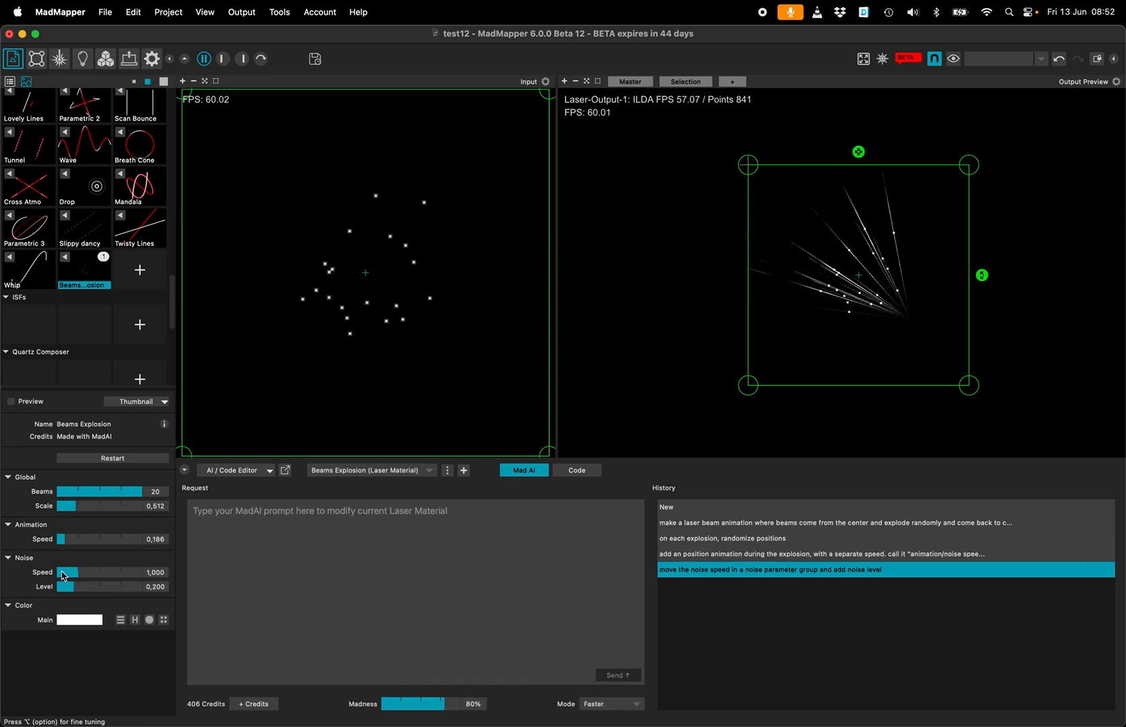
Step: Raise Noise Level to 1.000 and settle Noise Speed around 1.612
left_click_drag(66, 588, 130, 588)
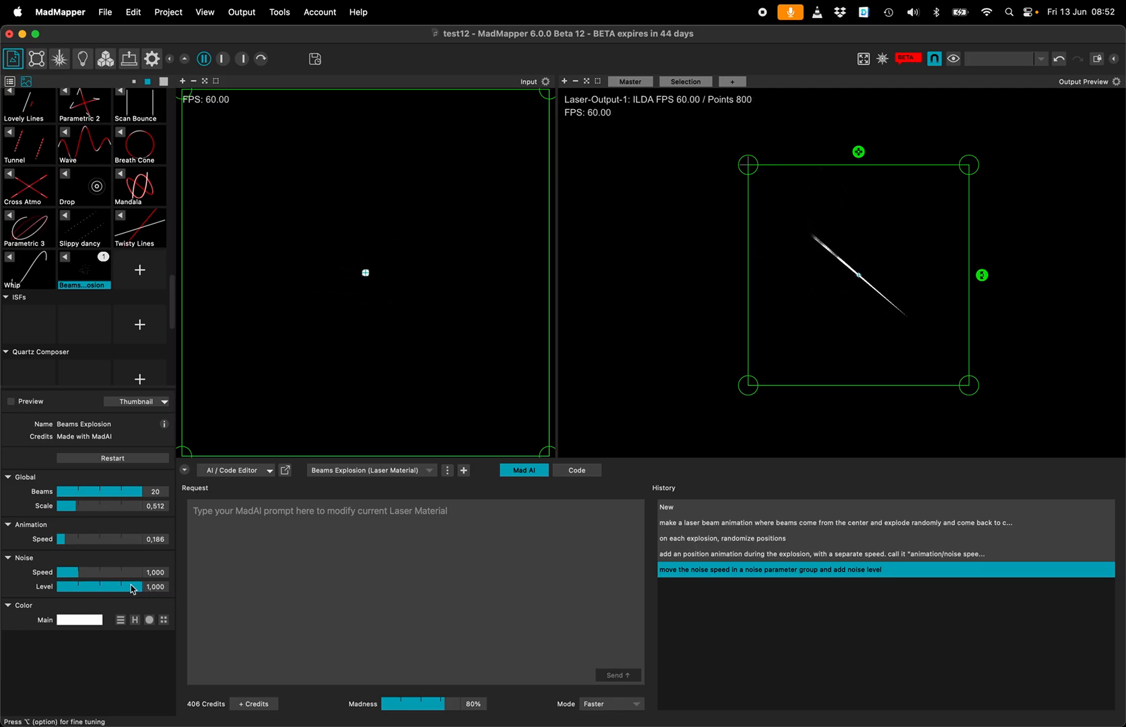
left_click_drag(93, 572, 112, 573)
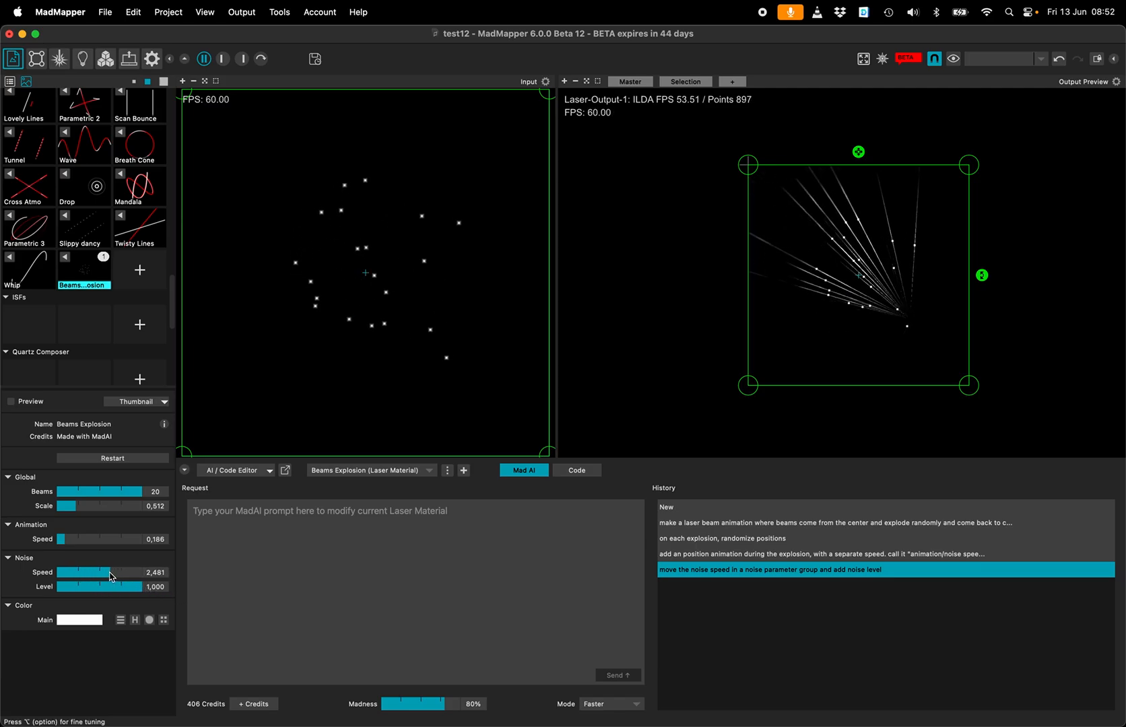
left_click_drag(111, 572, 92, 573)
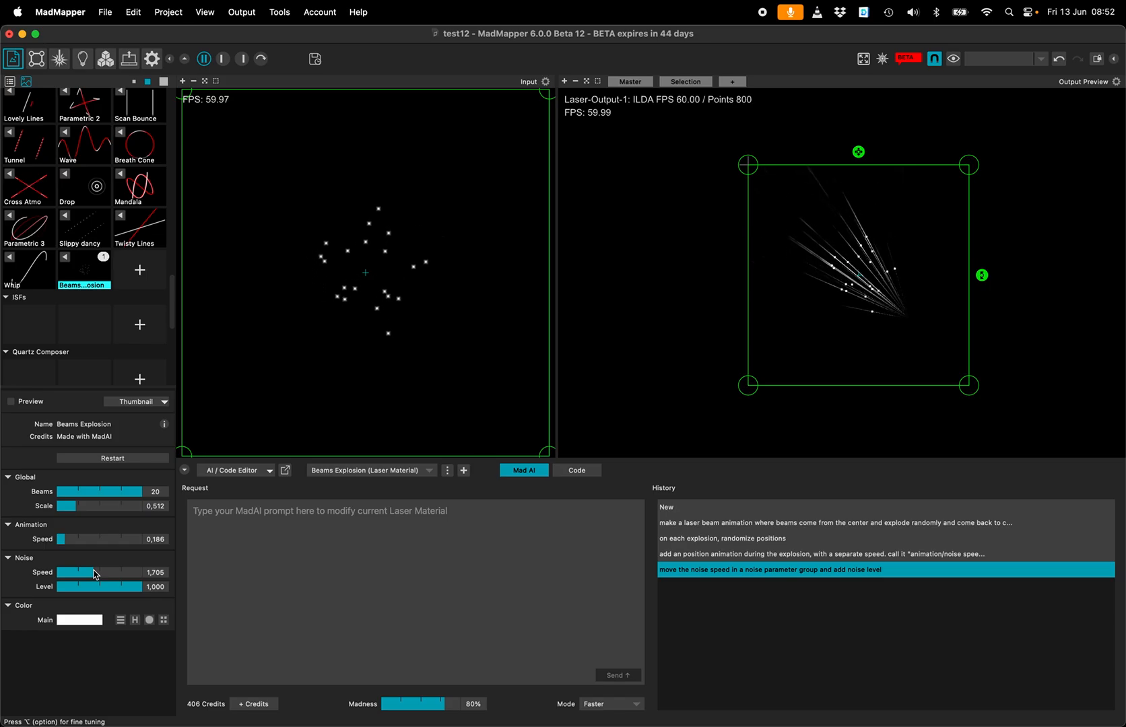
left_click_drag(97, 573, 92, 572)
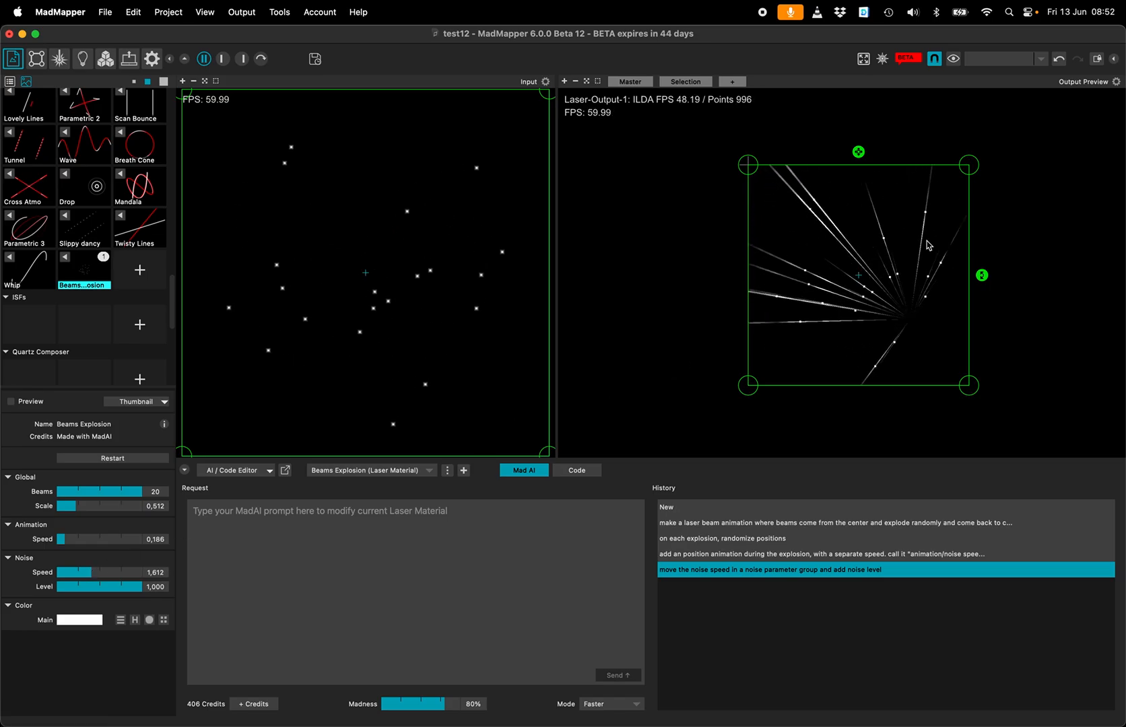
mouse_move(916, 367)
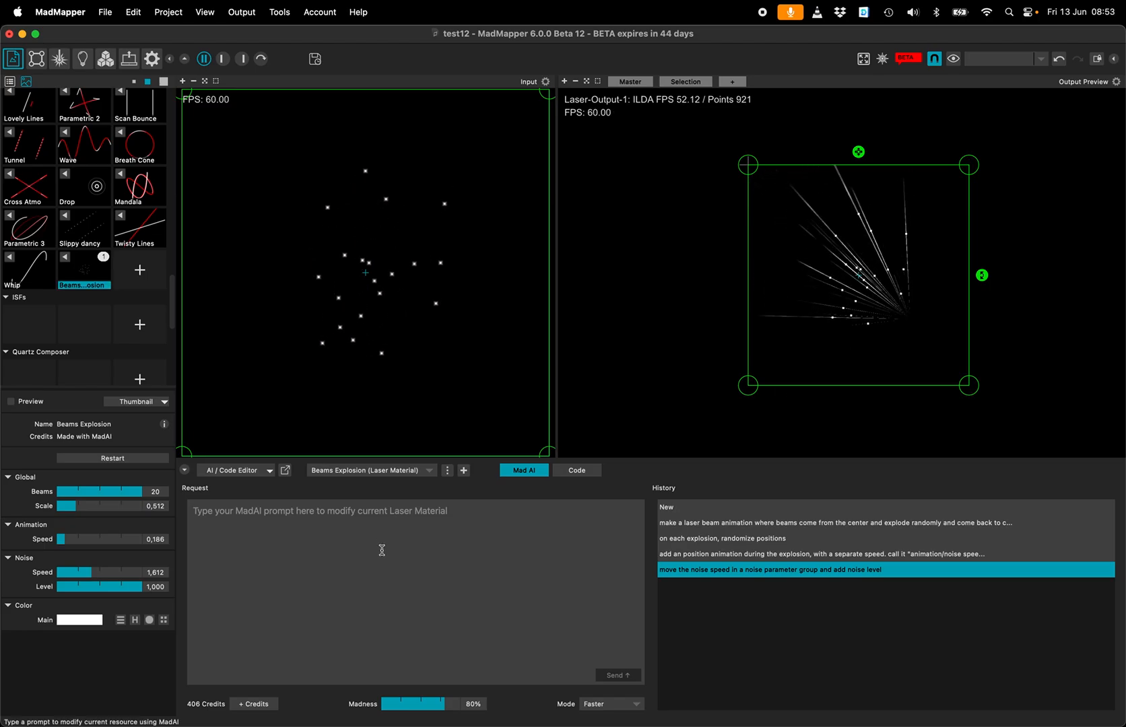
Step: Start and abandon an animation-curve request to MadAI
type("let met choose the")
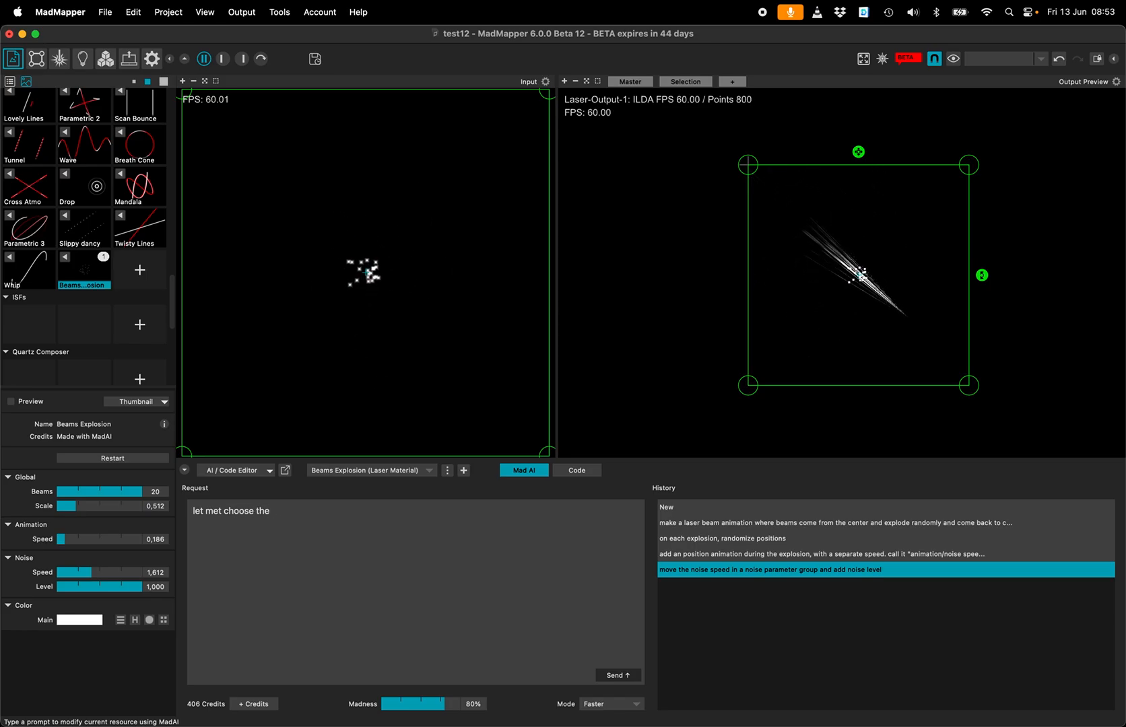
type("animation curve,")
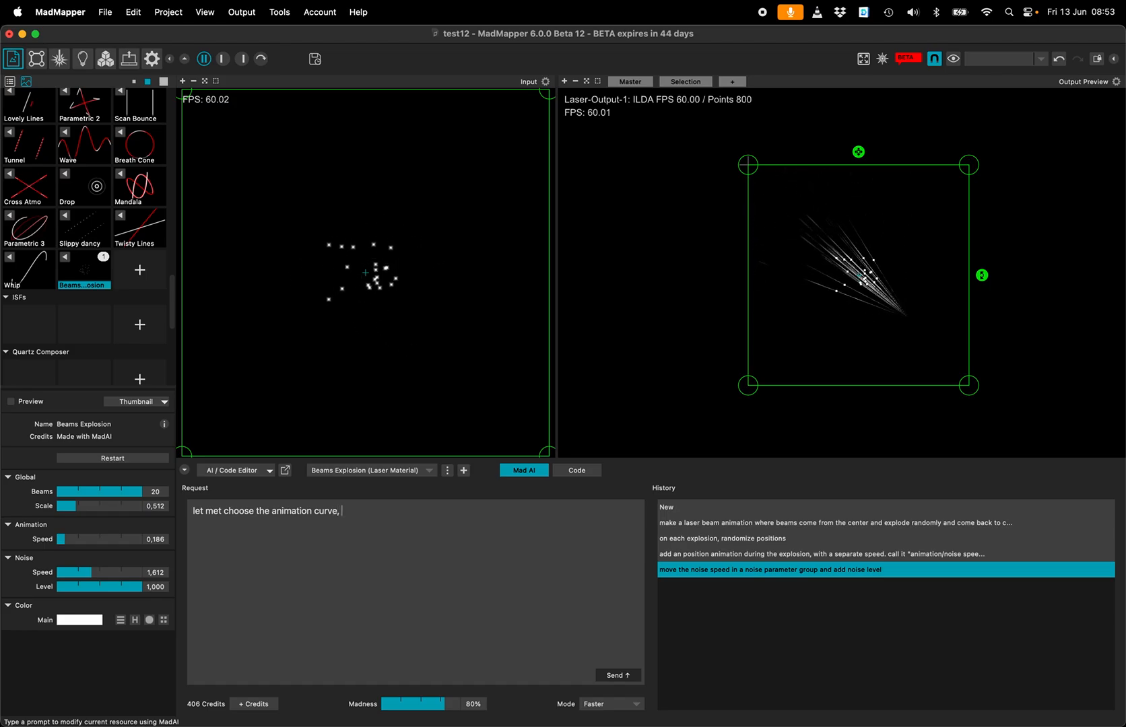
type("from")
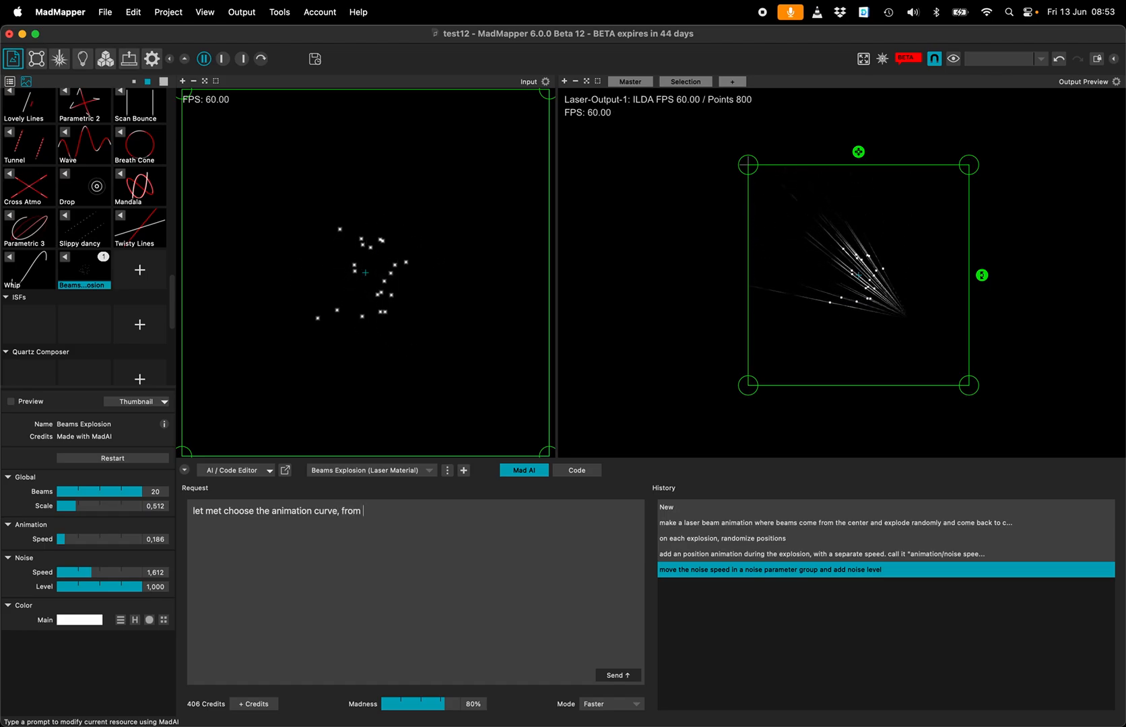
type("linear to a sinusoid")
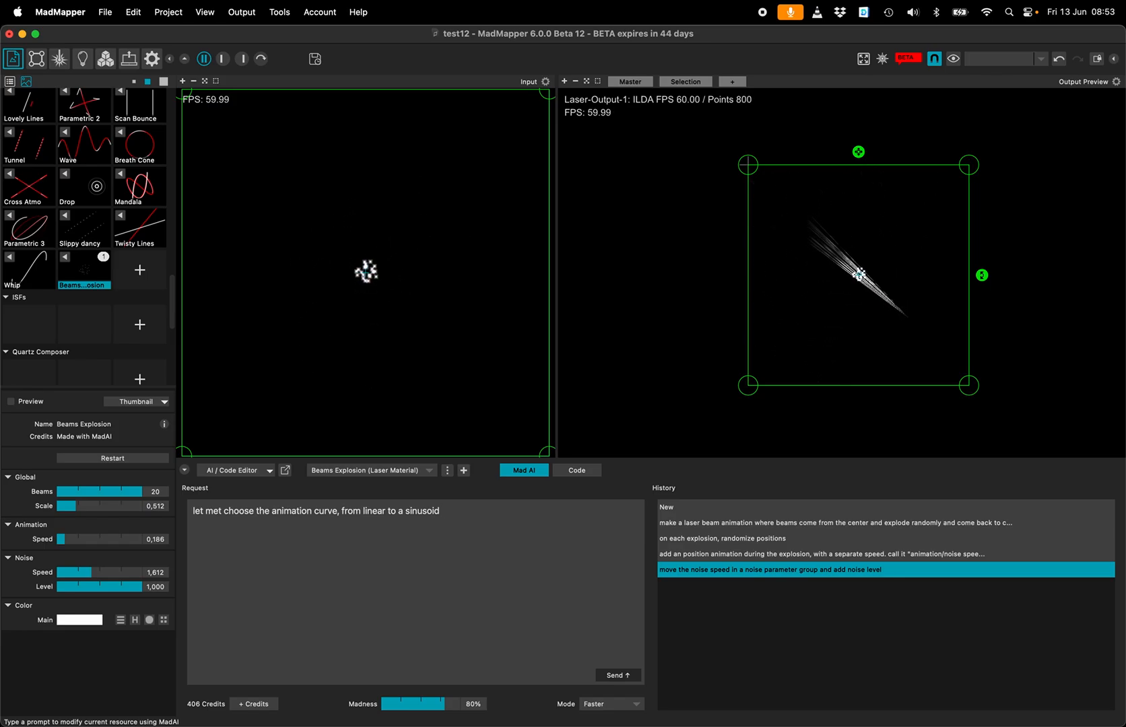
left_click(615, 675)
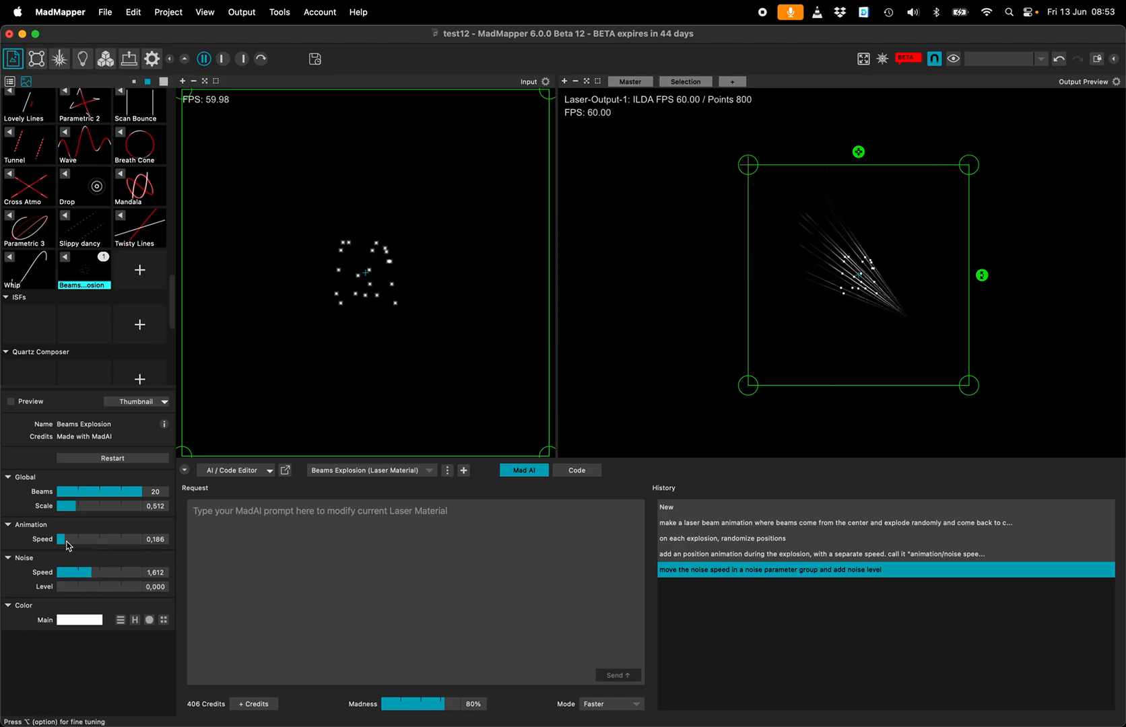
Step: Raise the explosion Animation Speed to about 0.868
left_click_drag(61, 539, 92, 539)
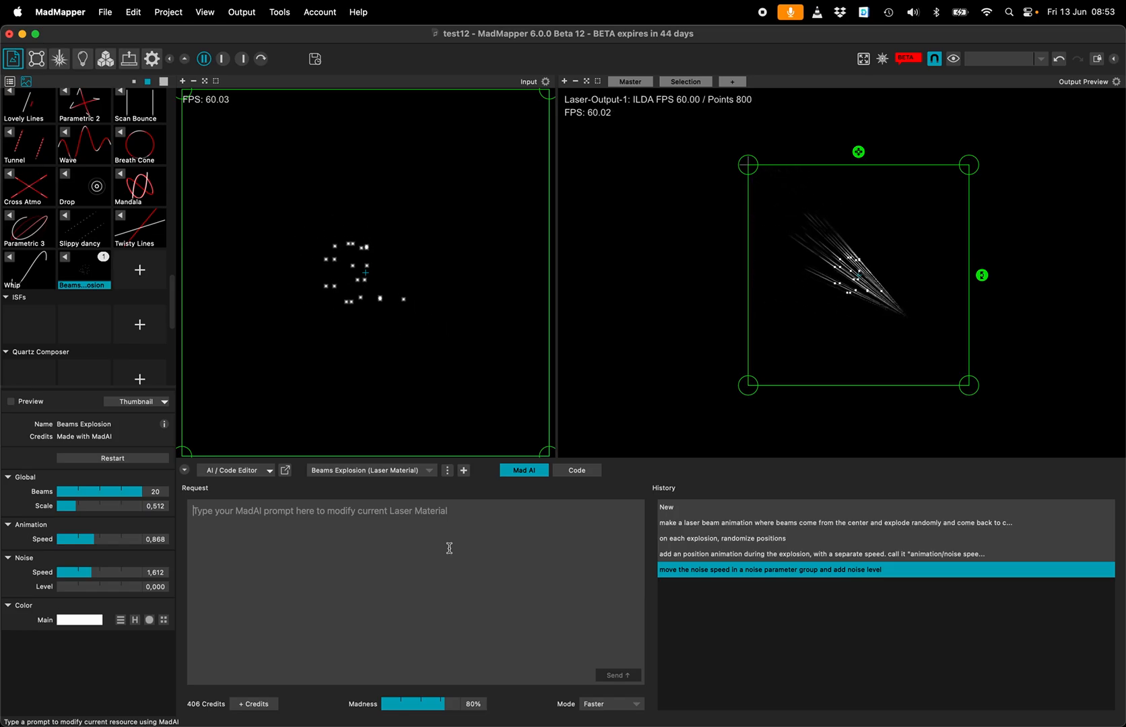
Step: Ask MadAI to add a choosable base animation shape (Linear/Sine/Smooth mode)
type("lmet me")
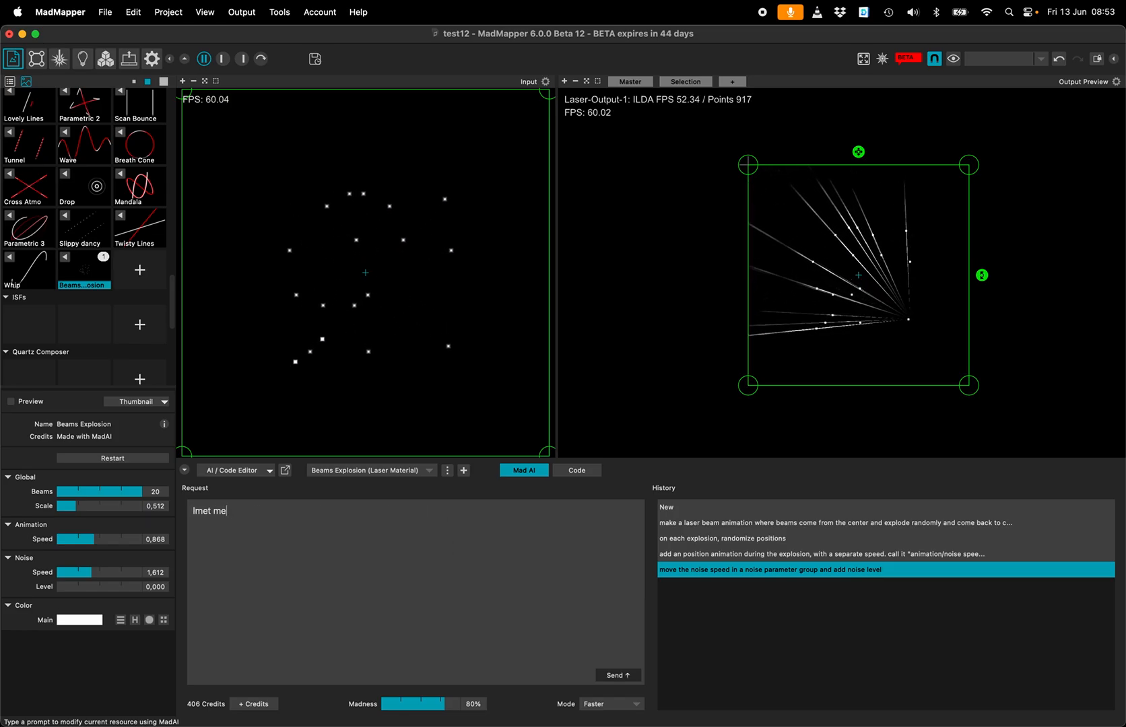
type("let me choose base animation shape (linear / sinusoidal / smoother")
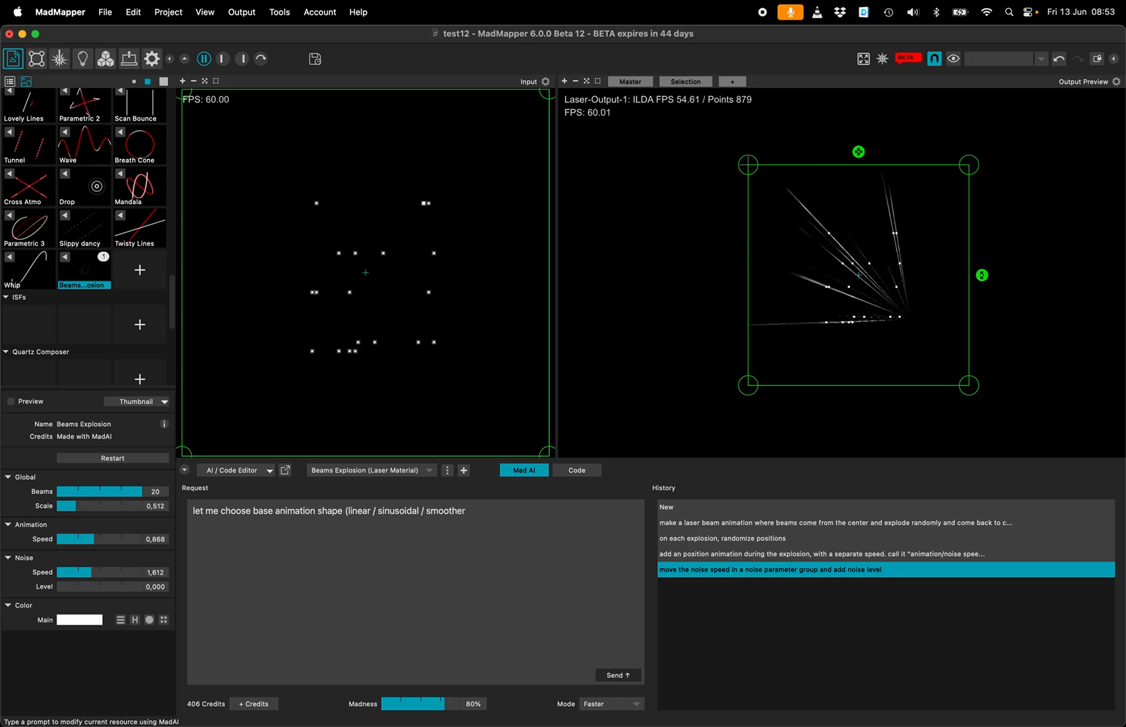
type("thing")
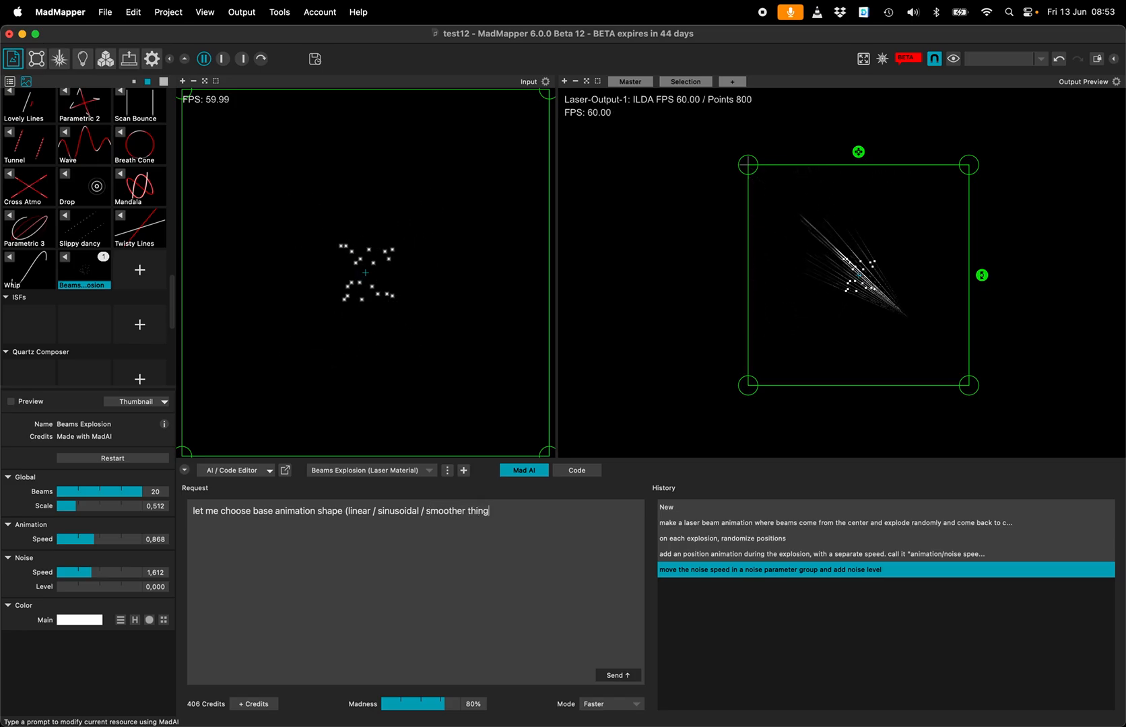
left_click(616, 675)
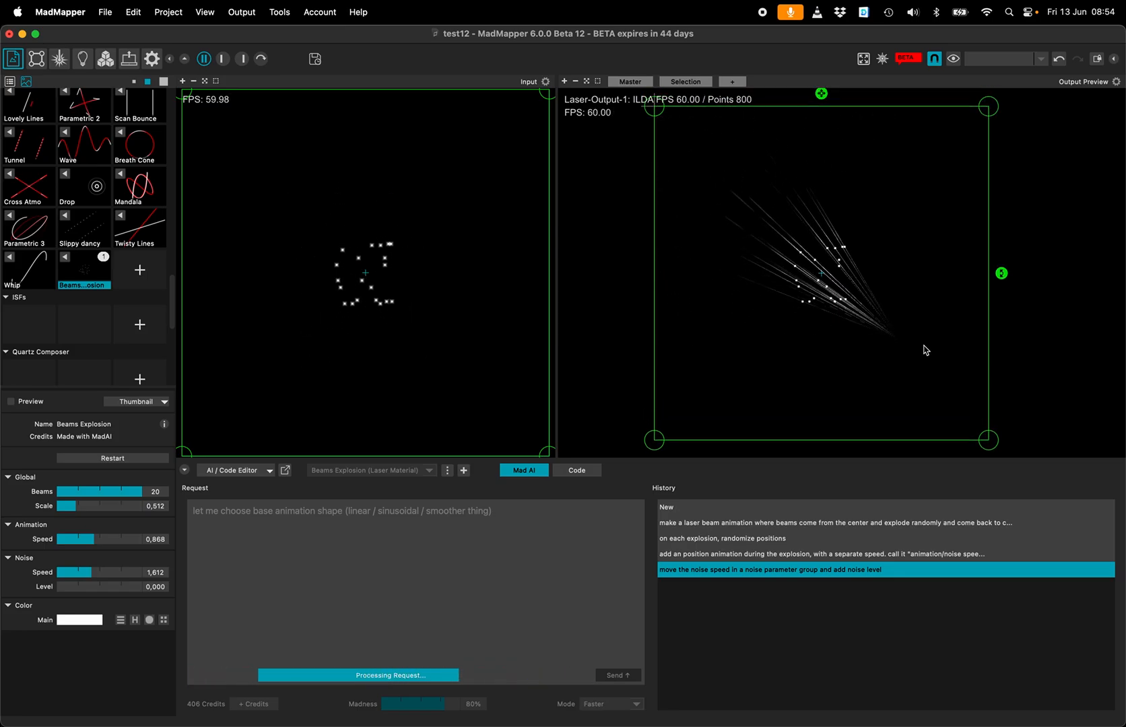
Step: Set Noise Level to 0.388, try Sine and Smooth modes, settle on Sine with Animation Speed 0.419
left_click_drag(63, 587, 80, 587)
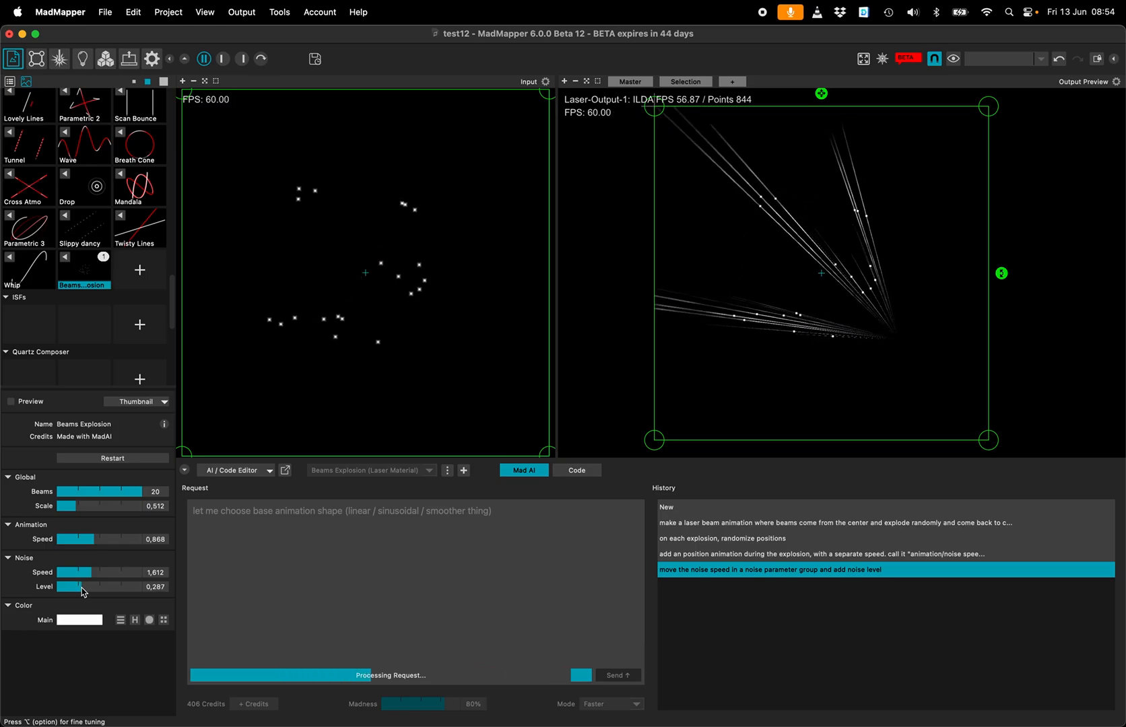
left_click_drag(71, 587, 83, 587)
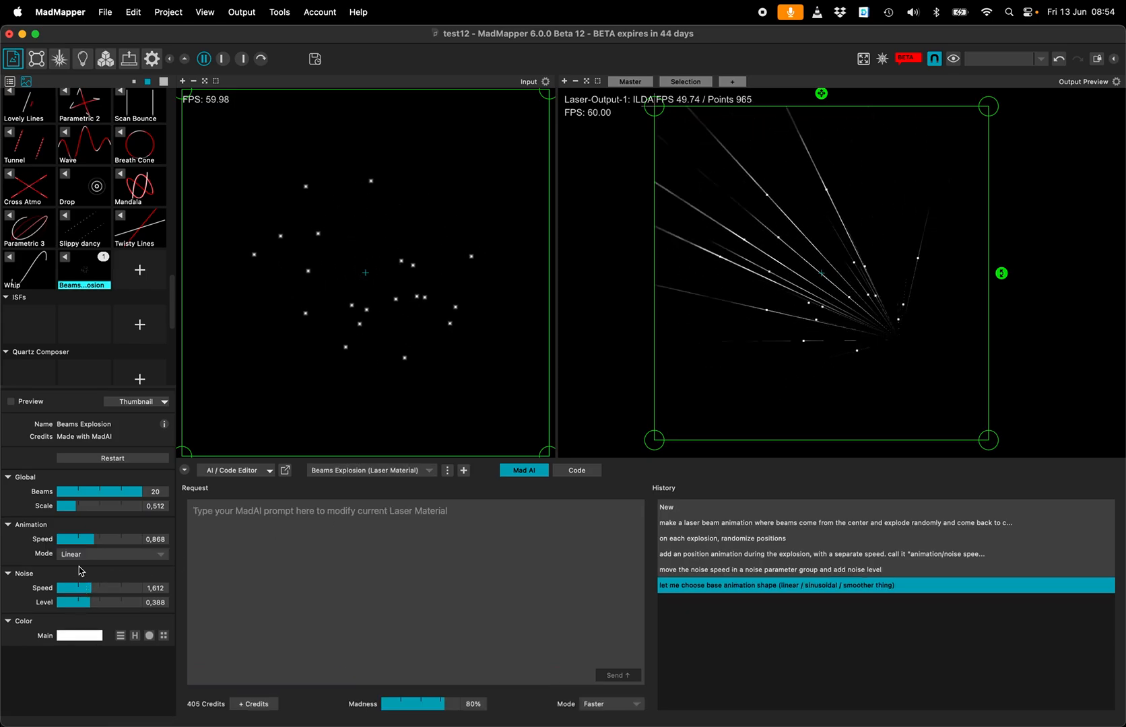
left_click(112, 554)
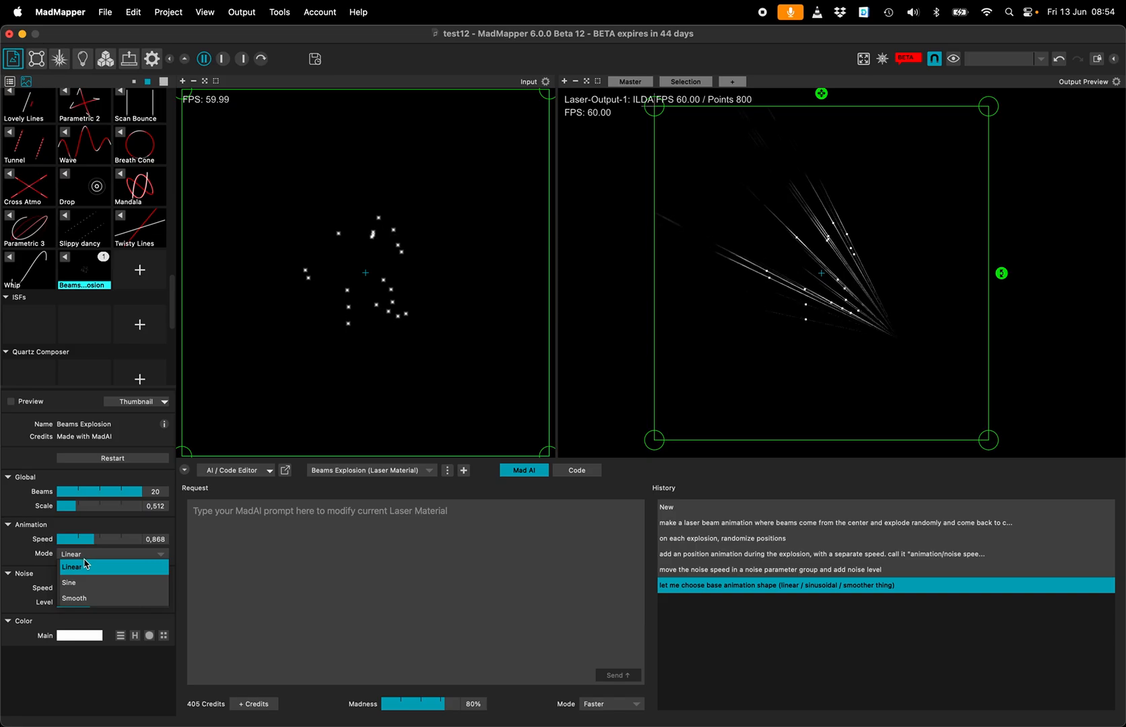
left_click(70, 568)
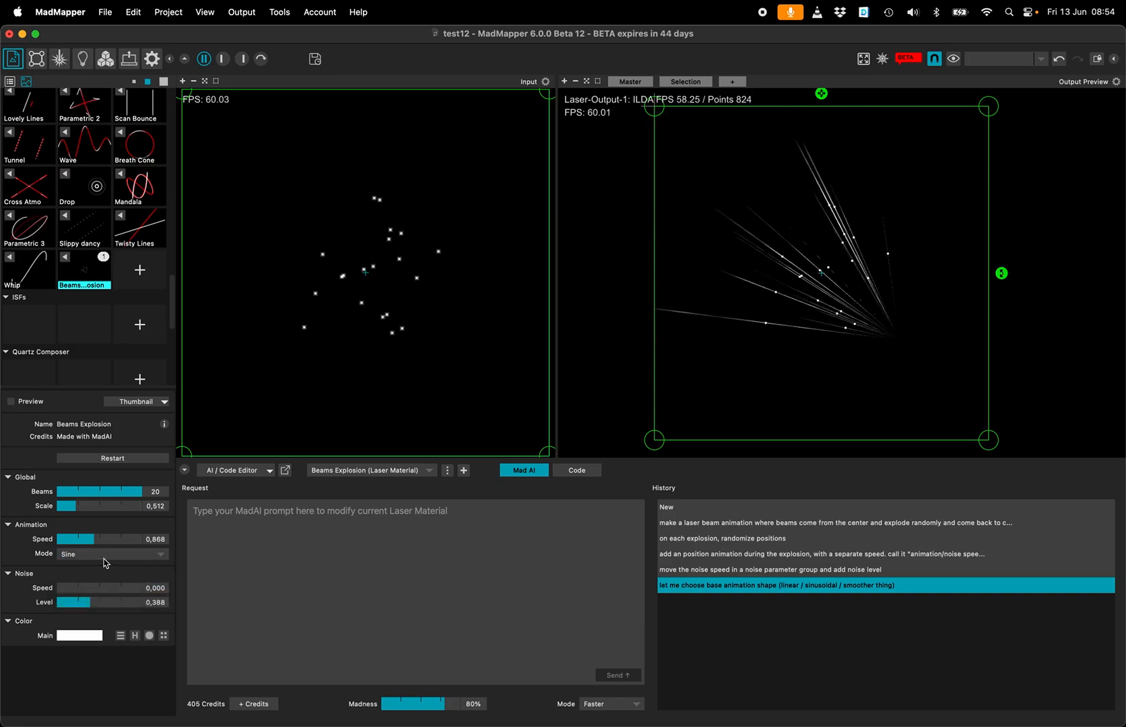
left_click(112, 554)
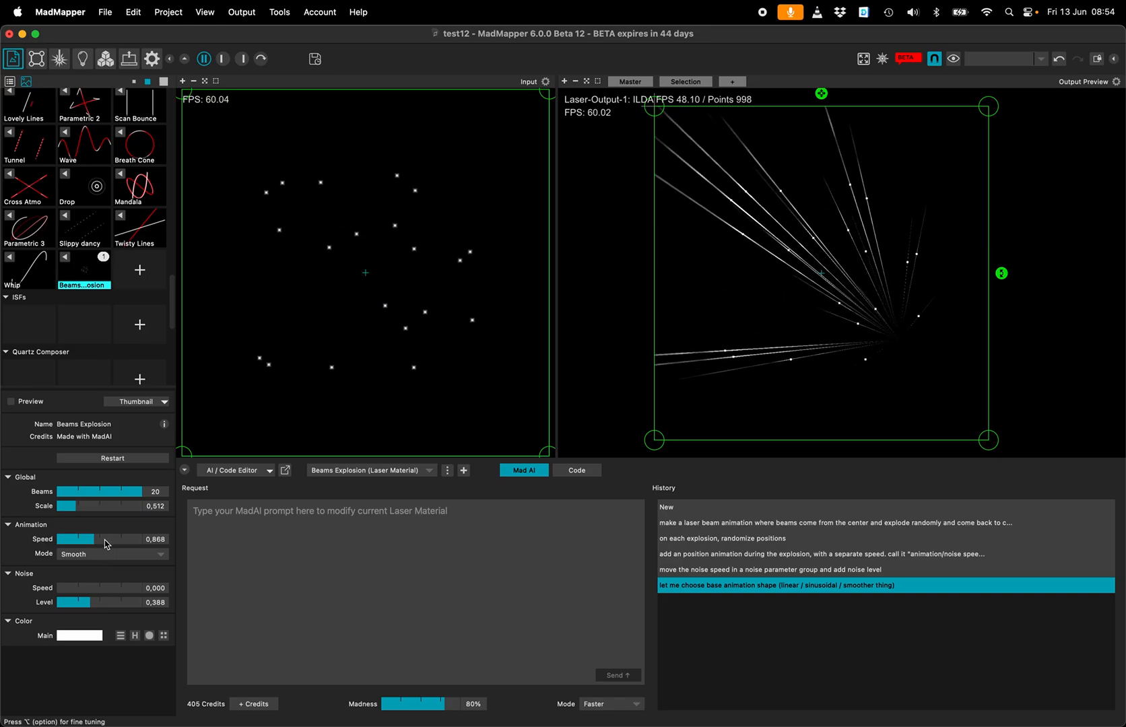
left_click_drag(93, 539, 72, 539)
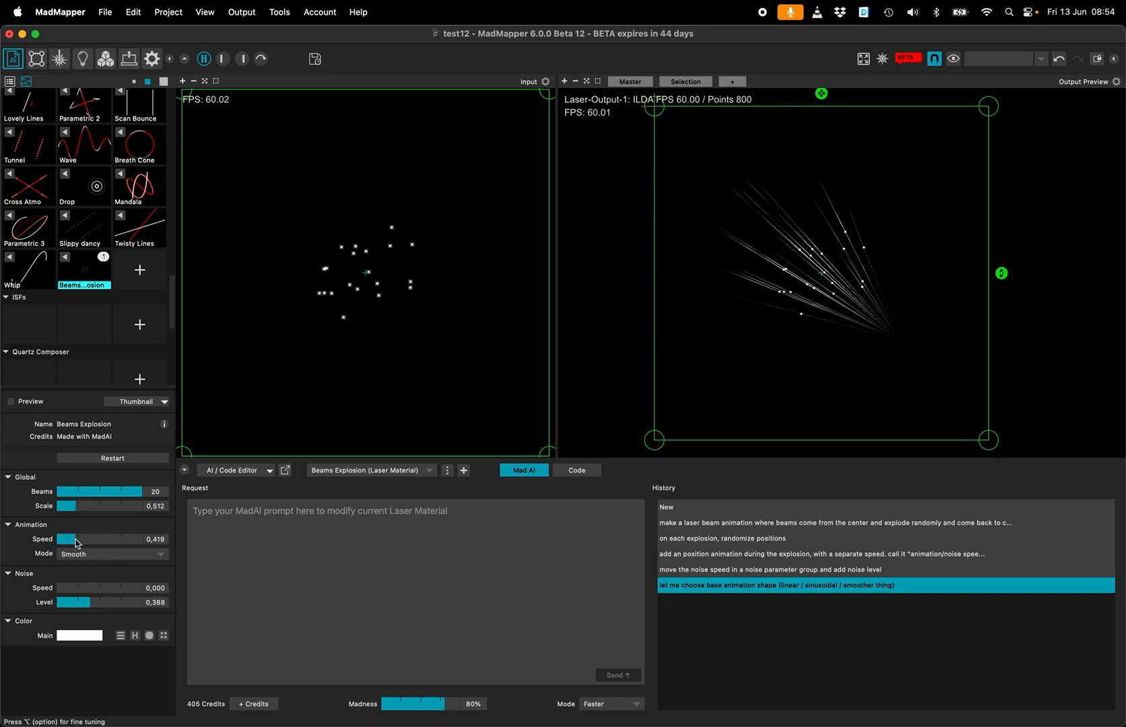
left_click(112, 554)
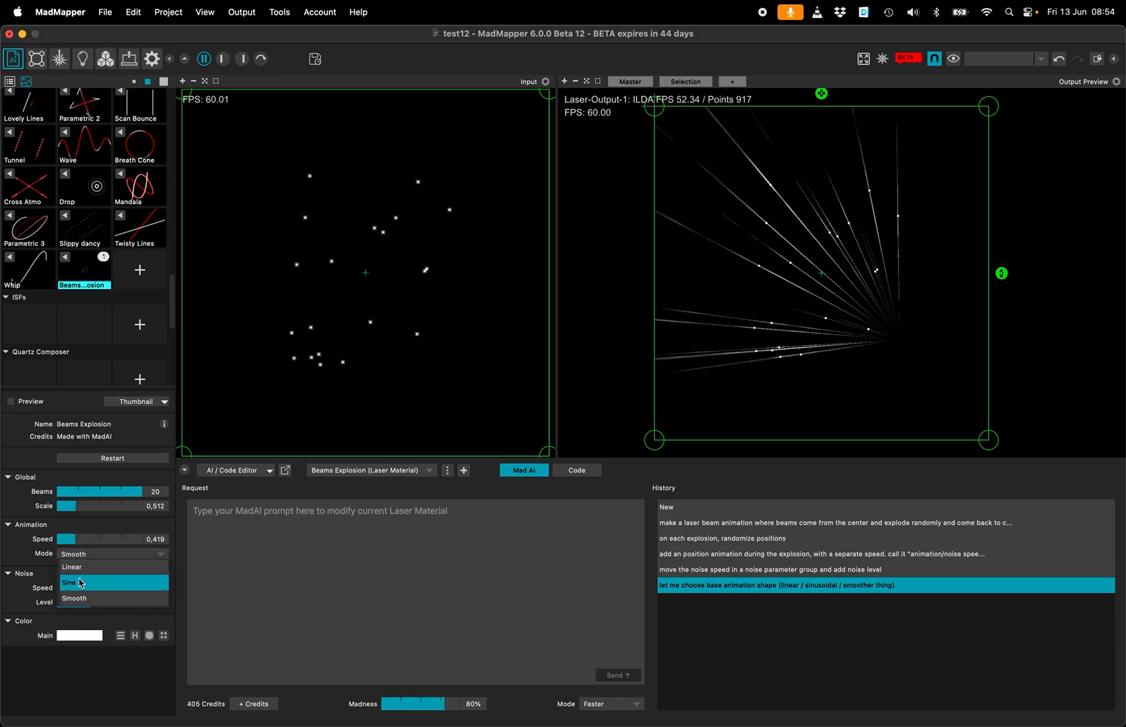
left_click(71, 582)
type("add a Rotate parameter group  w")
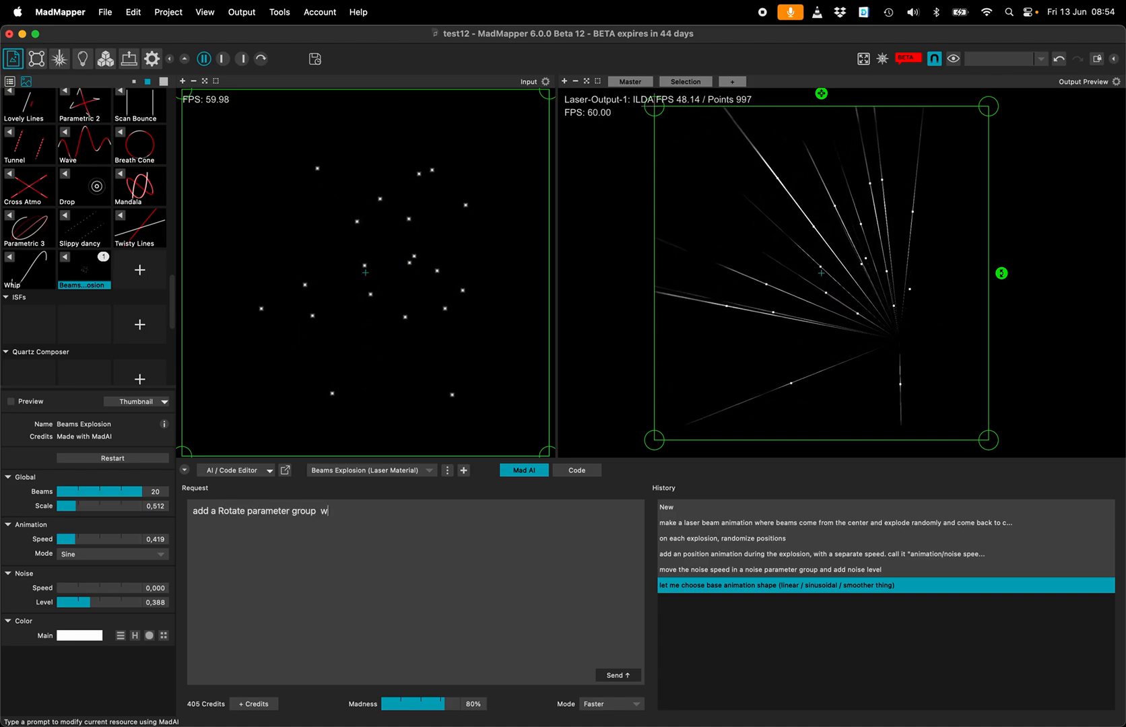
Step: Ask MadAI to add a Rotate/Speed parameter to Beams Explosion
type("ith")
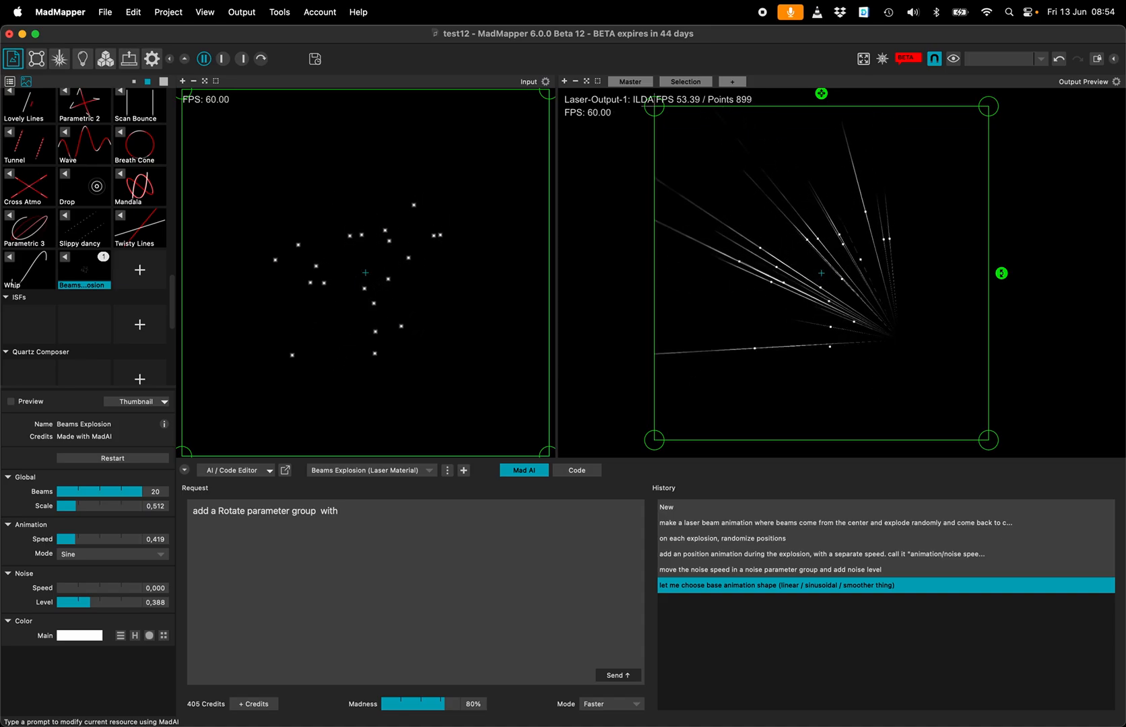
type("speed")
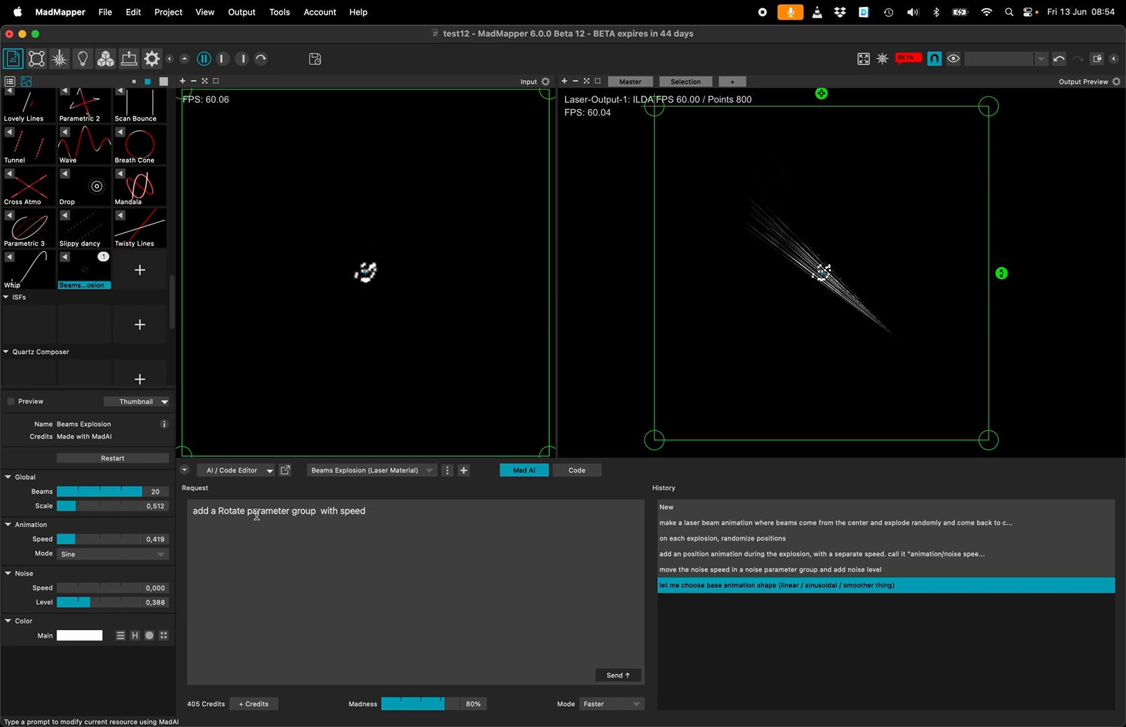
type("/Speed")
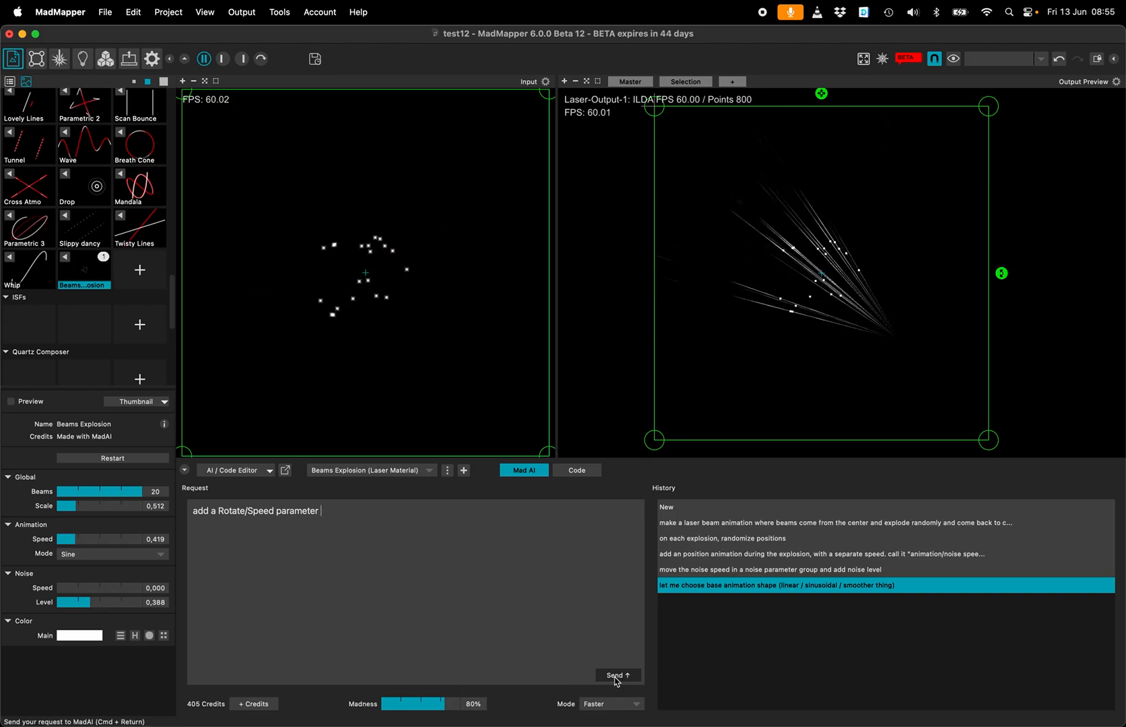
left_click(616, 676)
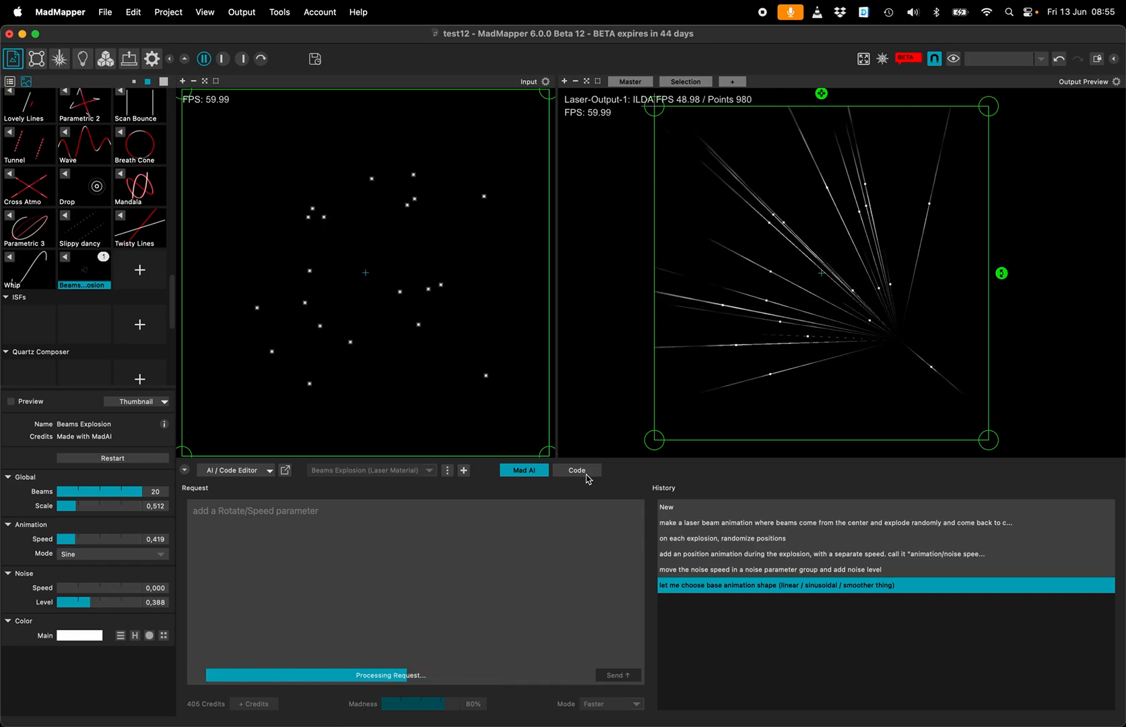
Step: Inspect the generated shader in the Code view and return to the Mad AI panel
left_click(575, 470)
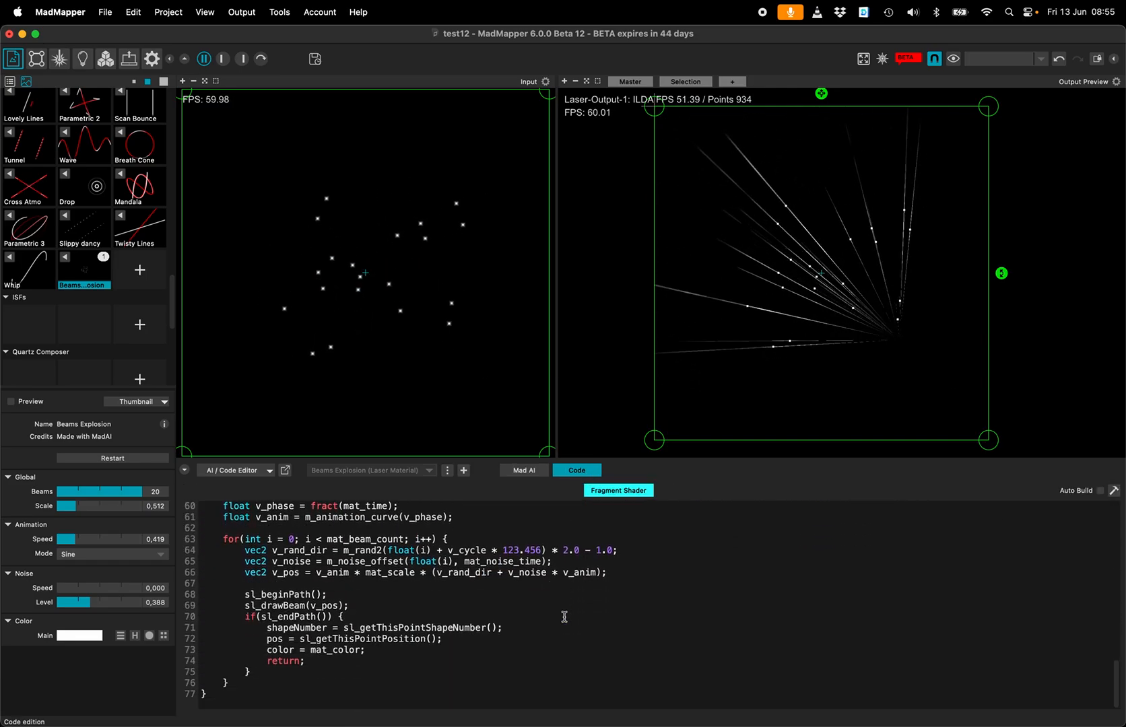
left_click(524, 471)
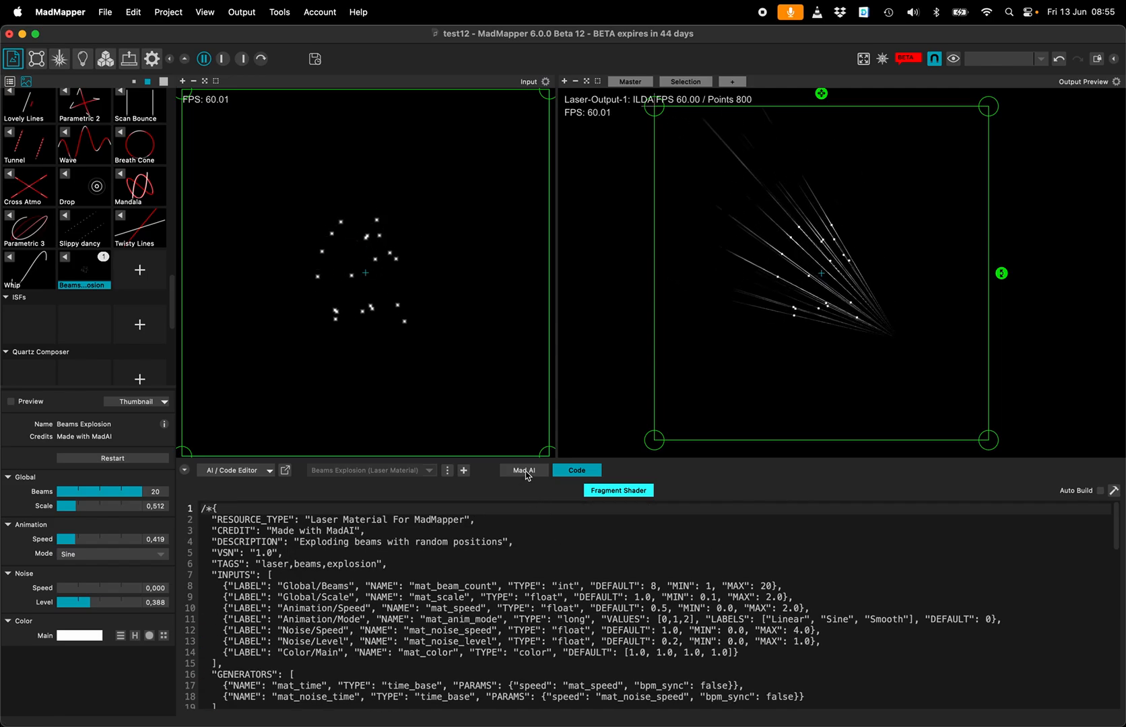
left_click(524, 470)
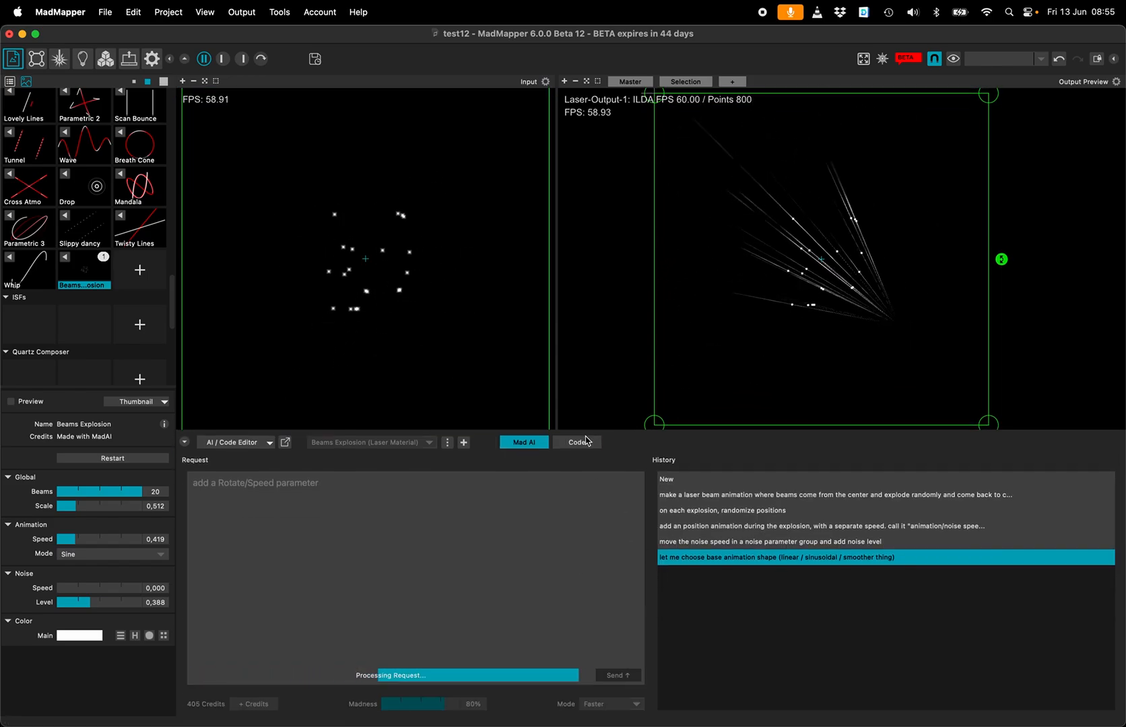
left_click(577, 447)
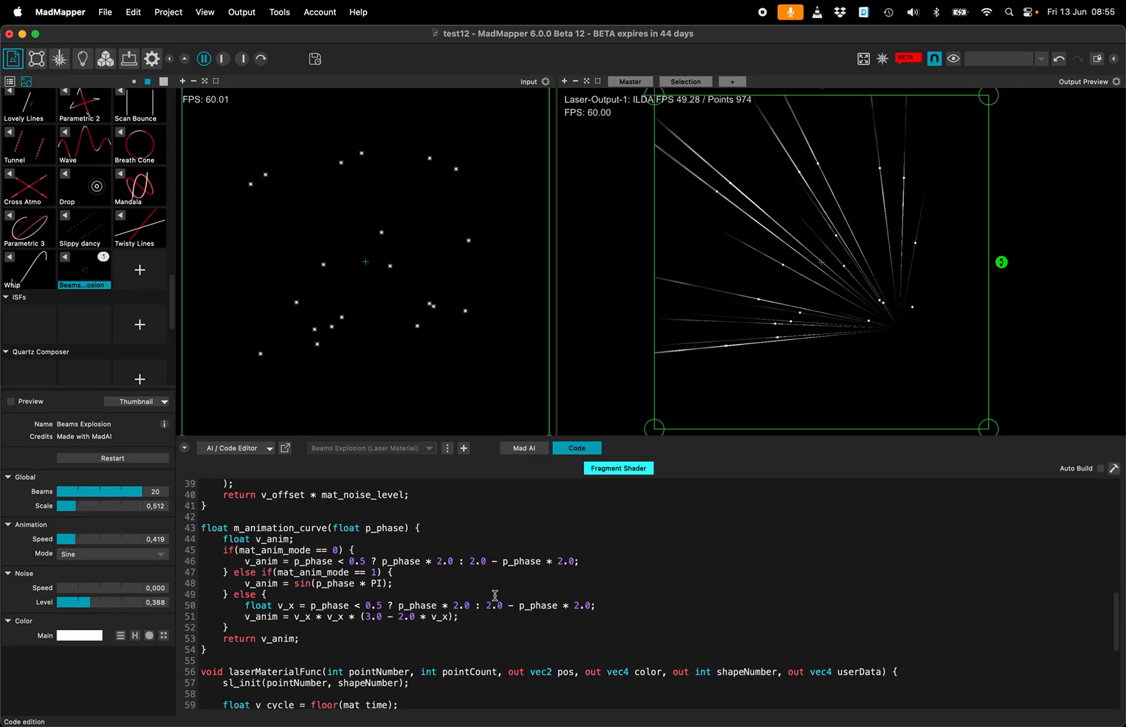
left_click(523, 448)
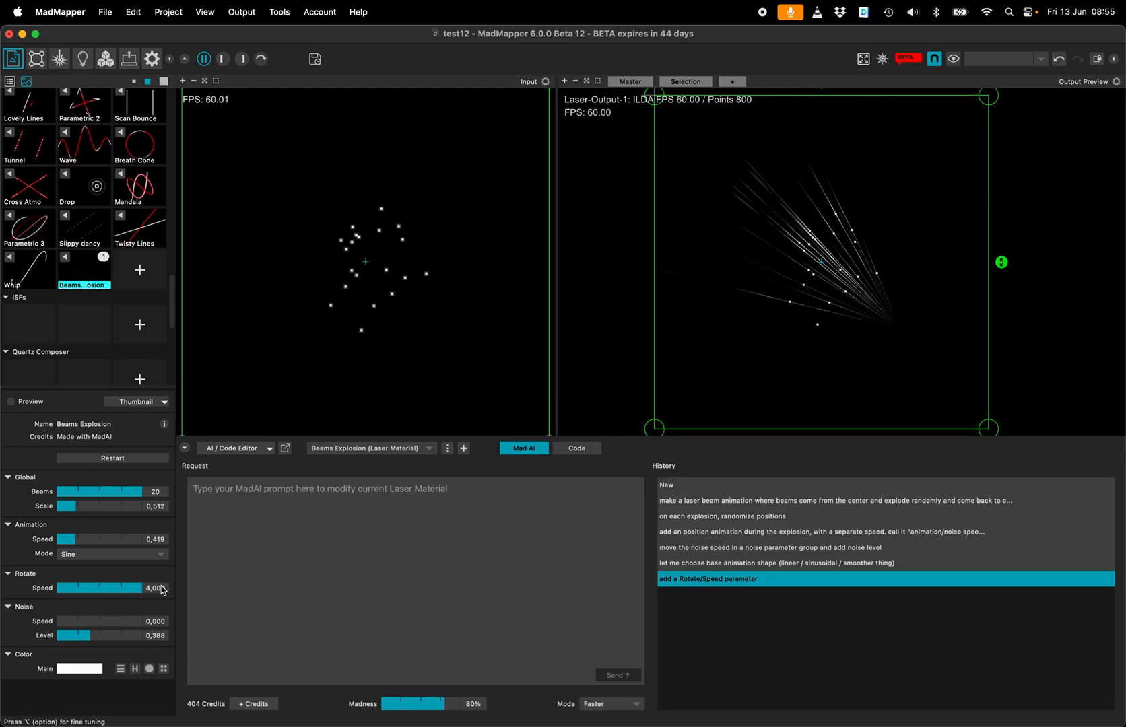
Step: Set Rotate Speed to about 0.40, Noise Level to 1.000 and Noise Speed to about 0.558
left_click_drag(162, 587, 104, 587)
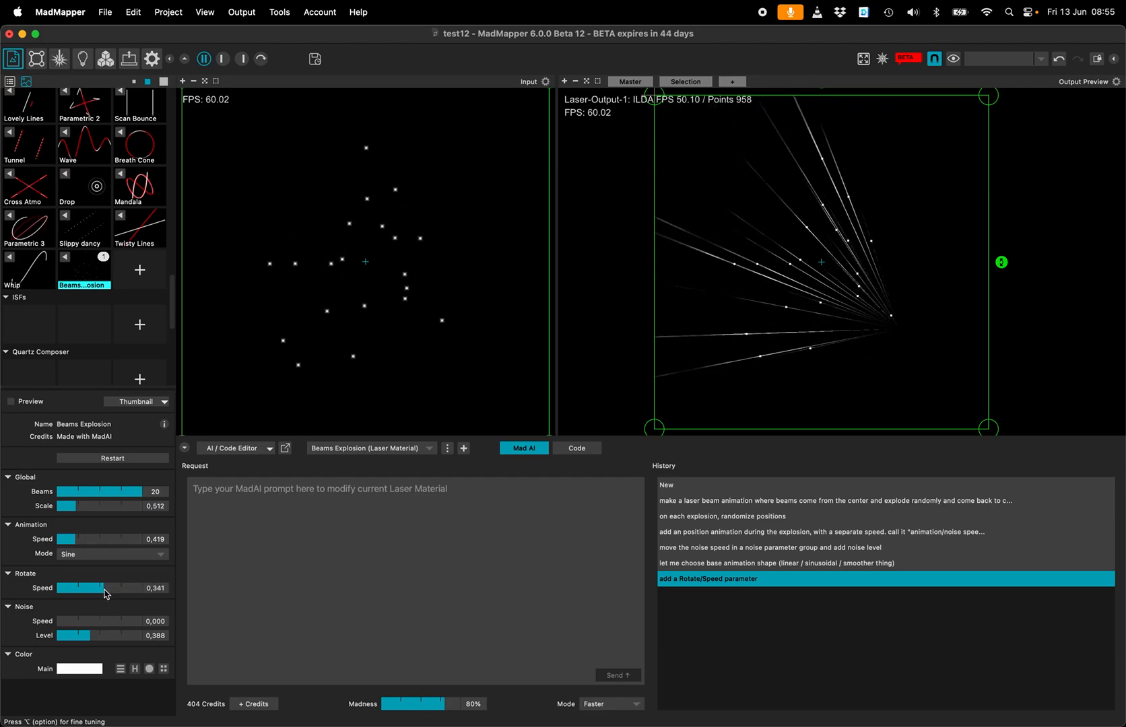
left_click_drag(98, 587, 108, 587)
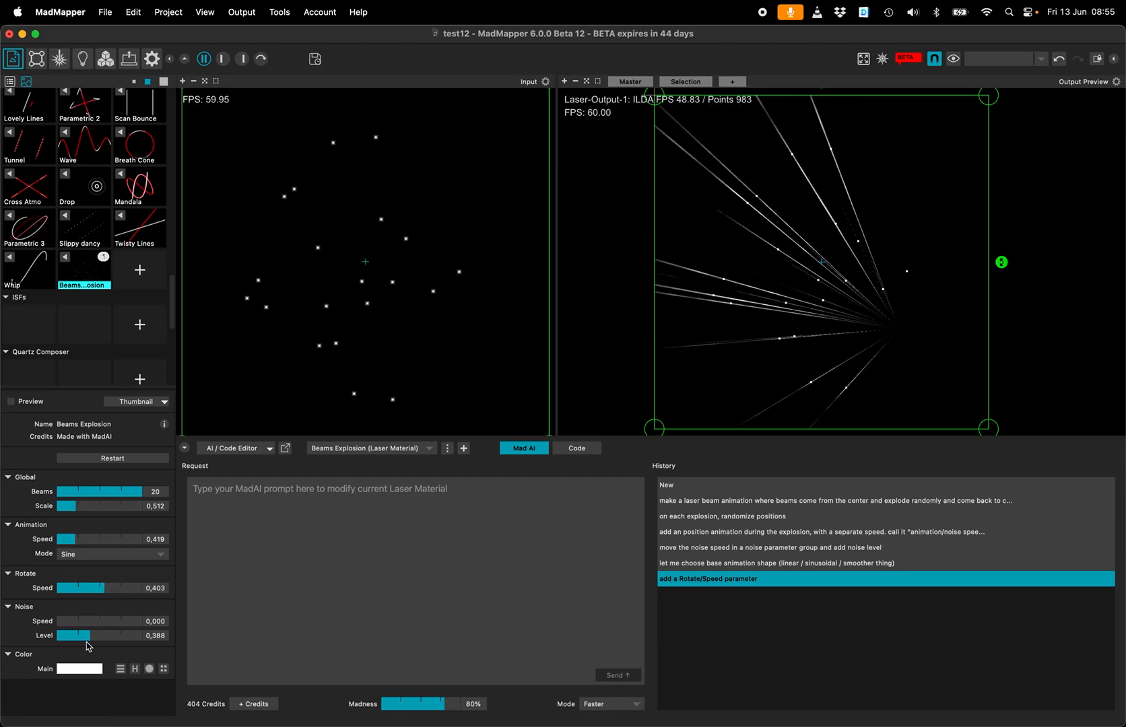
left_click_drag(64, 621, 84, 621)
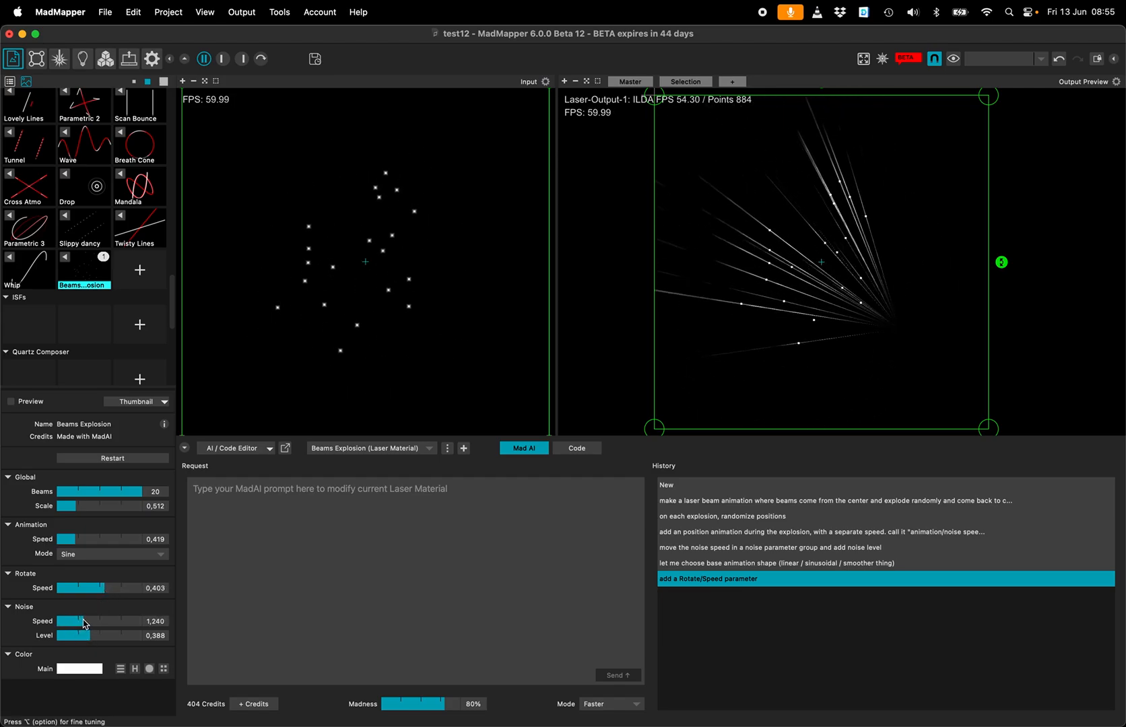
left_click_drag(82, 622, 84, 638)
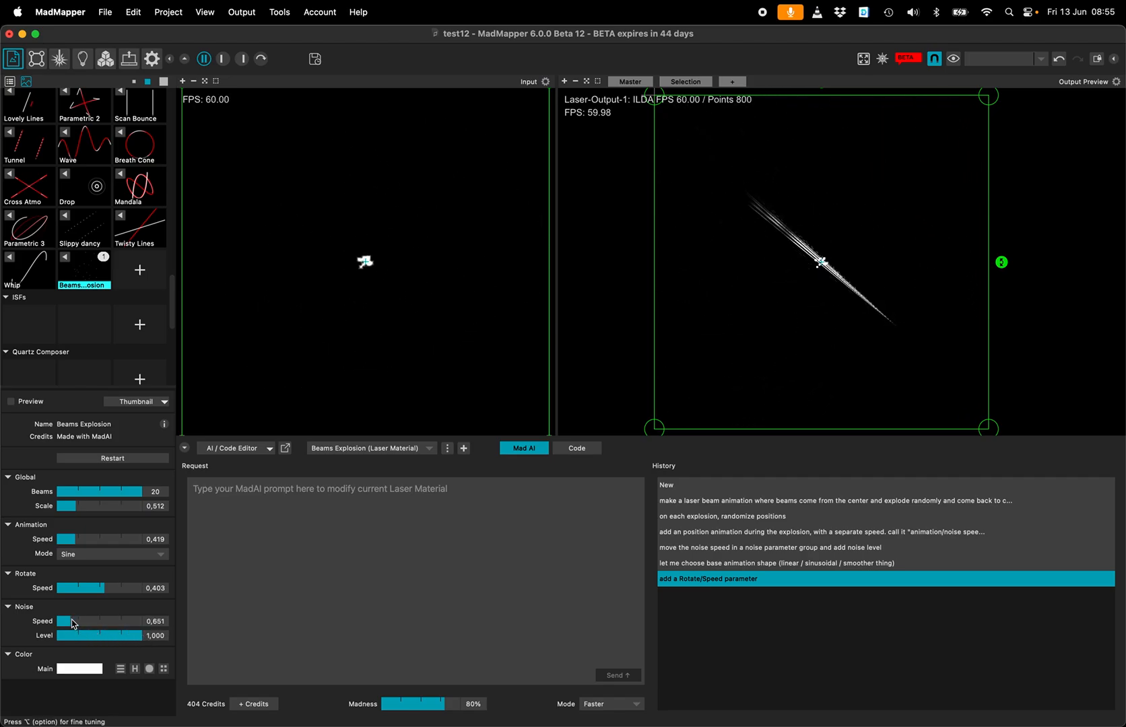
left_click_drag(74, 621, 70, 621)
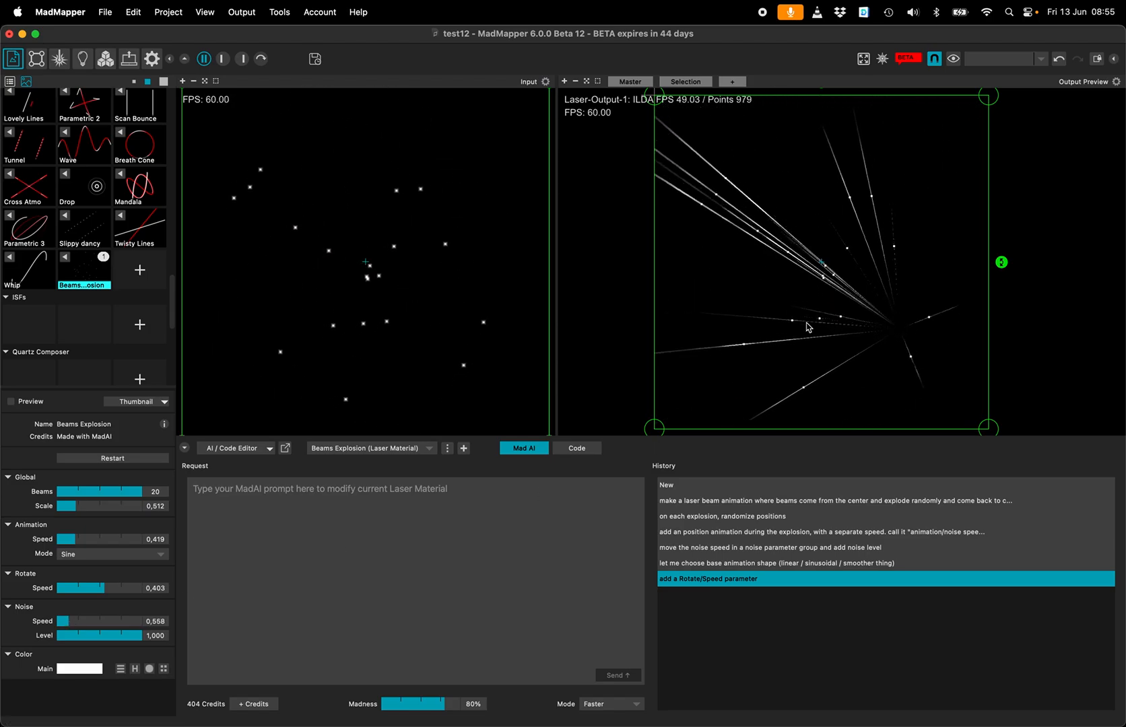
type("add a second colo")
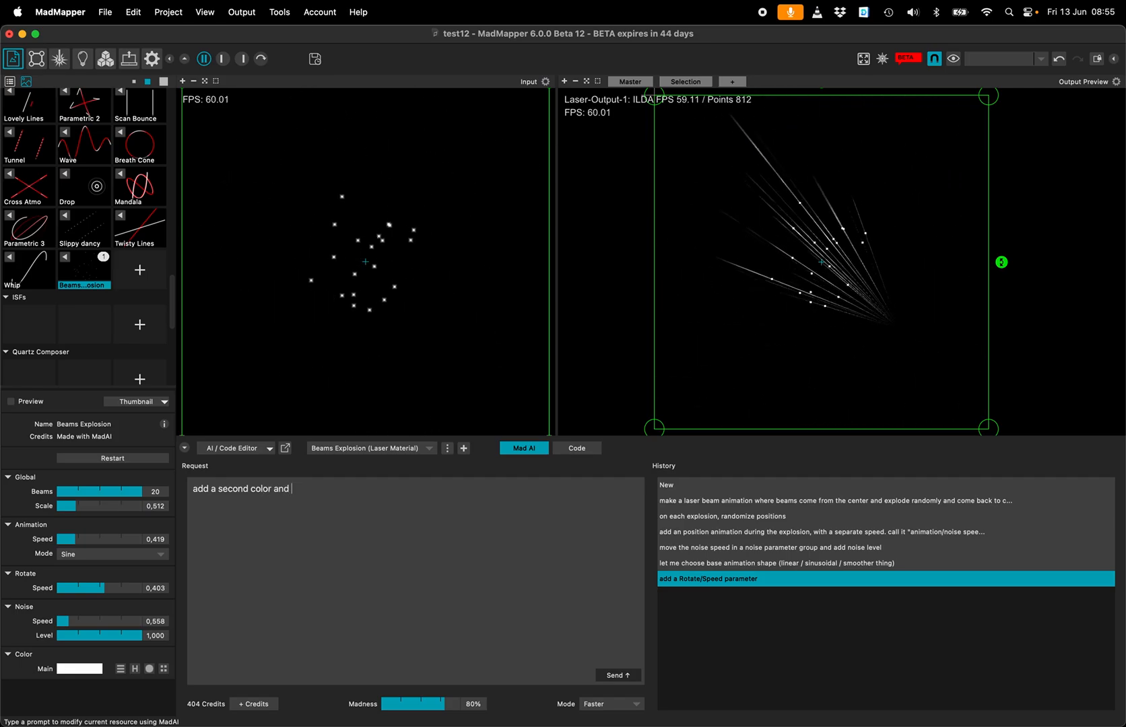
Step: Ask MadAI to add a second colour and randomize each beam's colour by mixing both, reviewing the code
type("randomize")
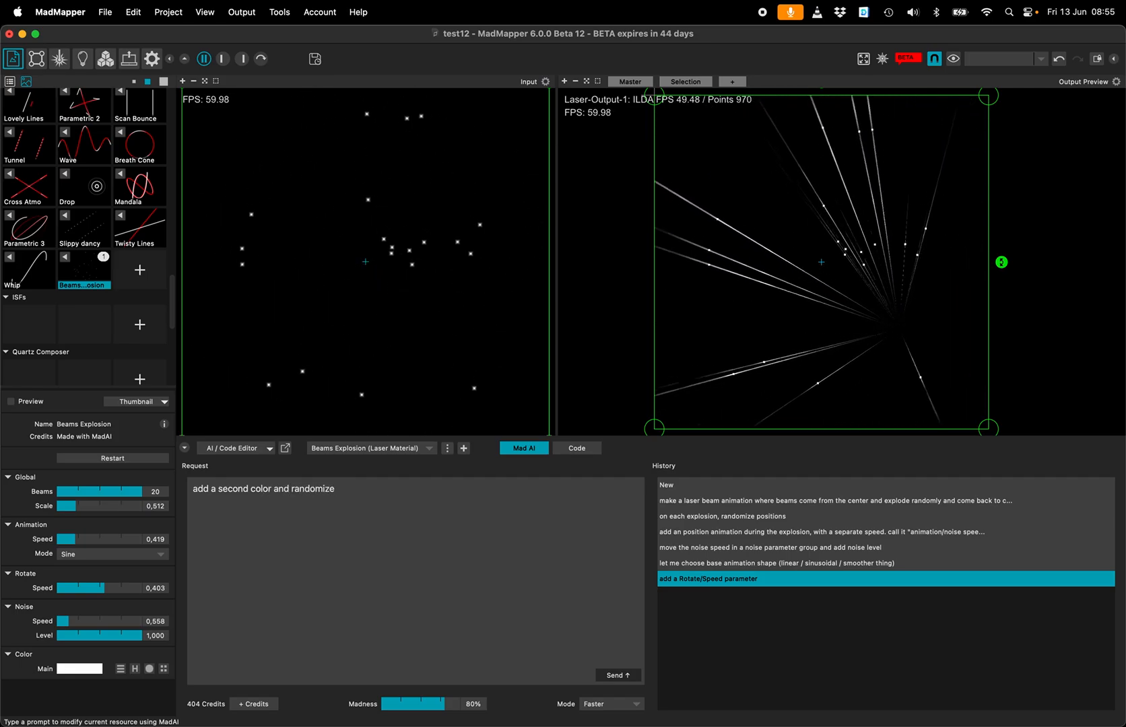
type("color of each beam")
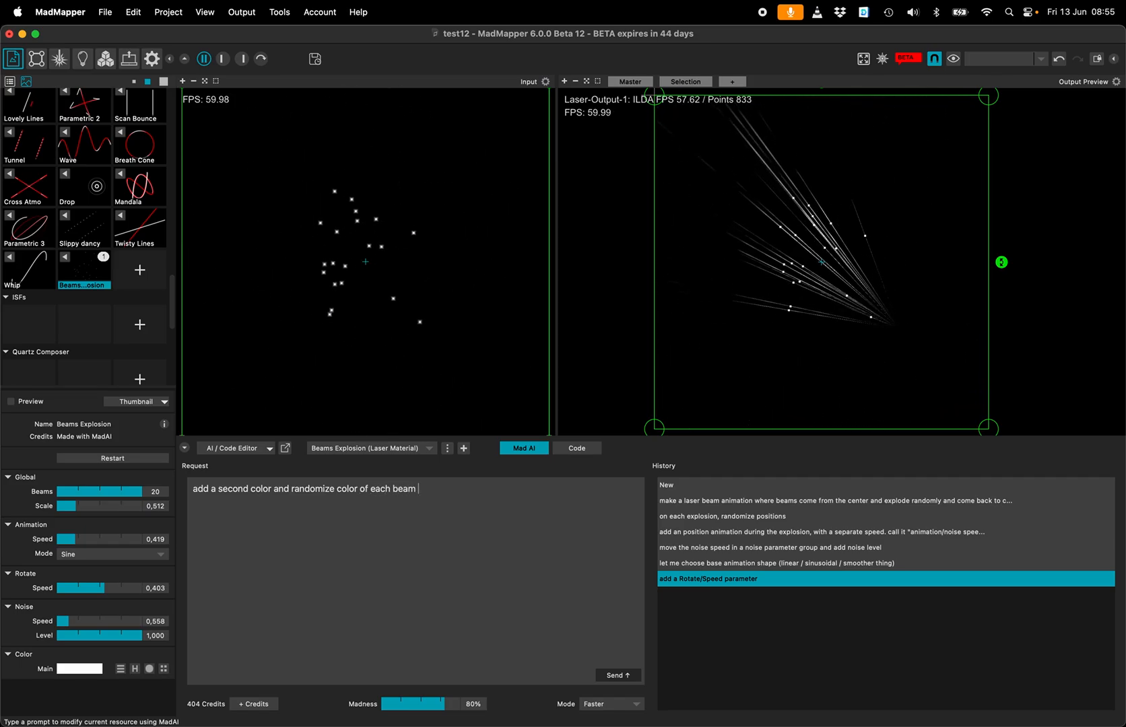
type("by mixing both colors")
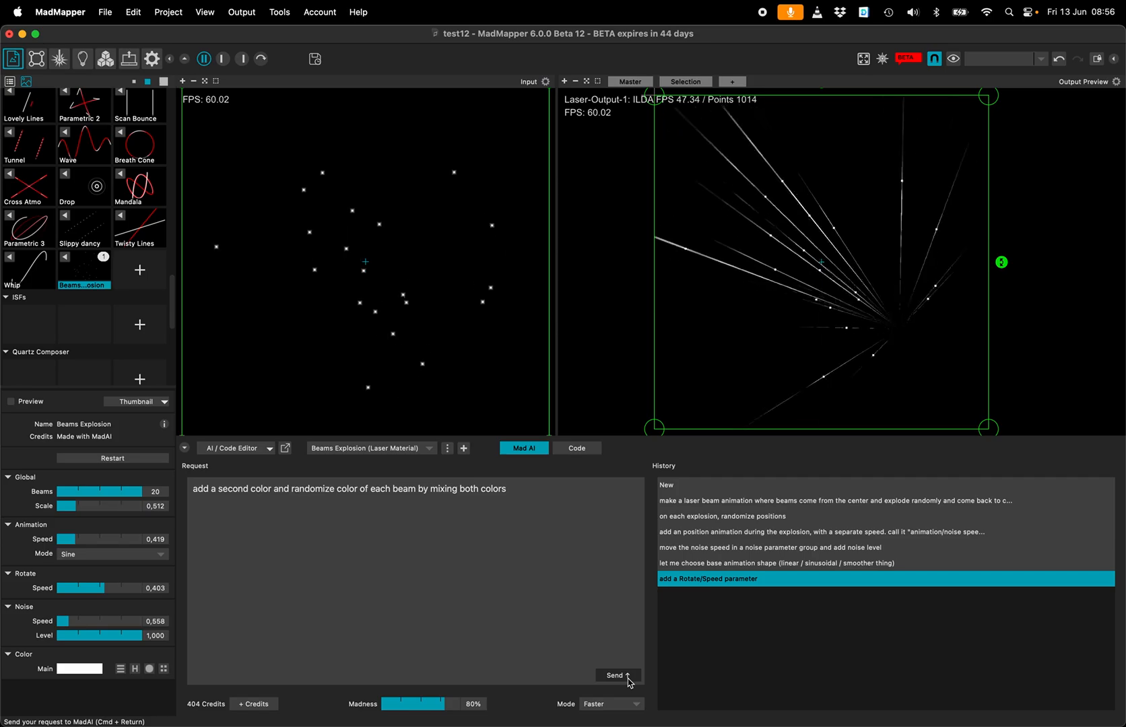
left_click(575, 449)
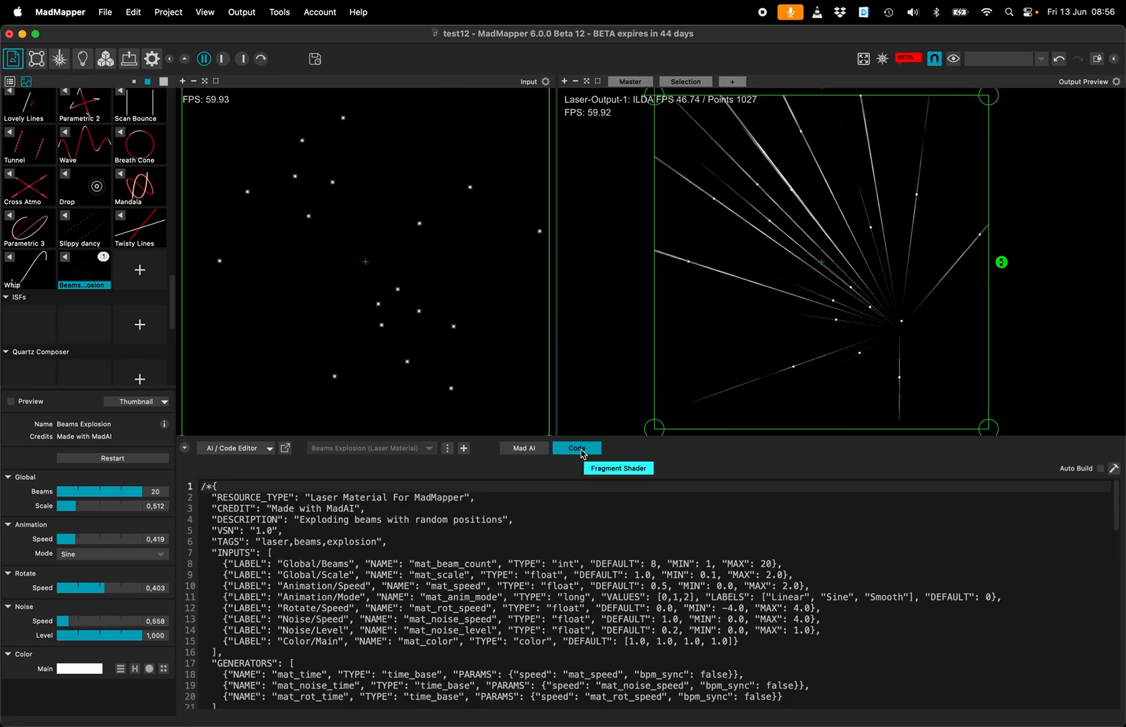
scroll("down", 3)
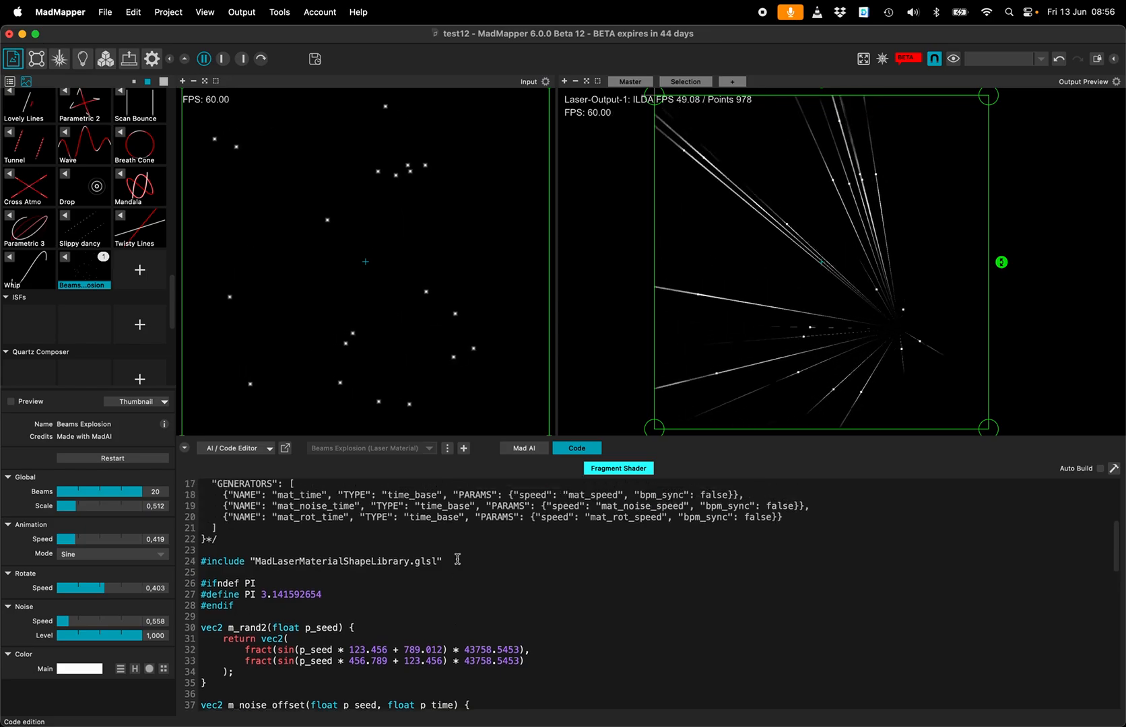
left_click(522, 449)
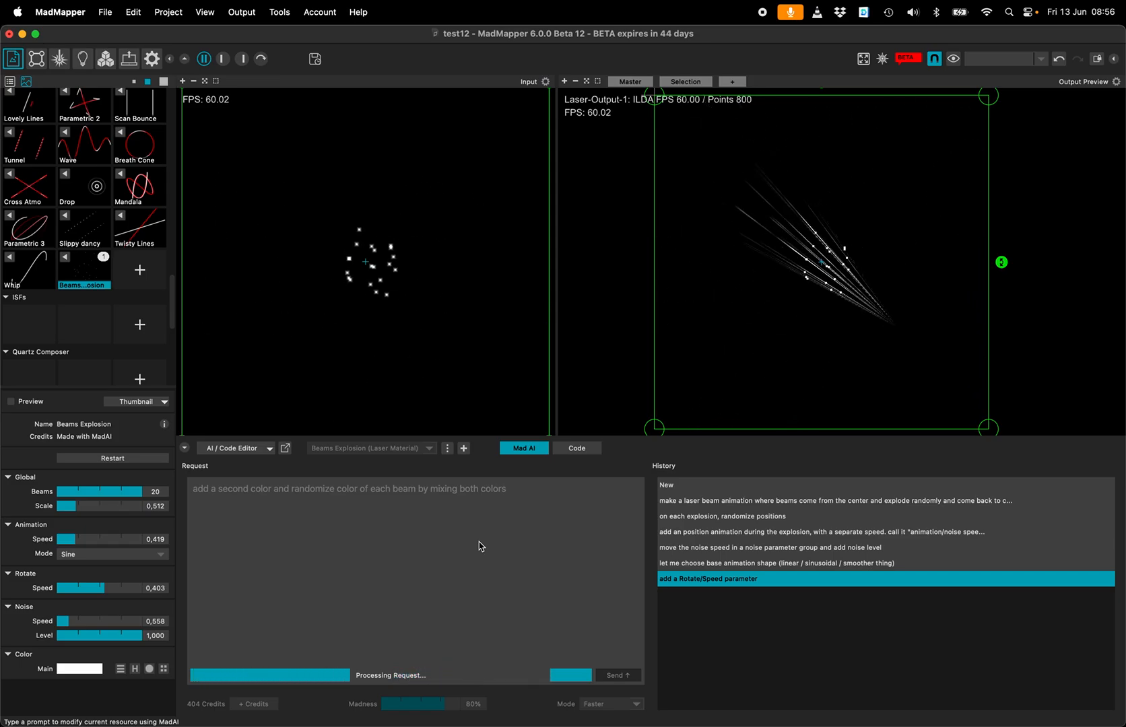
left_click(616, 675)
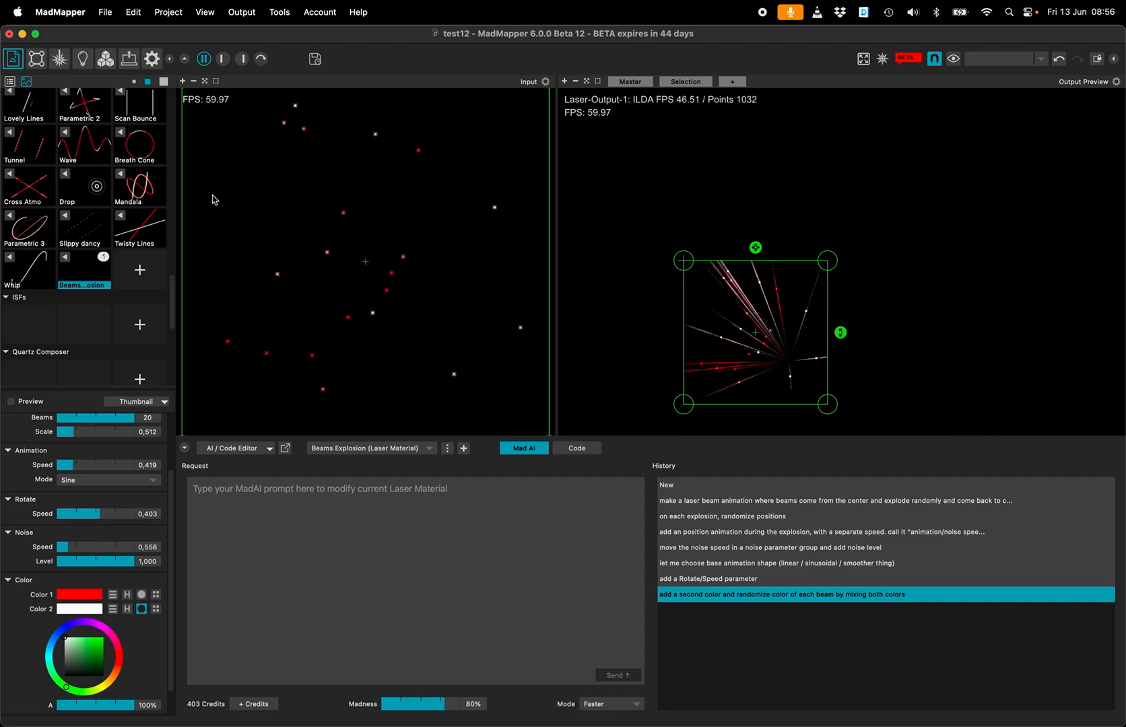
Step: Add a second laser output surface and change the Beam Origin in Project > Laser preferences
left_click(128, 58)
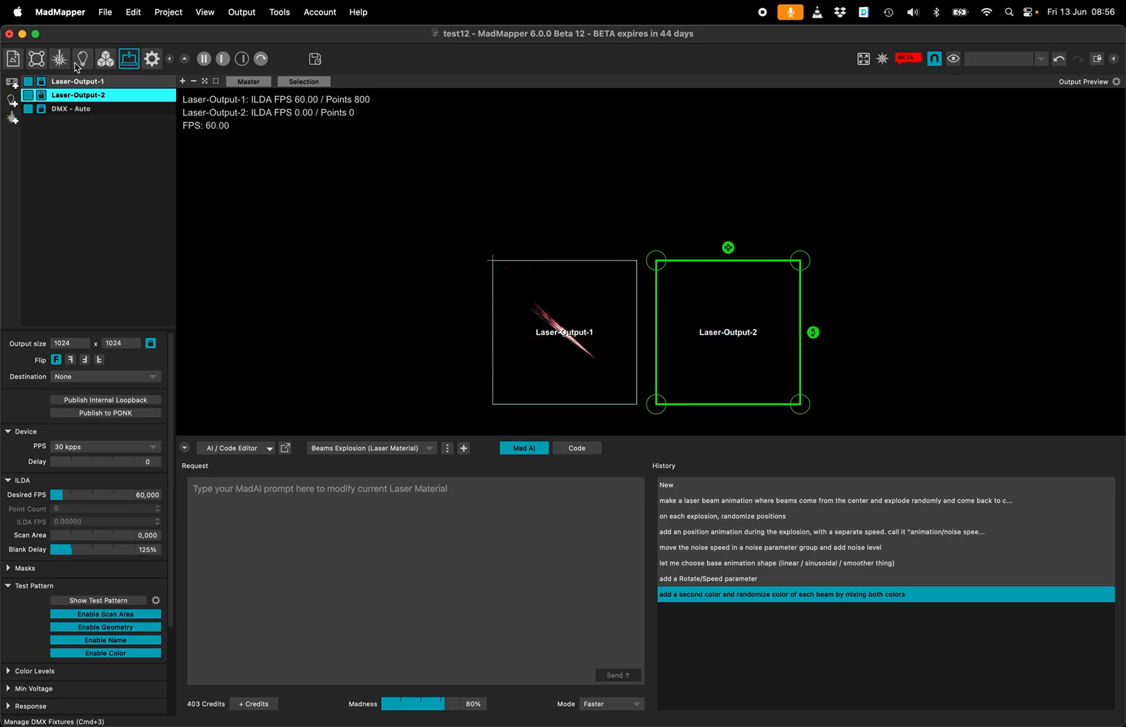
left_click(59, 59)
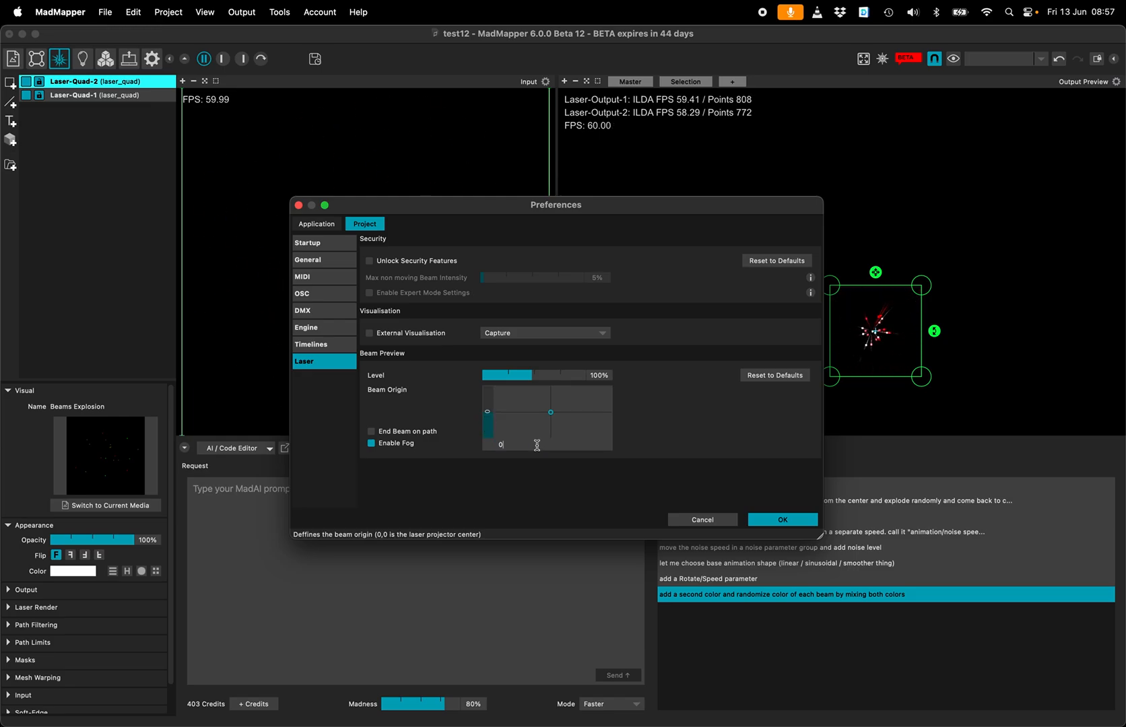
left_click(781, 519)
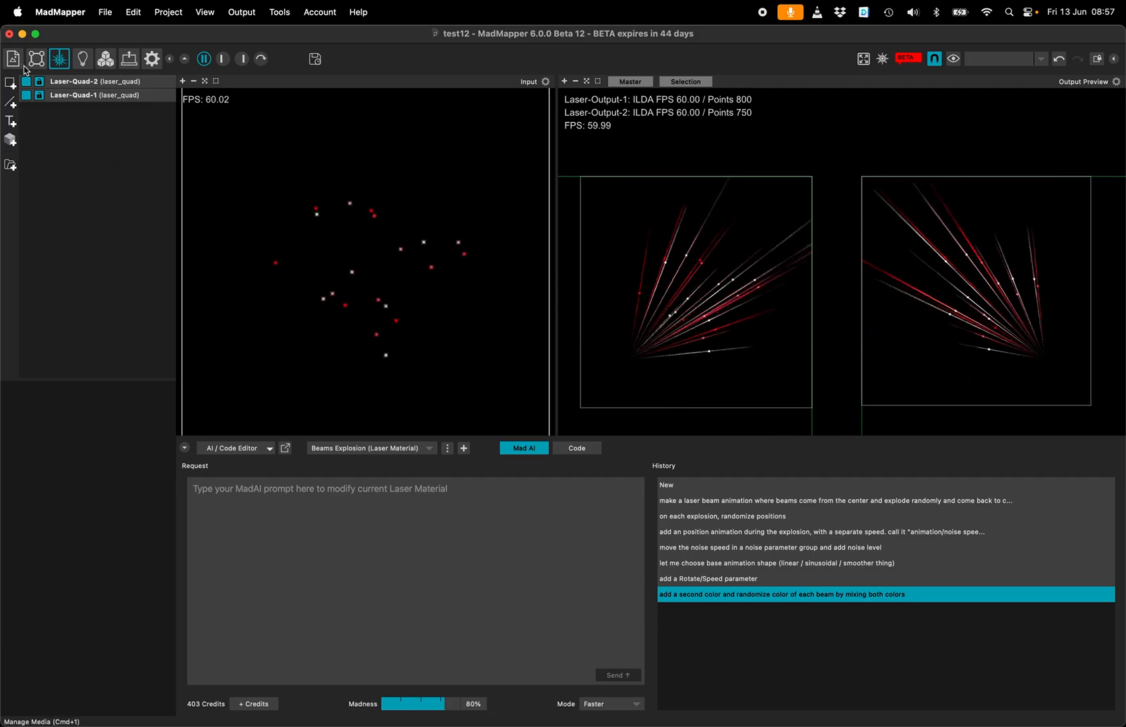
Step: Return to the material parameters and set Global Scale to about 0.555
left_click(13, 59)
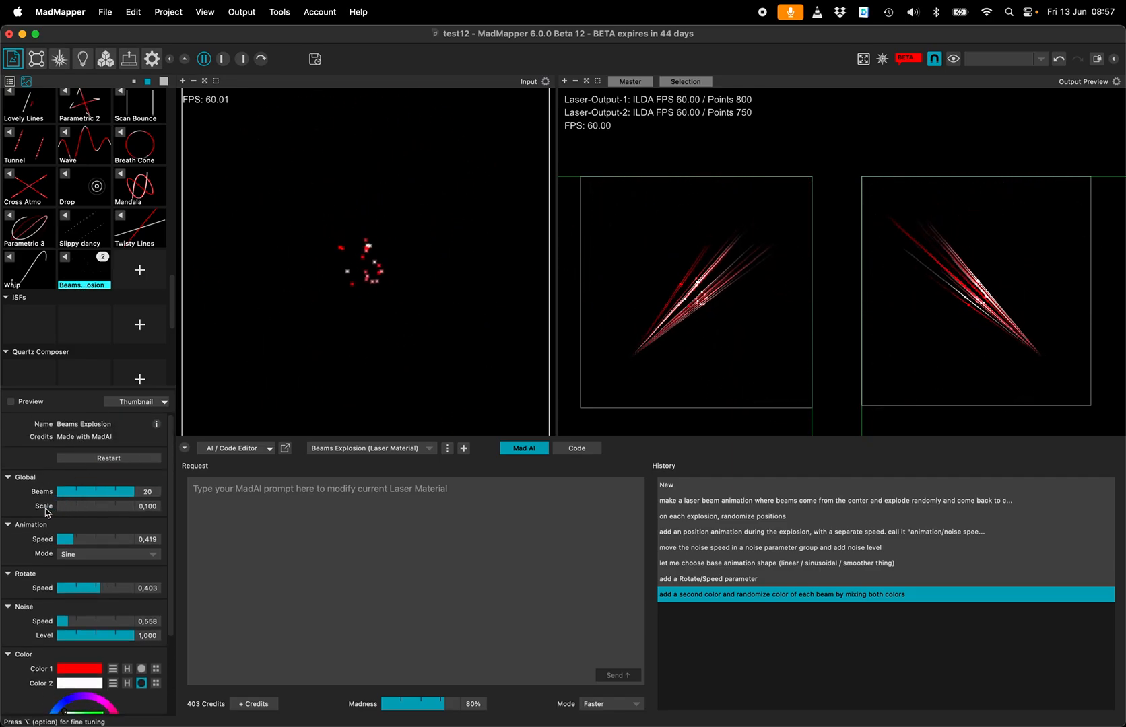
left_click_drag(69, 505, 108, 505)
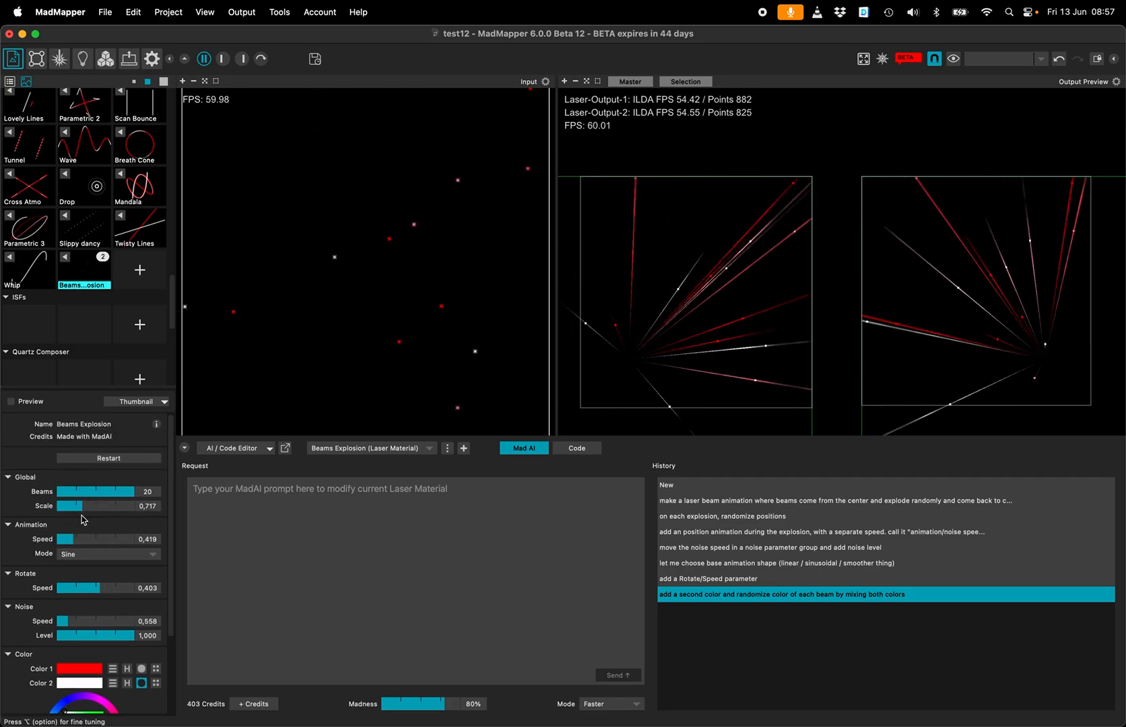
left_click_drag(97, 505, 69, 506)
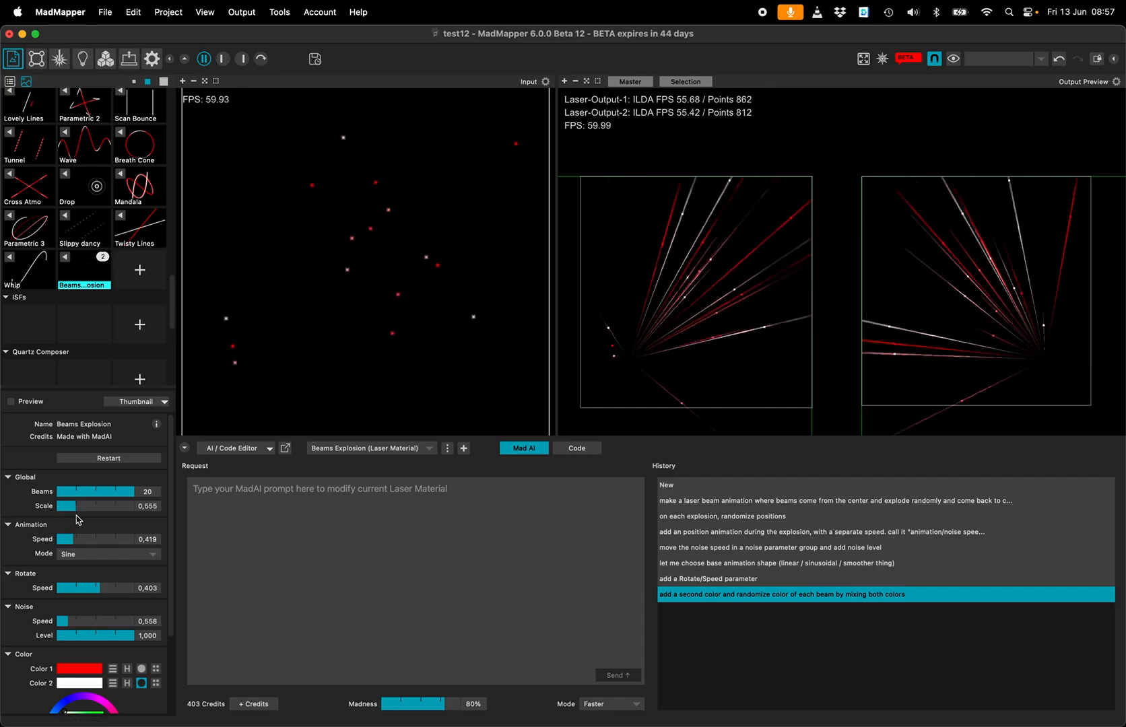
Step: Sweep Rotate Speed through negative and positive values, then reset it to 0
left_click_drag(70, 588, 85, 589)
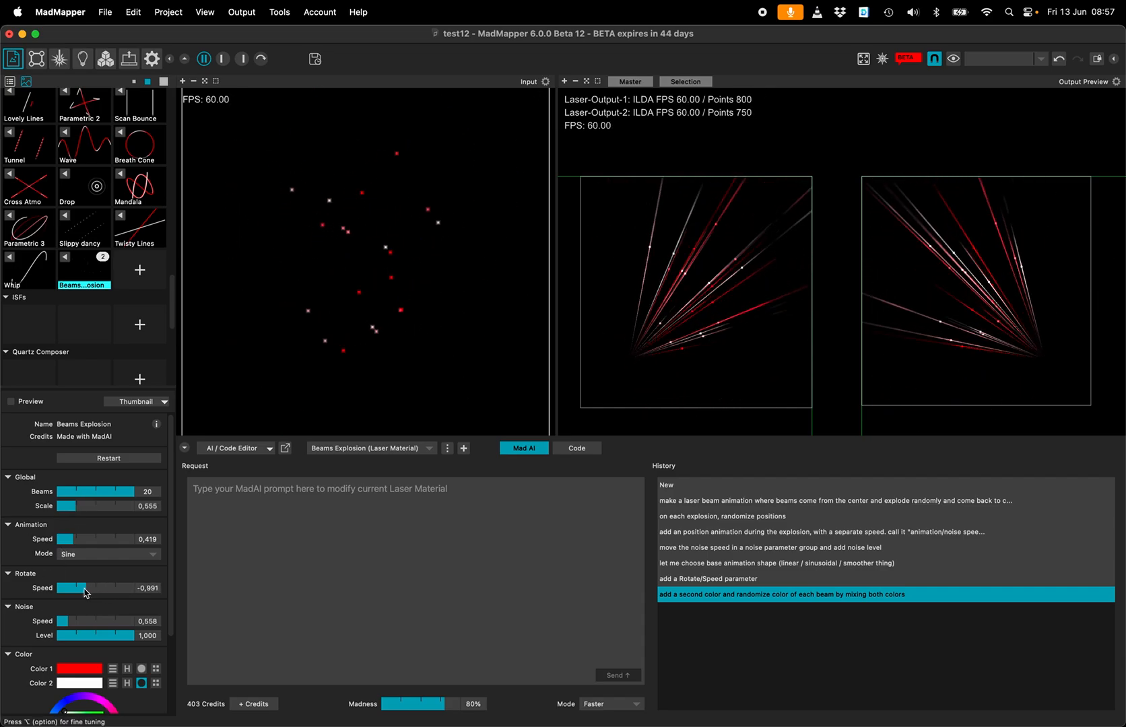
left_click_drag(70, 589, 86, 589)
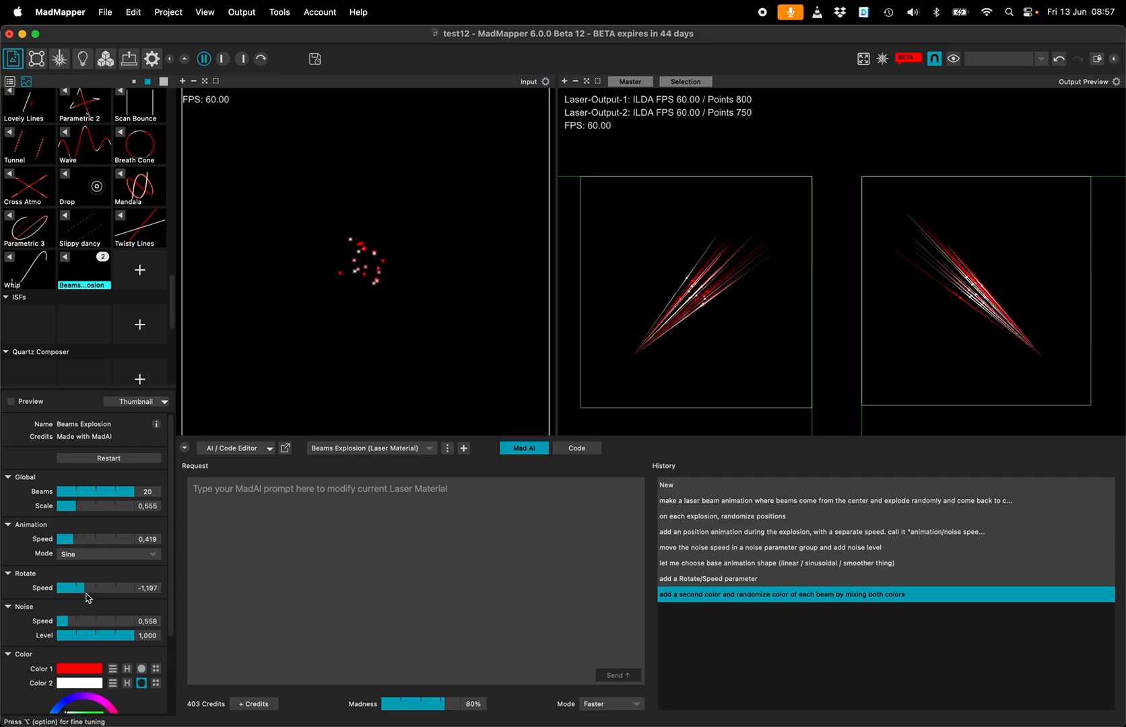
left_click_drag(71, 588, 80, 588)
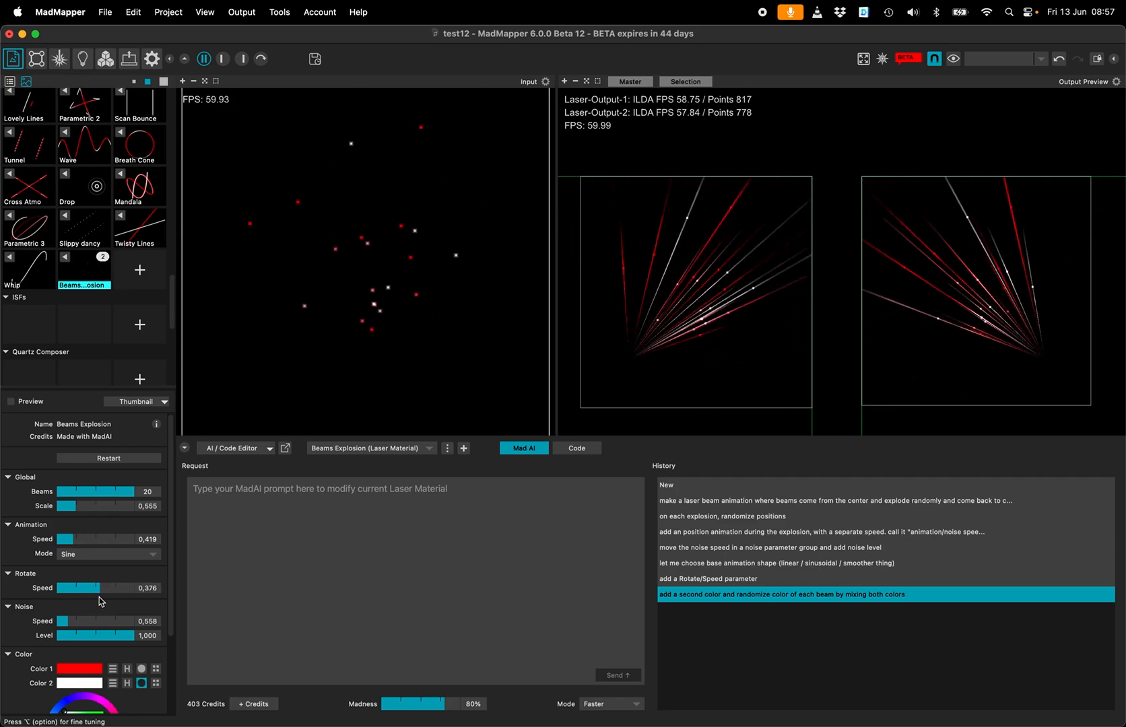
left_click_drag(80, 589, 93, 589)
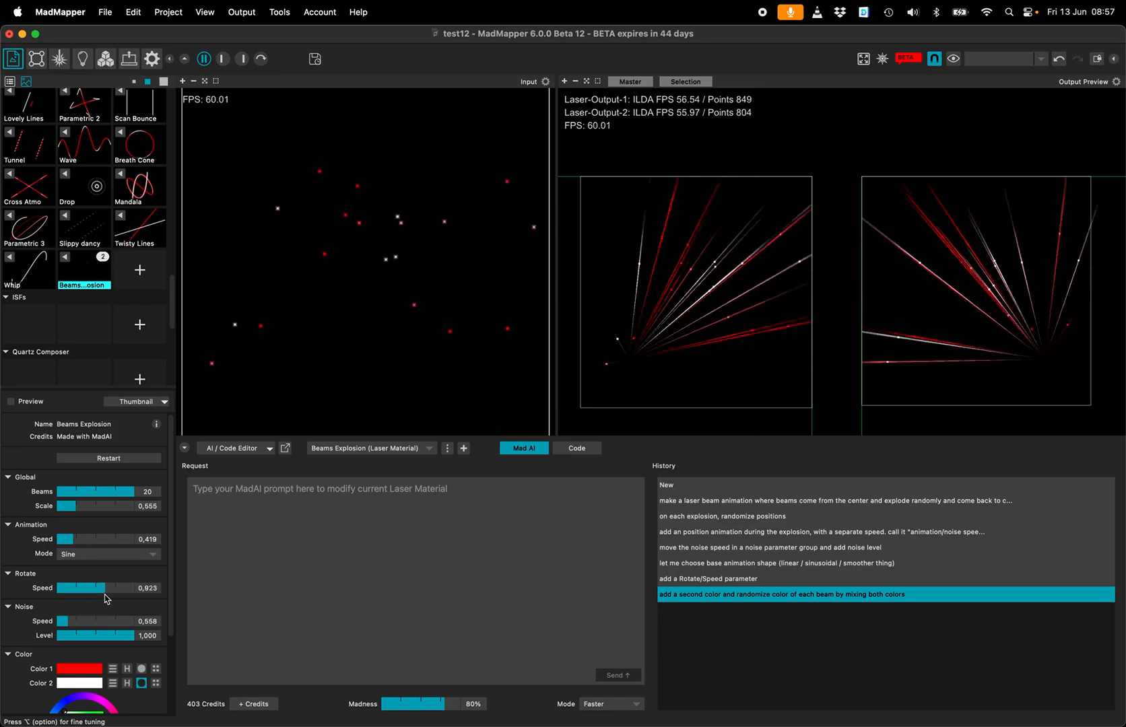
left_click_drag(101, 589, 97, 593)
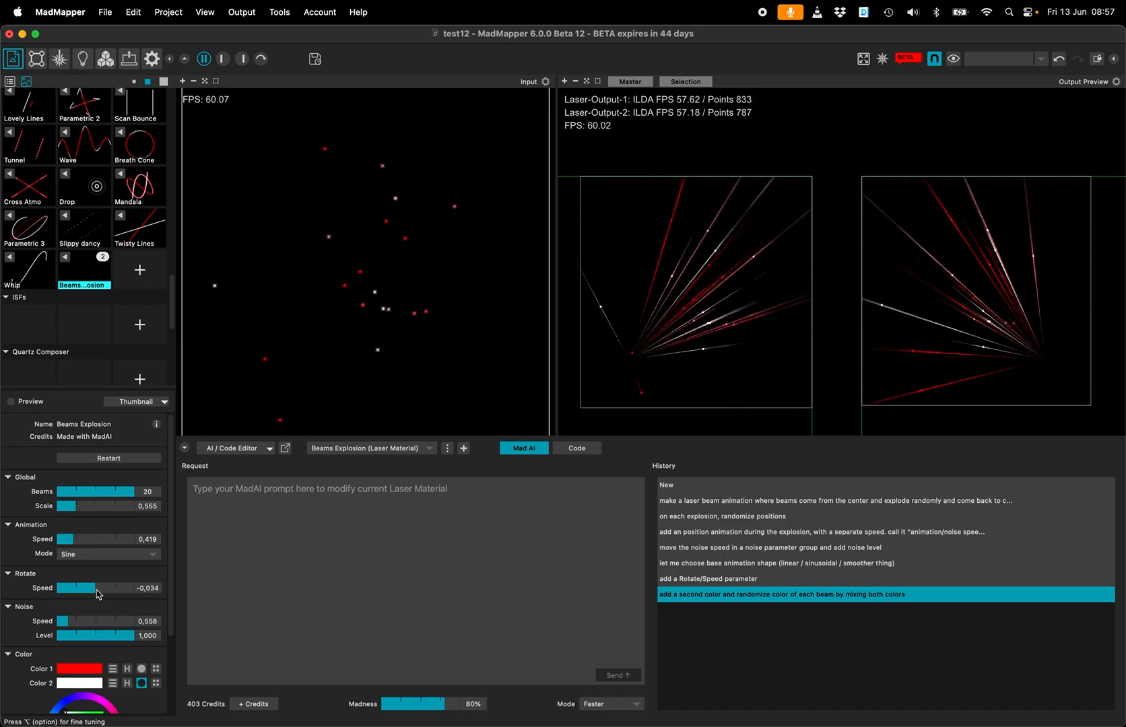
left_click_drag(79, 589, 92, 588)
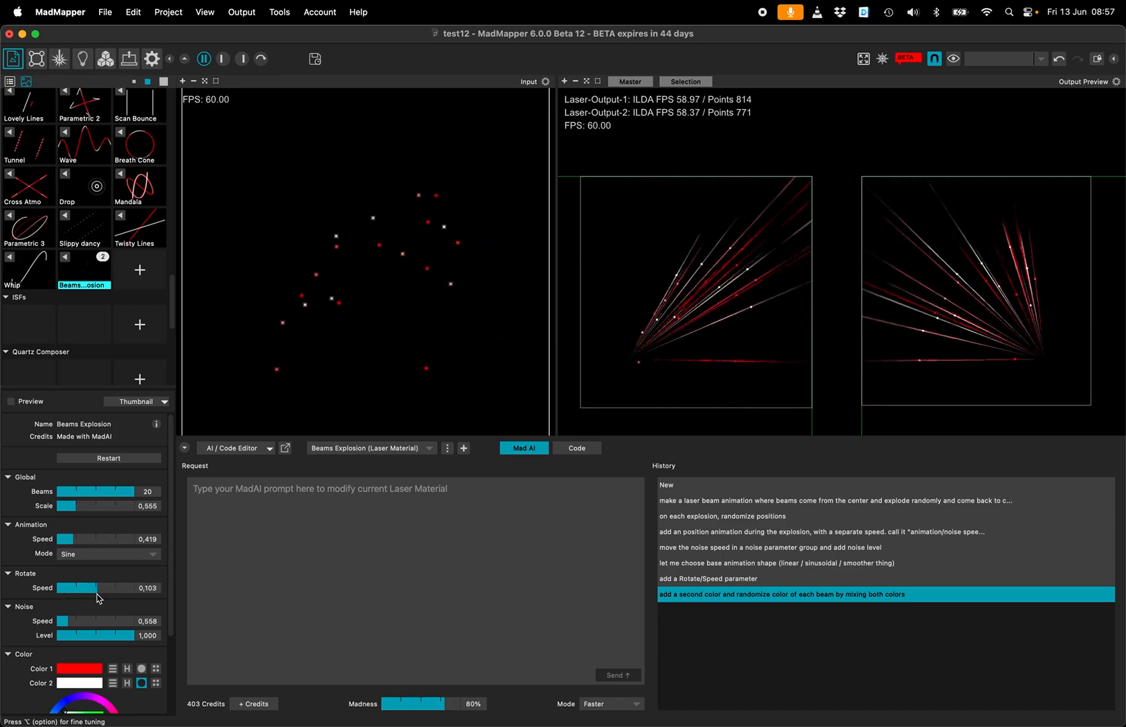
left_click_drag(68, 589, 101, 589)
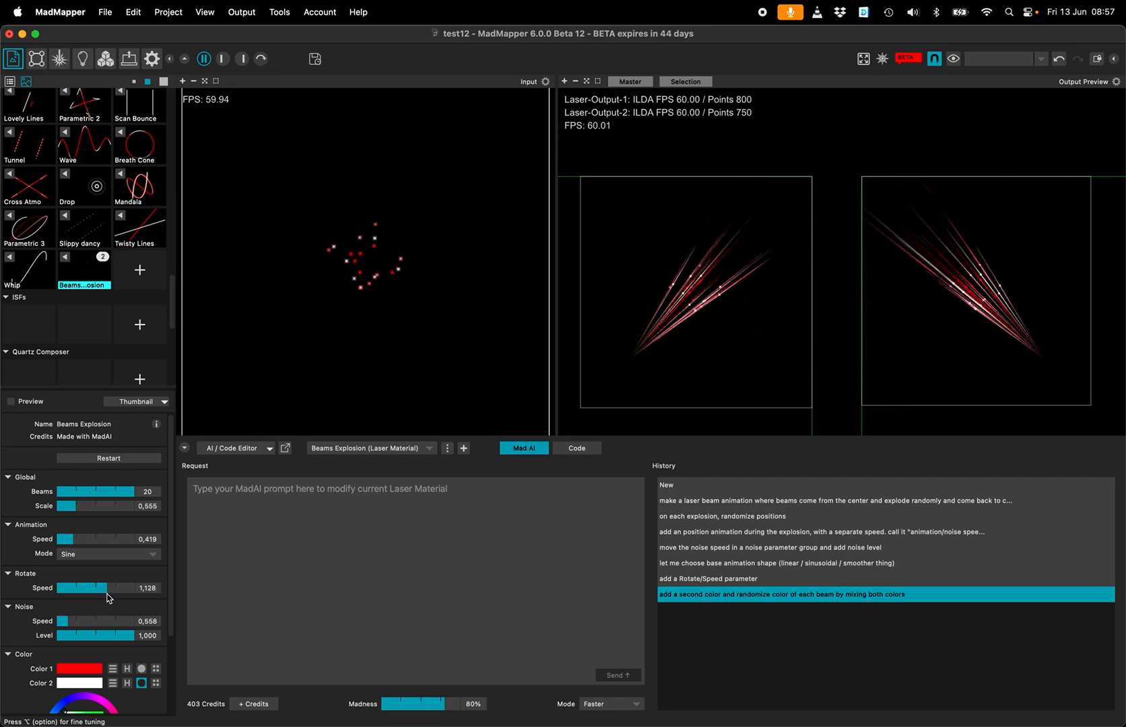
left_click_drag(86, 589, 79, 589)
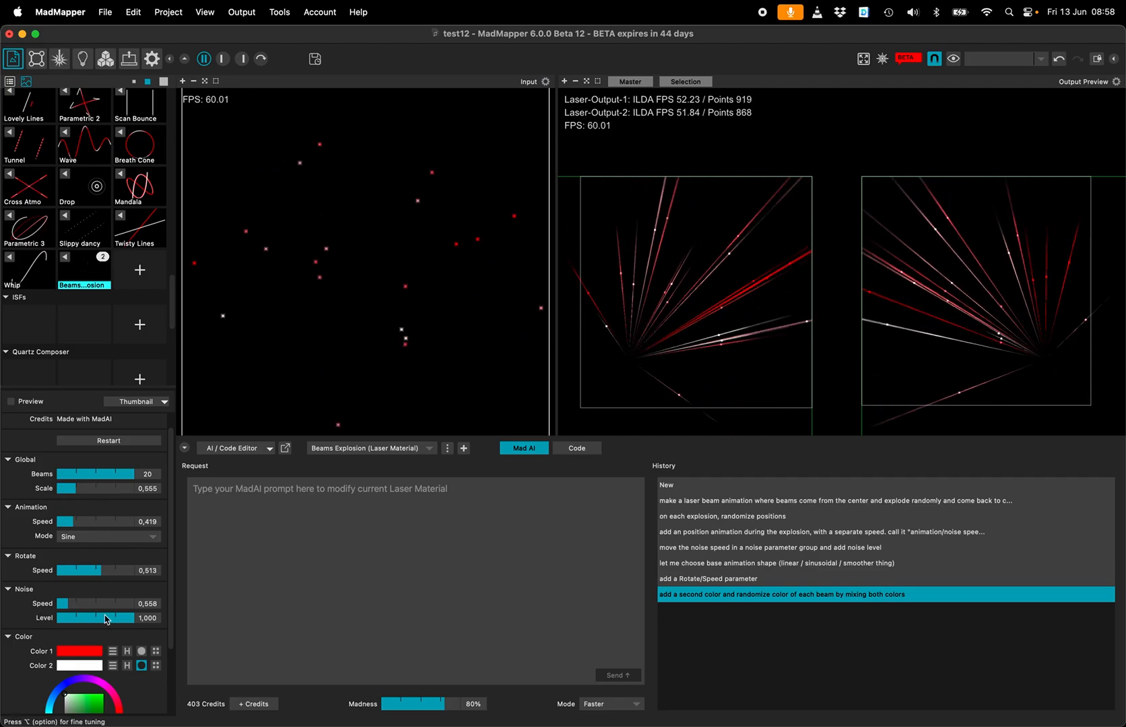
right_click(92, 570)
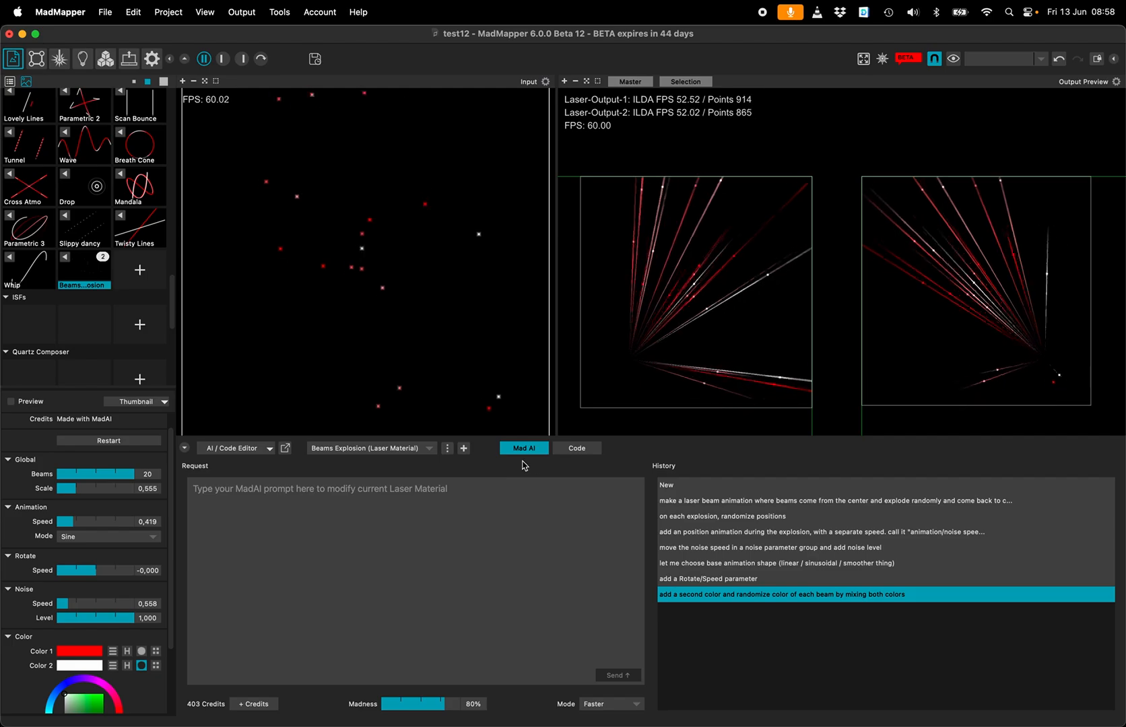
Step: Edit the Rotate Speed DEFAULT to 0.5 in code, nudge the slider, then show the MadAI history
left_click(575, 449)
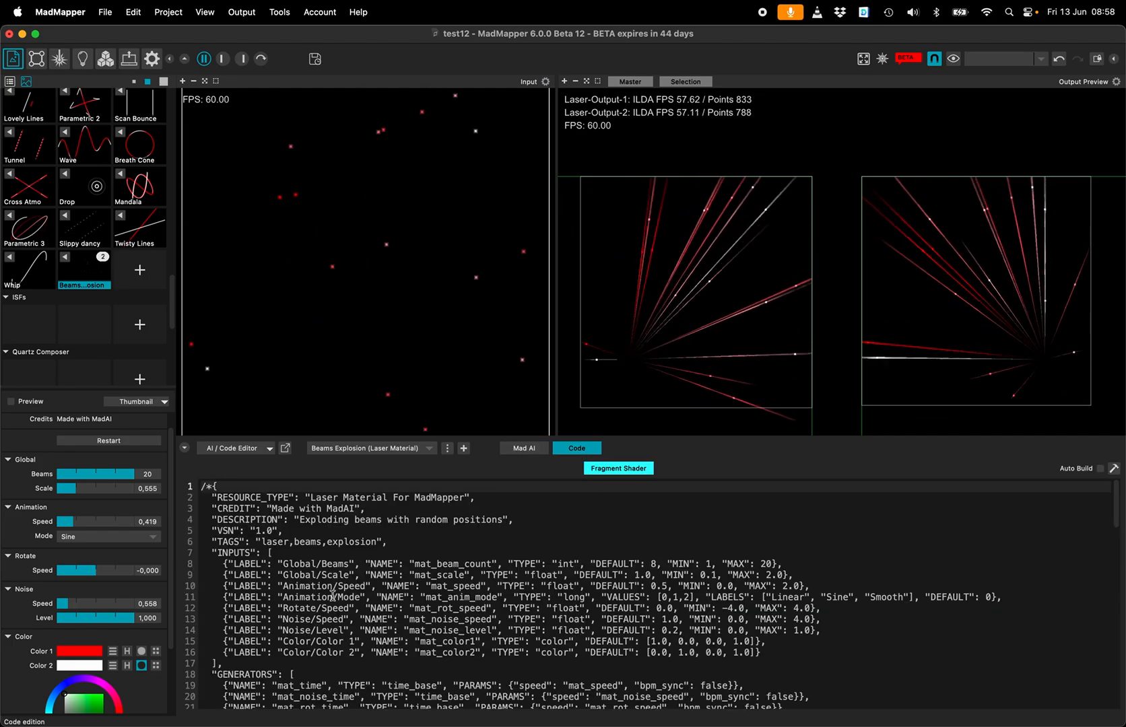
double_click(317, 609)
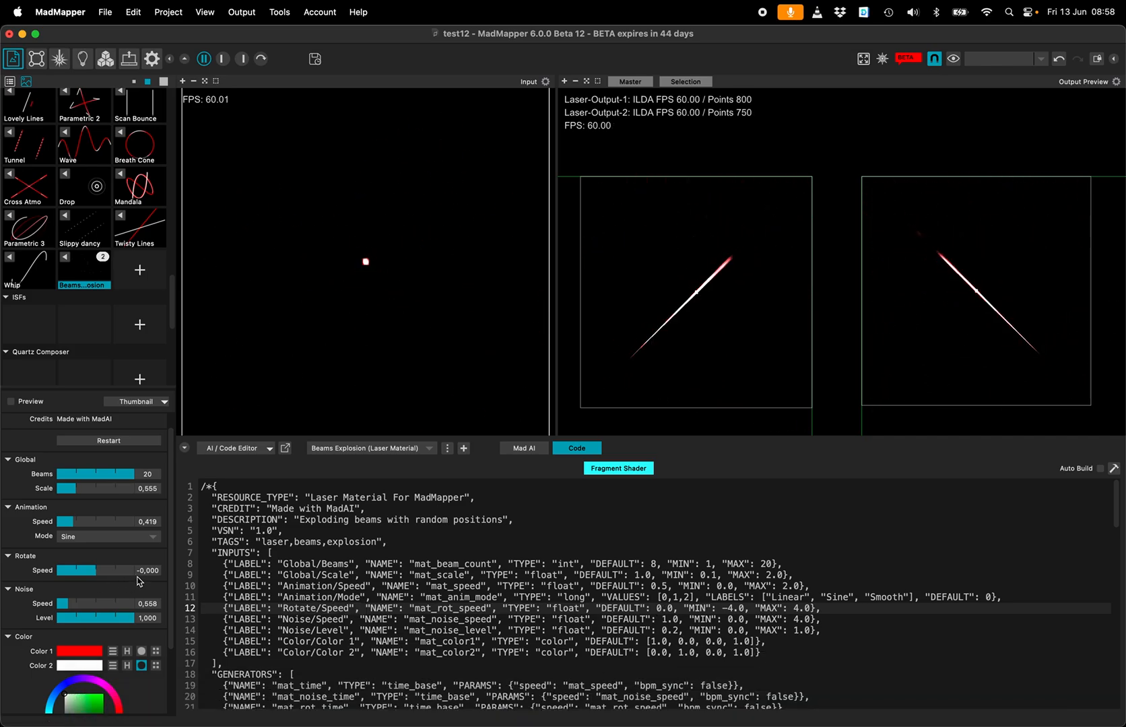
left_click_drag(76, 570, 102, 570)
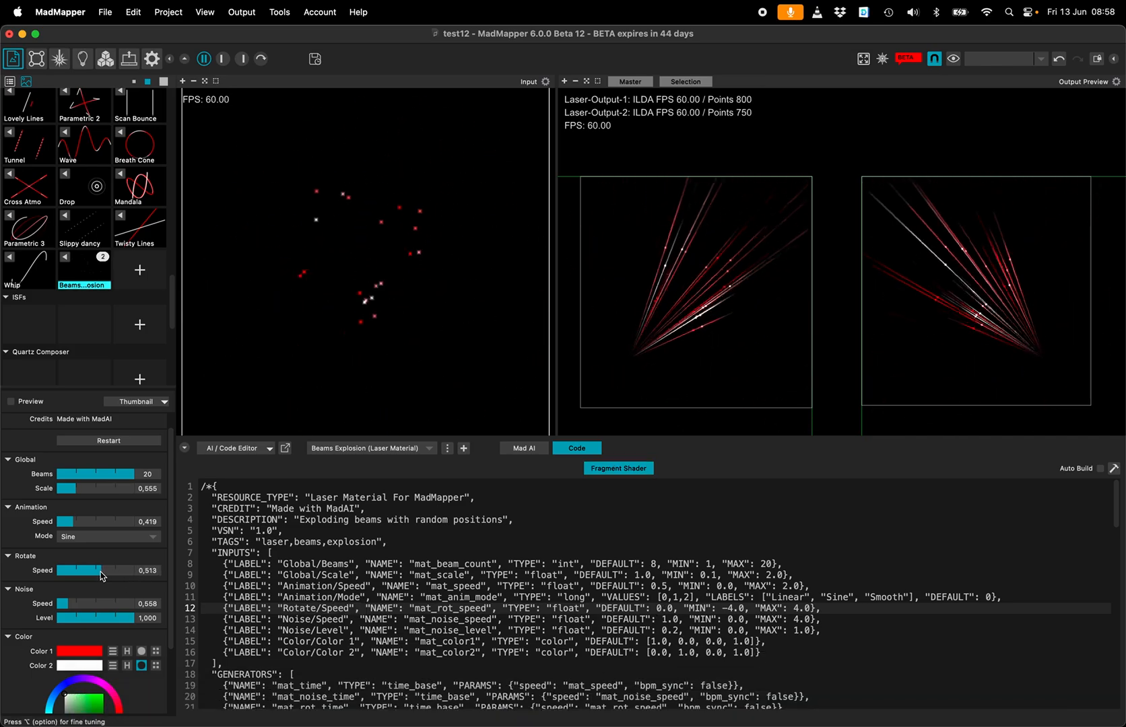
left_click_drag(98, 570, 79, 570)
type("5")
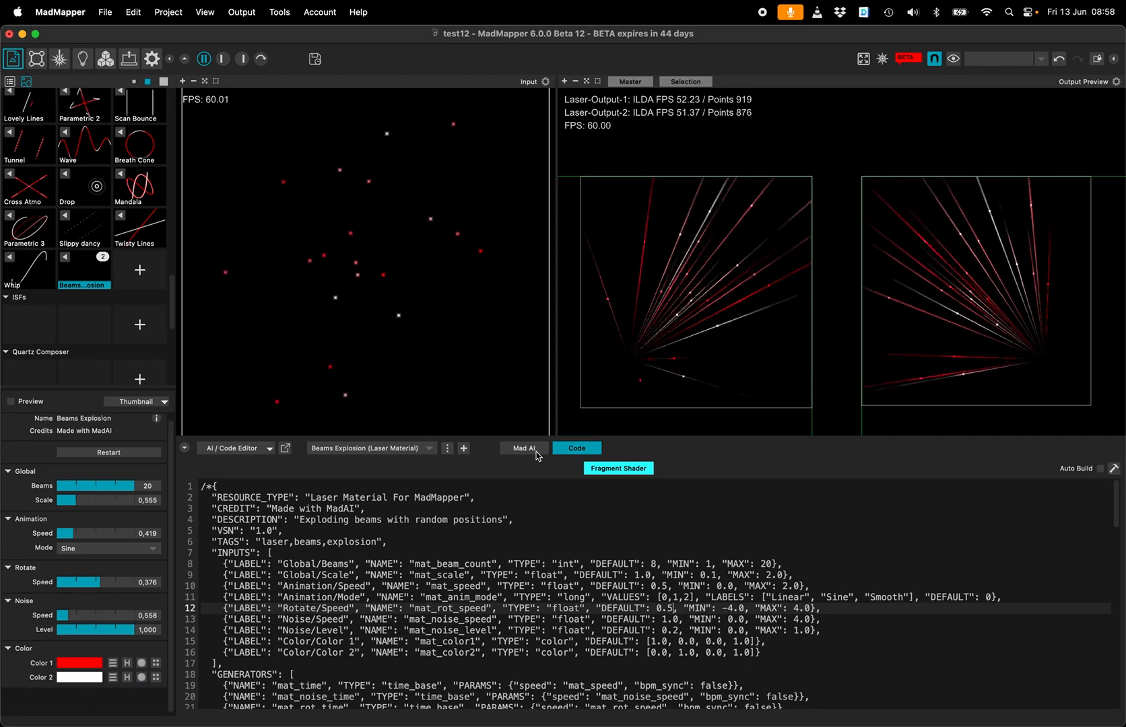
left_click(524, 448)
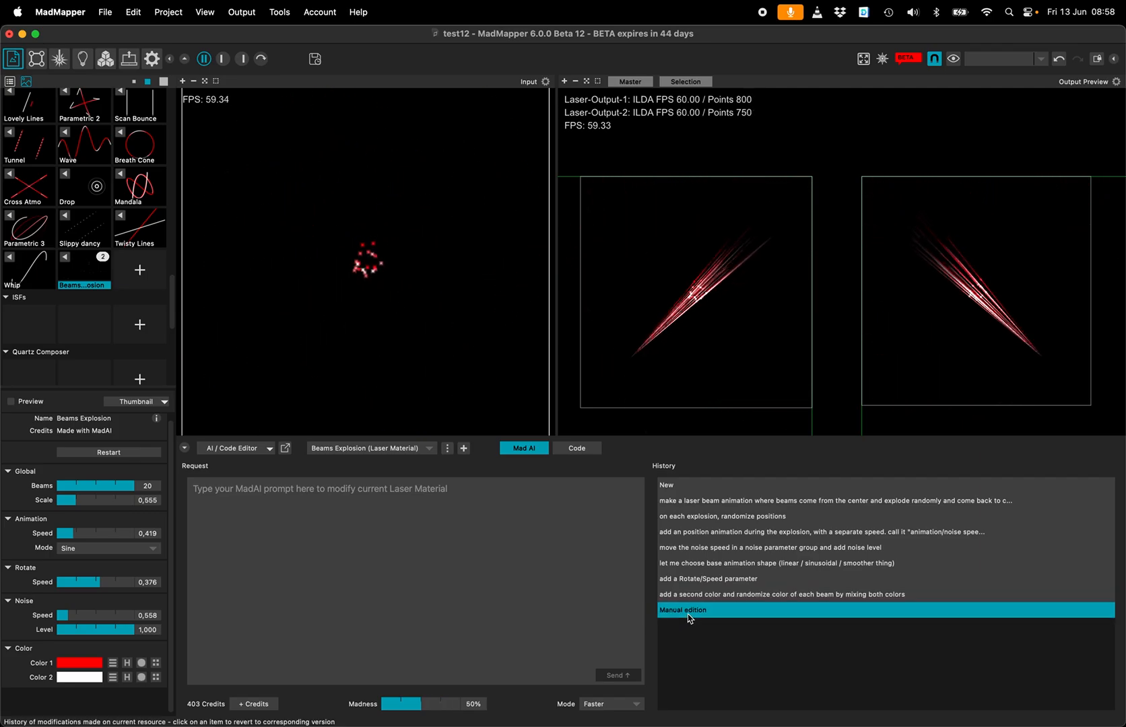
Step: Step through history: original, noise speed/level, rotate speed, and manual-edit versions
left_click(837, 501)
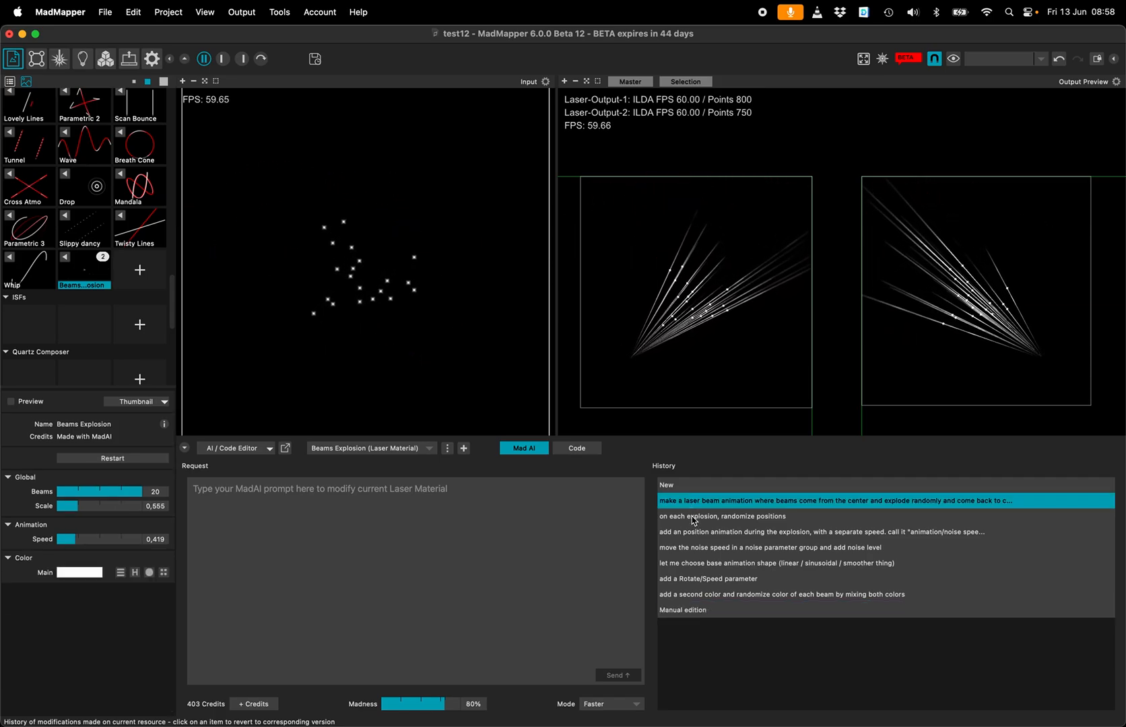
left_click(789, 548)
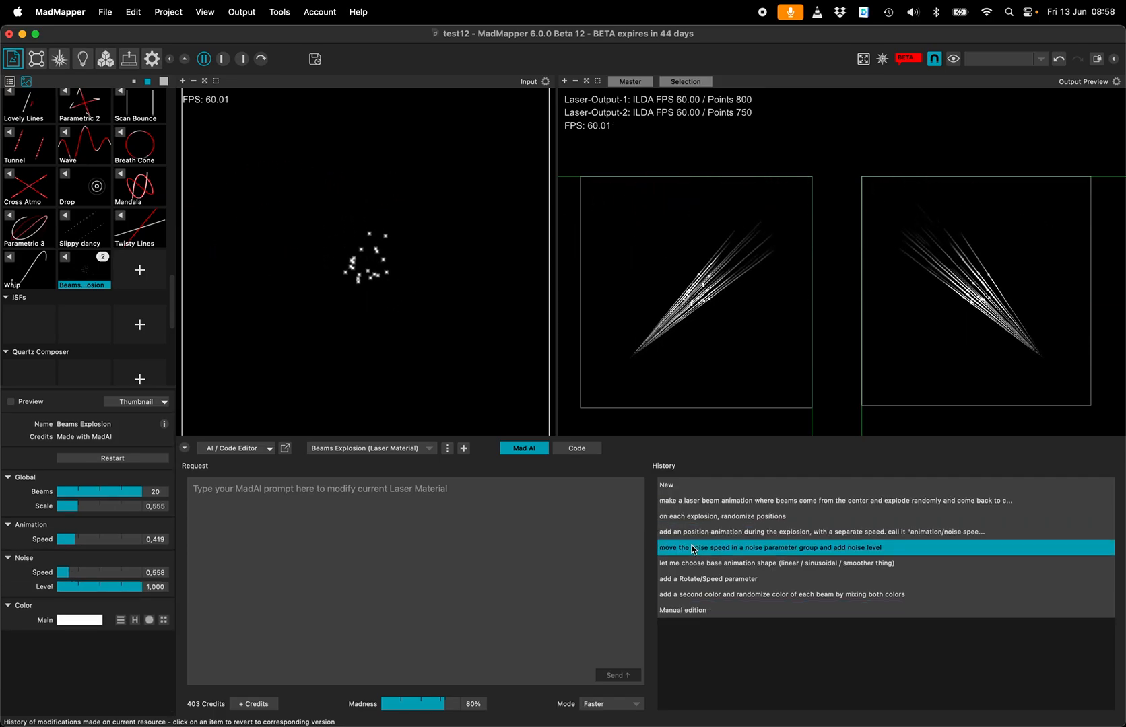
left_click(709, 579)
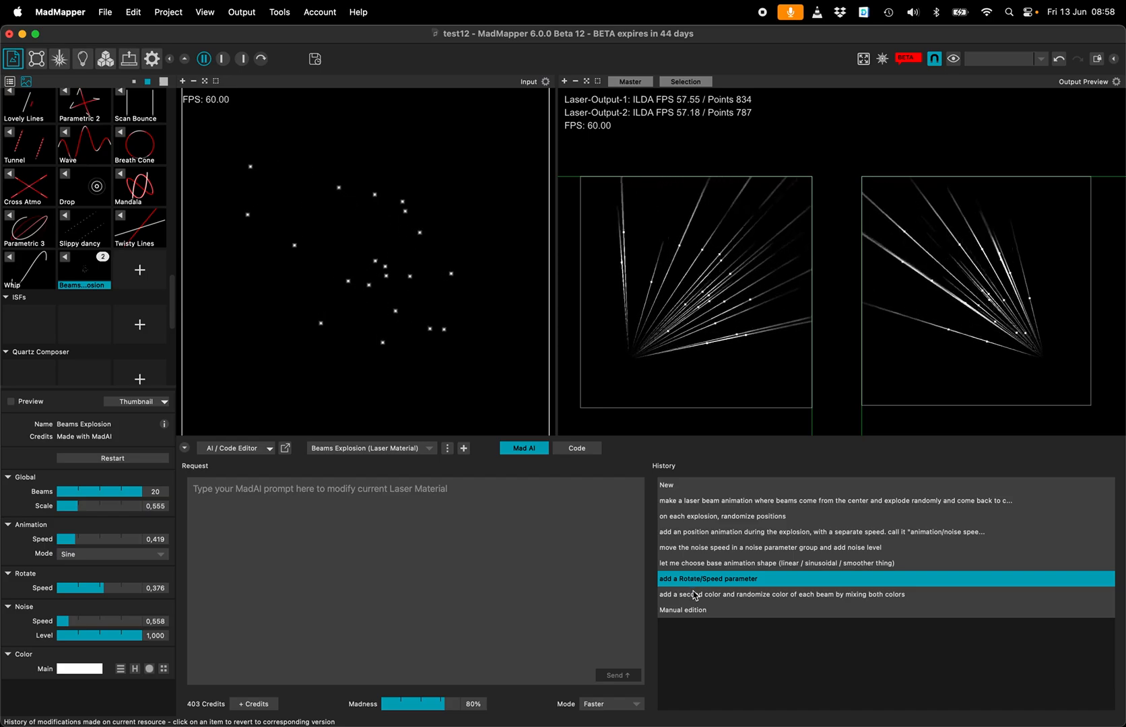
left_click(684, 610)
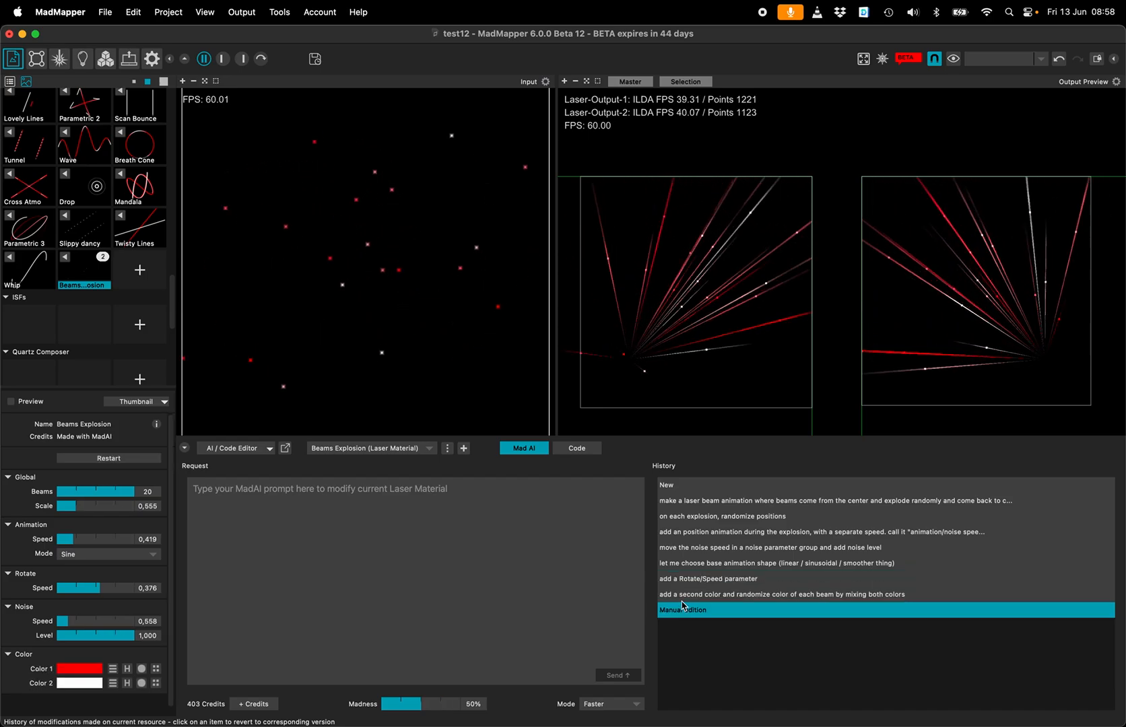
Step: Load the 'add a second color' version and reuse its prompt as a new request
left_click(782, 594)
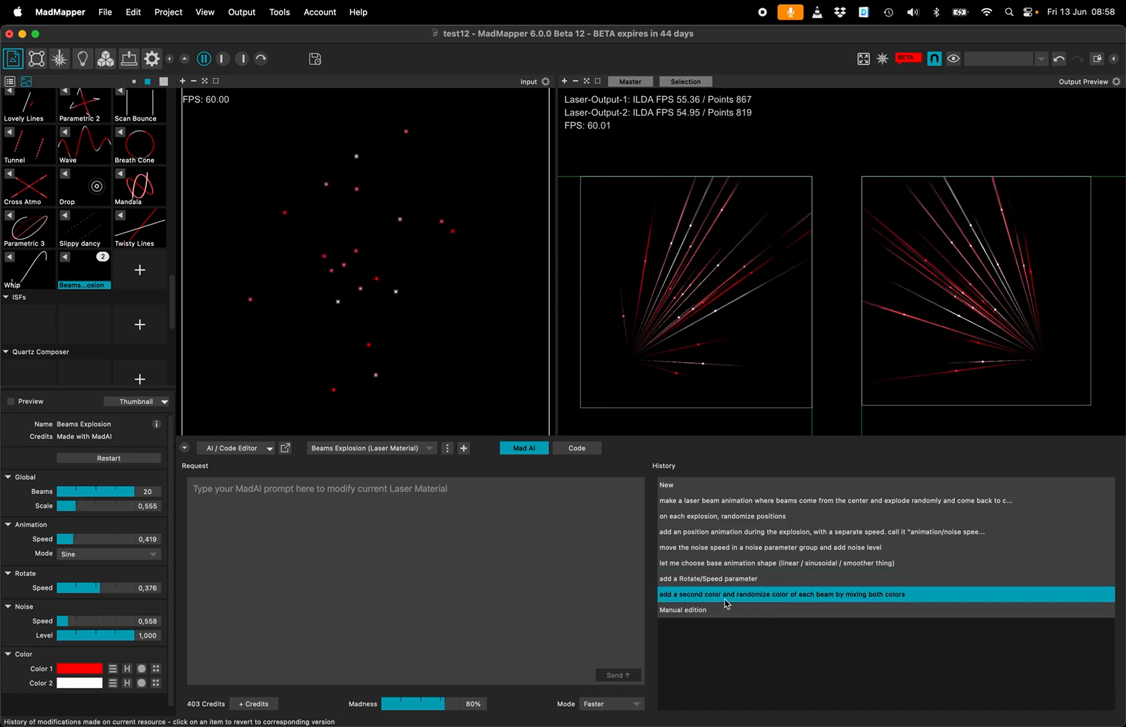
right_click(782, 594)
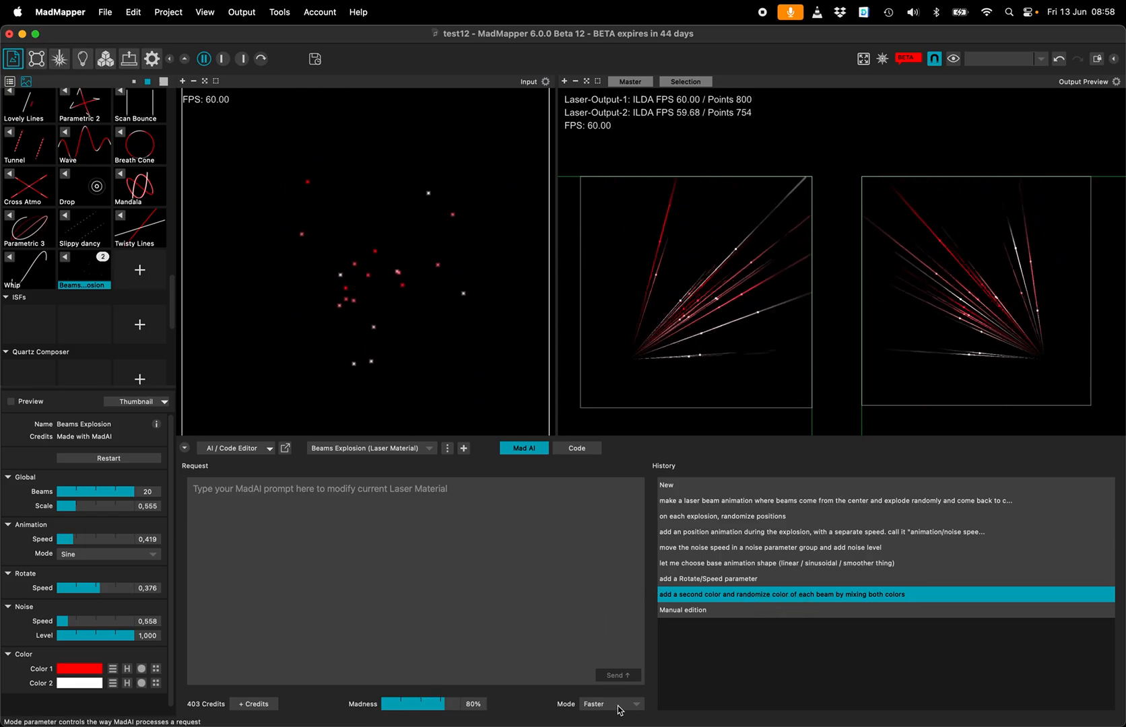
left_click(782, 594)
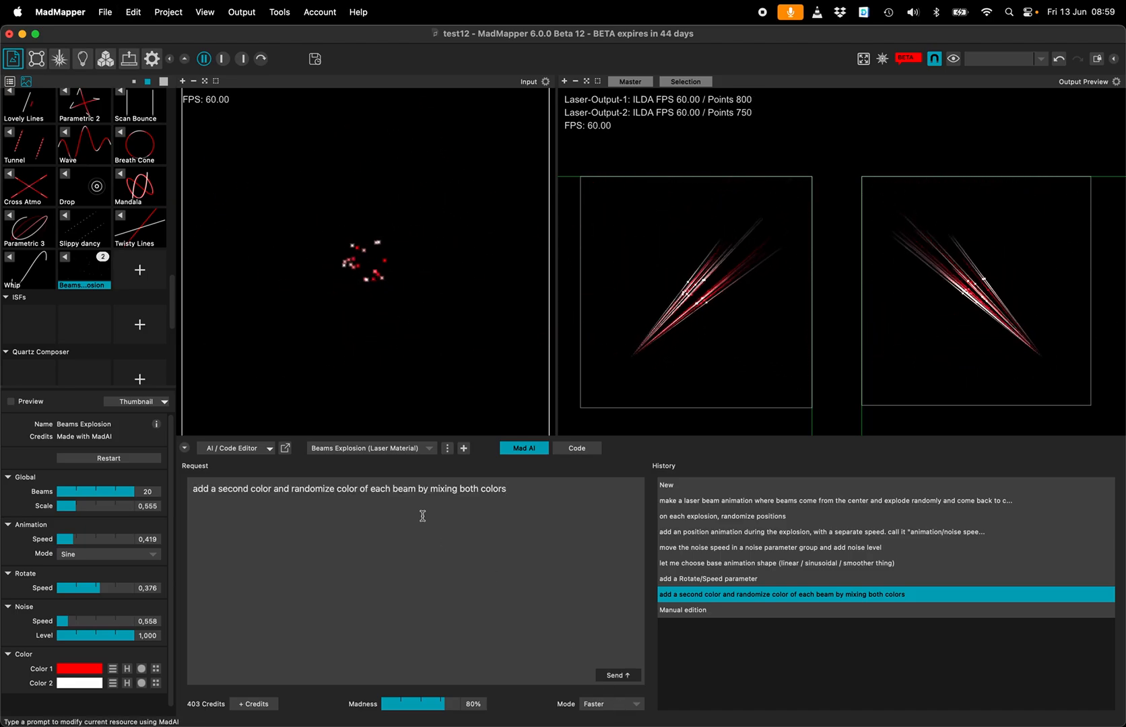
left_click(616, 675)
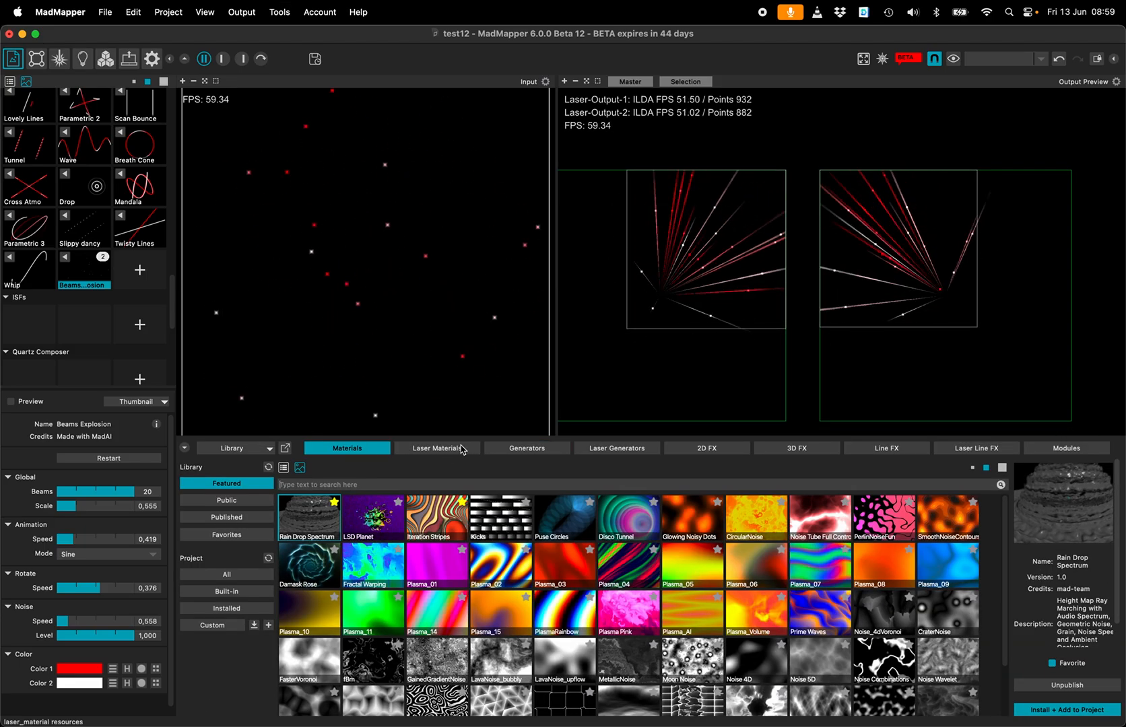
Step: Add Beams Breath and Beams Explosions from the public Laser Materials library
left_click(437, 449)
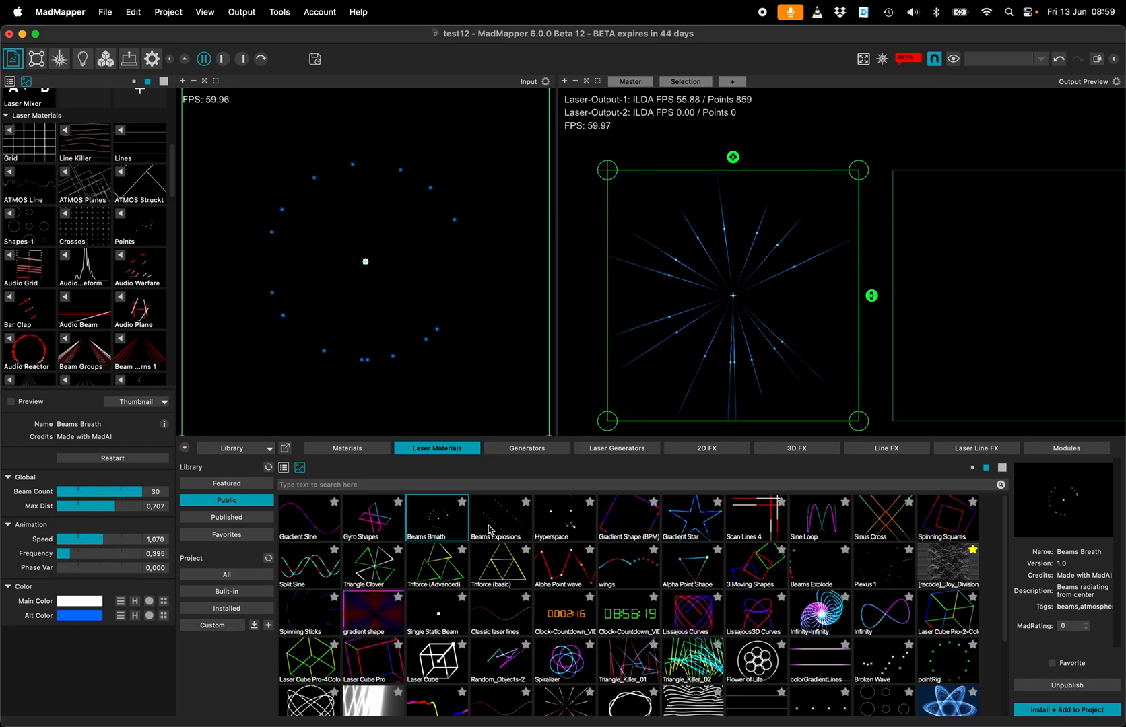
left_click(499, 518)
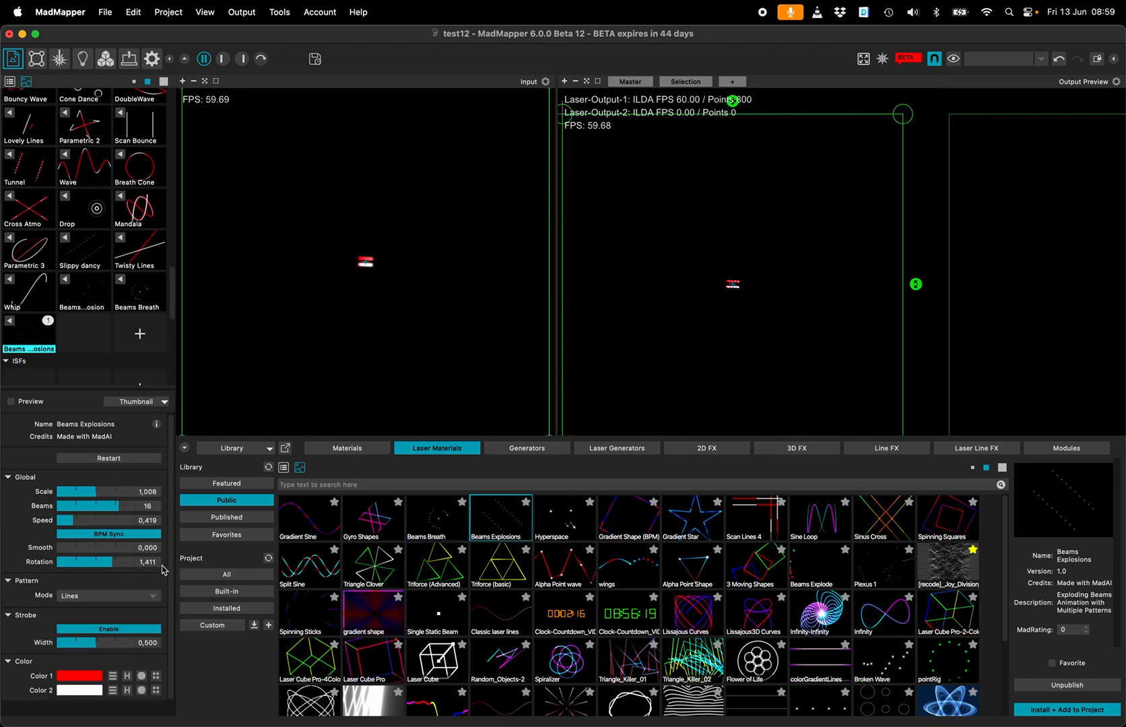
Step: Try Circle, Random and Lines pattern modes on Beams Explosions, return to Auto, and add Hyperspace
left_click(109, 596)
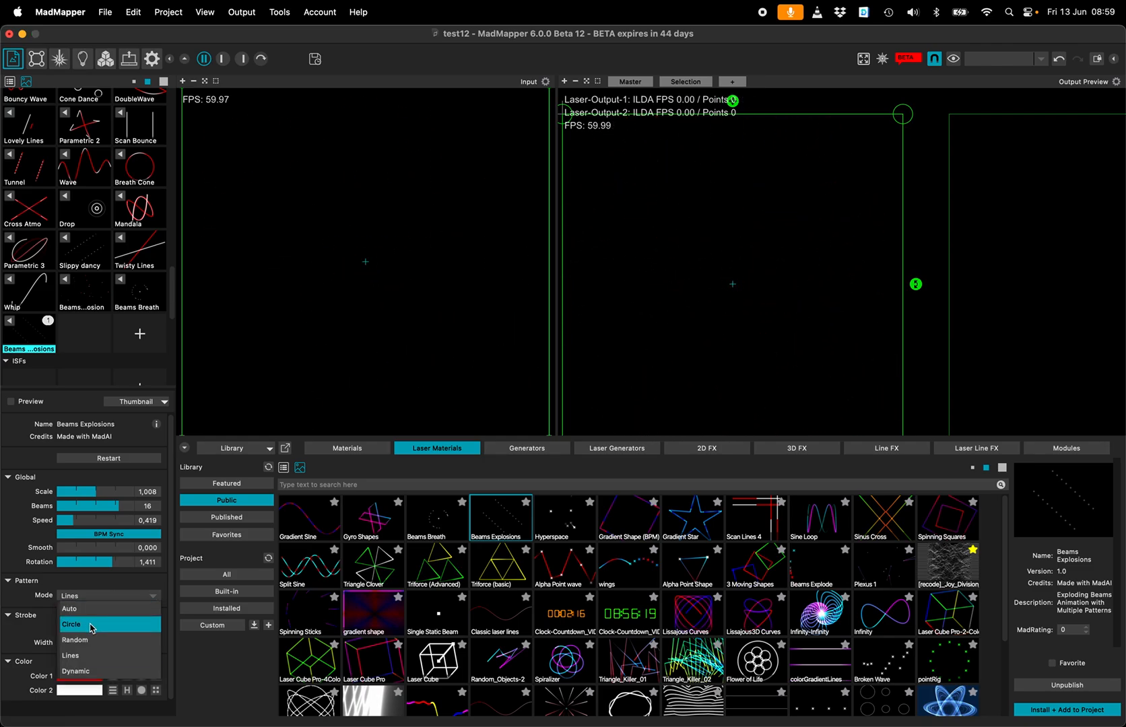
left_click(71, 625)
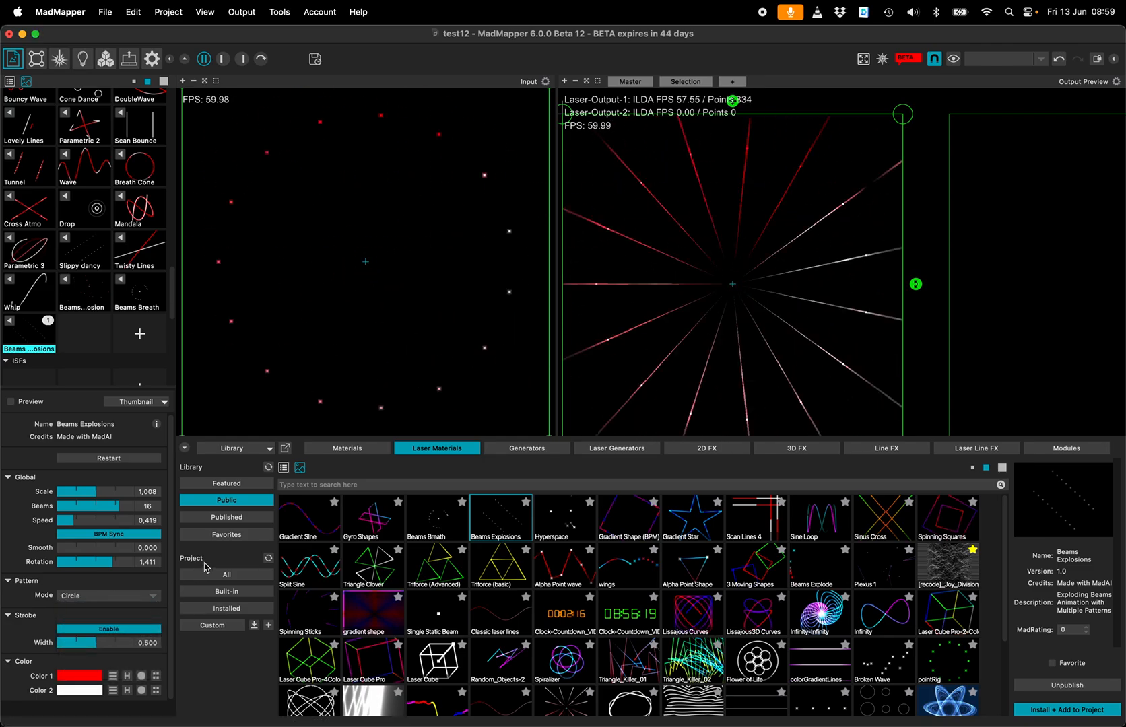
left_click(108, 595)
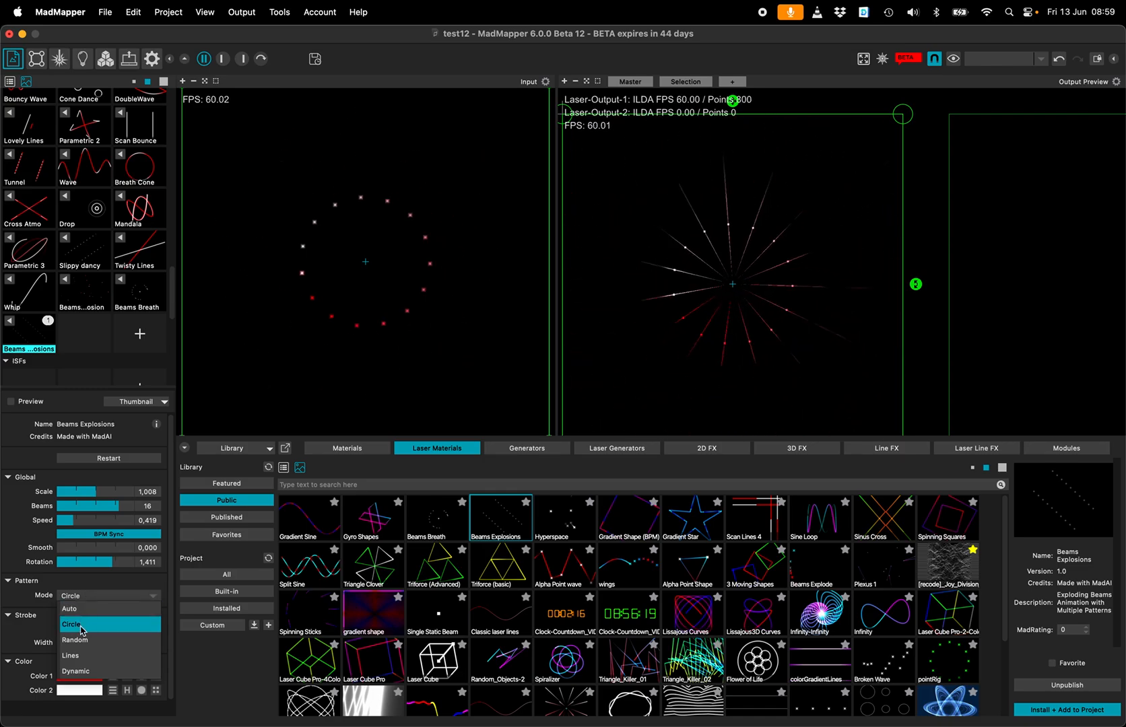
left_click(72, 639)
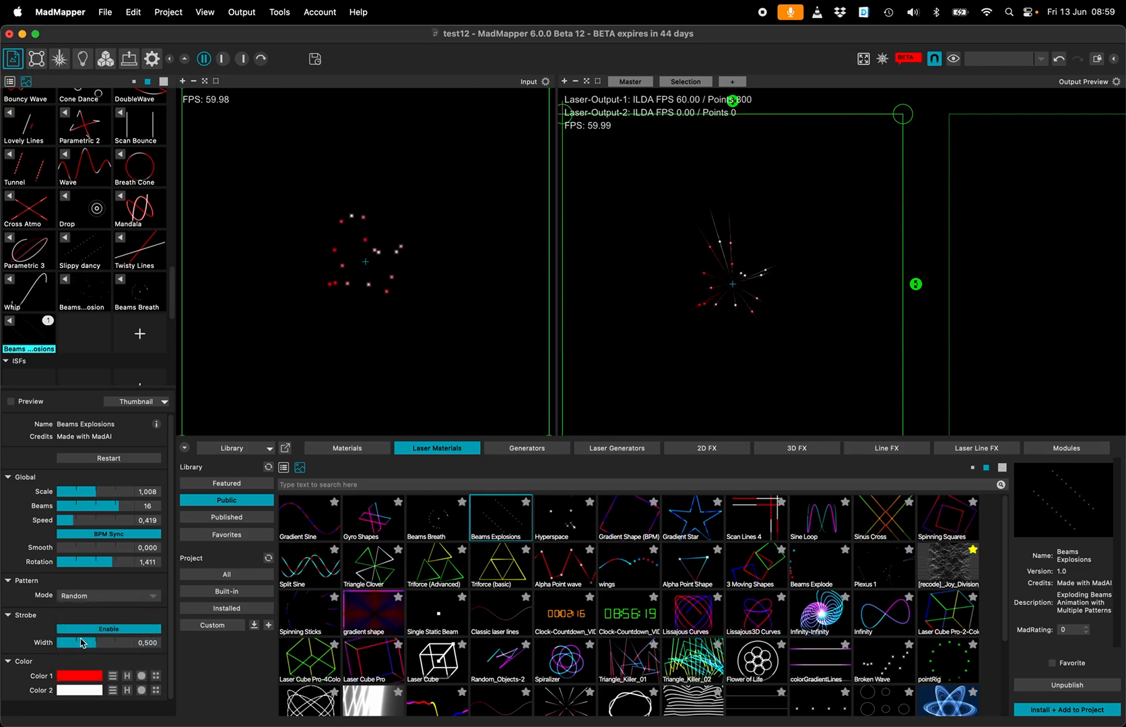
left_click(108, 595)
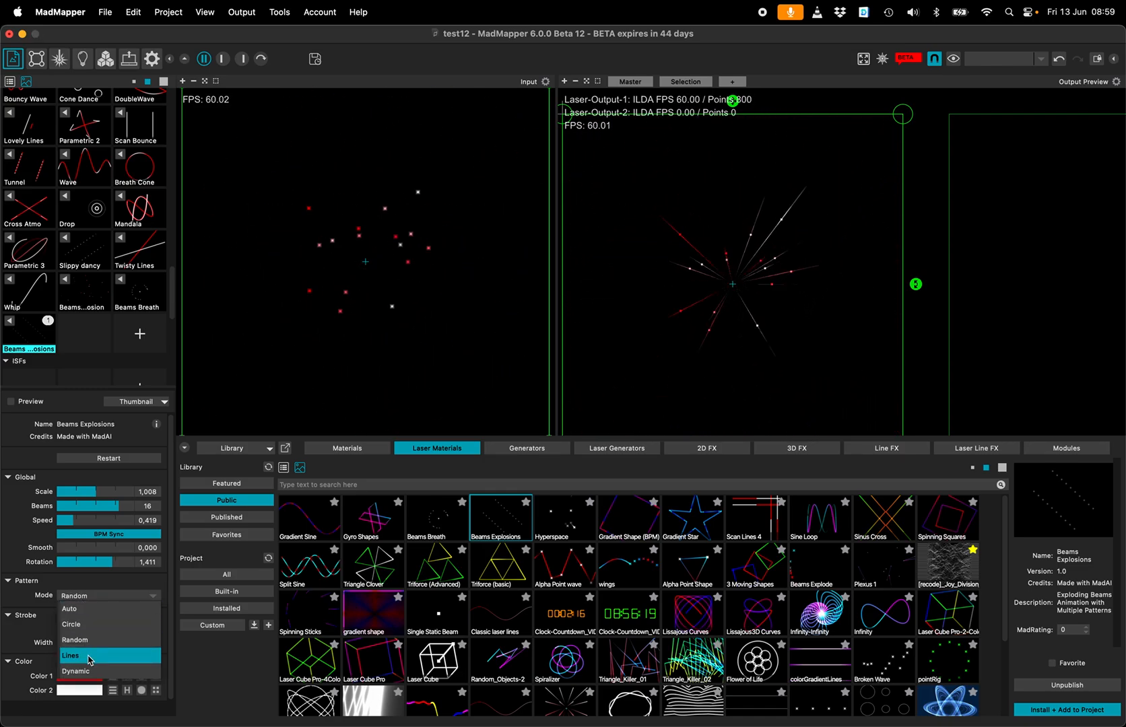
left_click(70, 656)
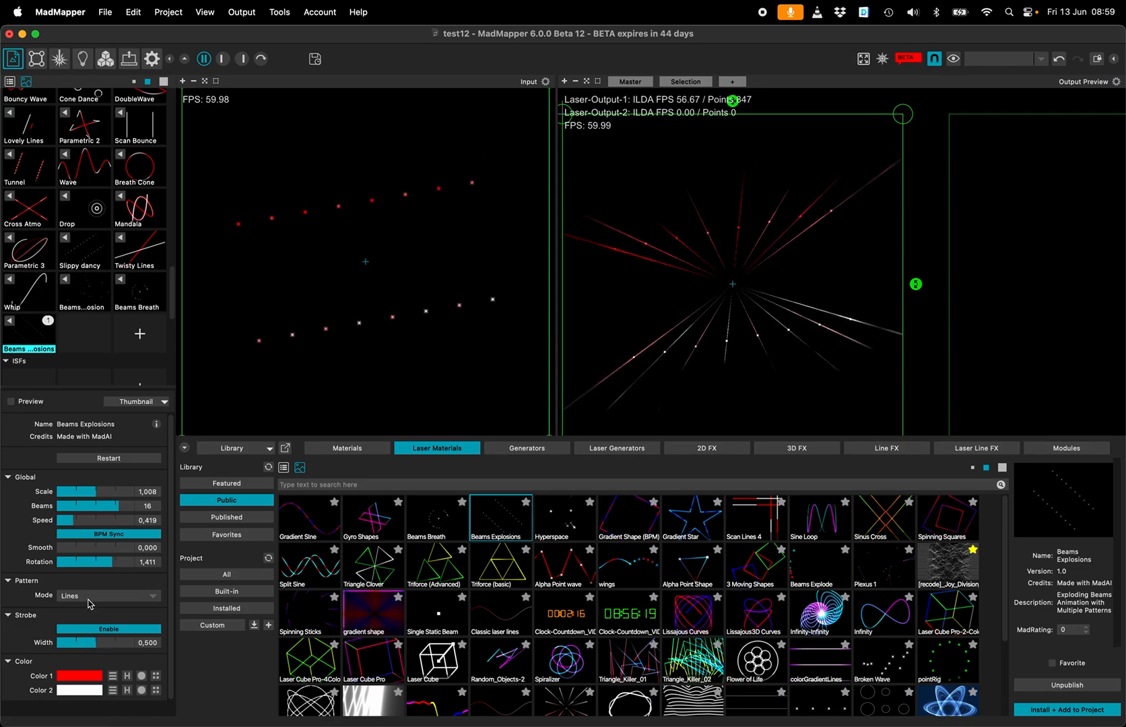
left_click(108, 596)
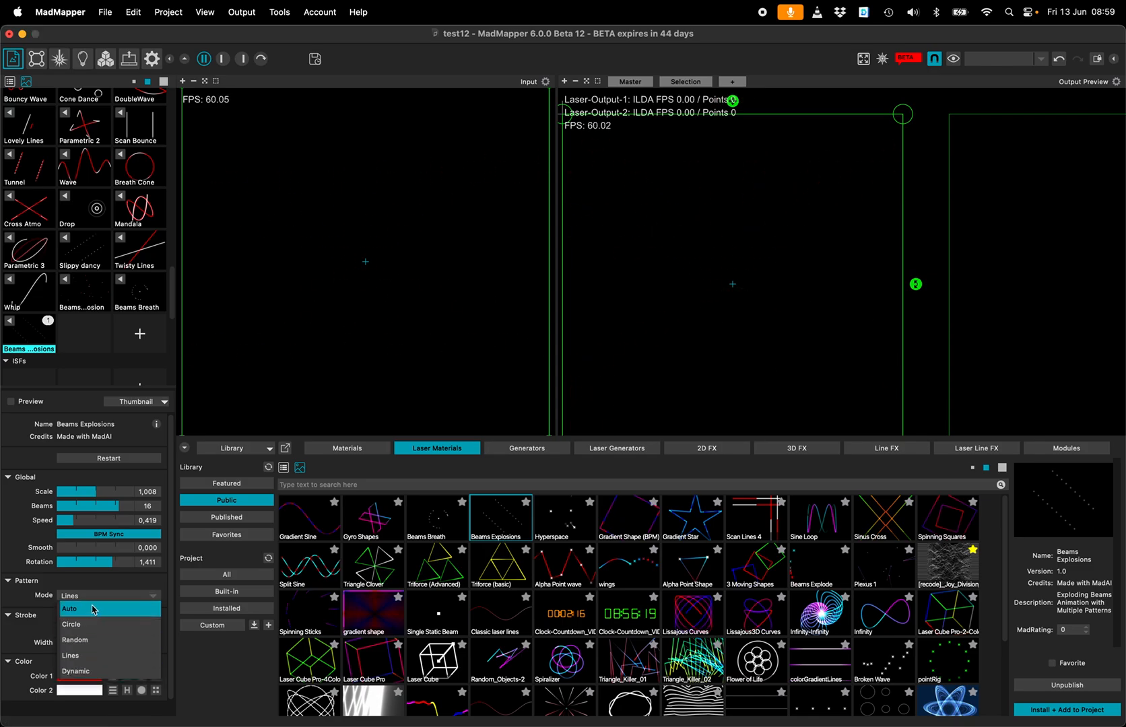
left_click(68, 609)
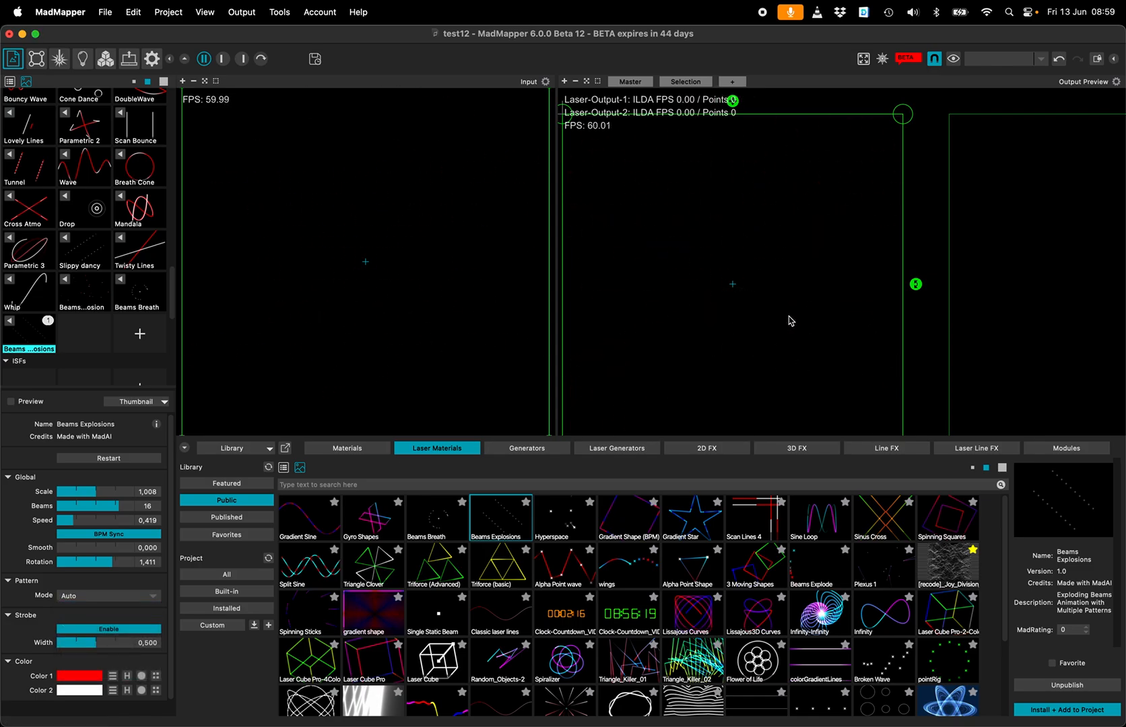
mouse_move(776, 314)
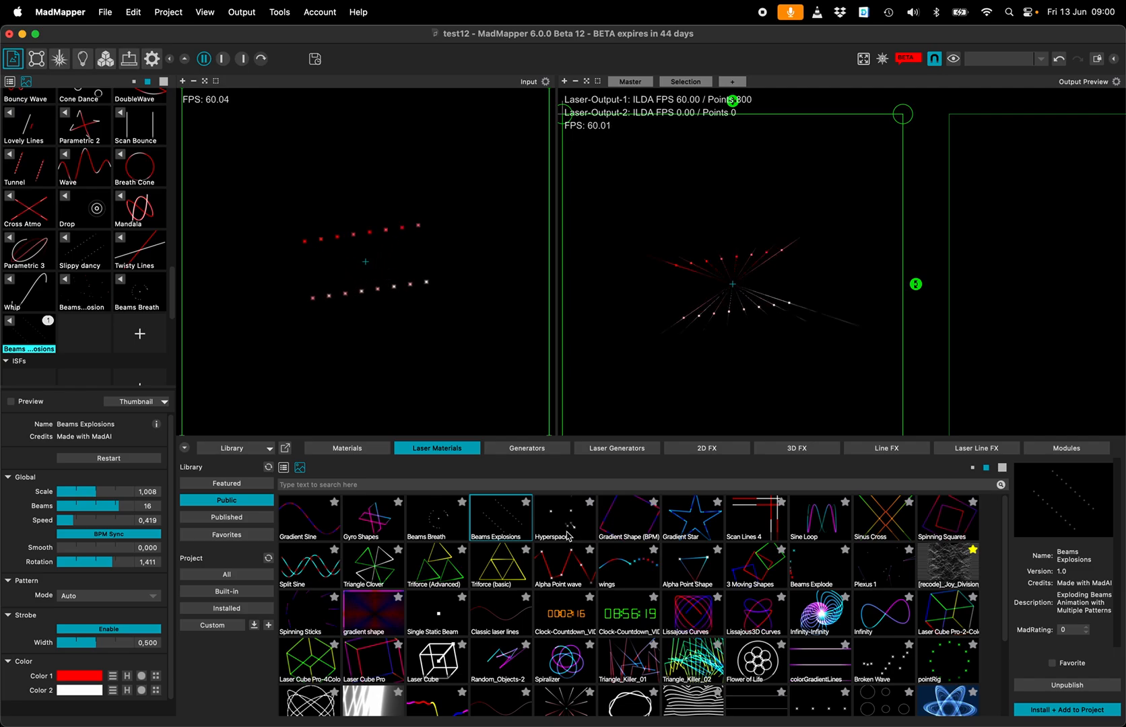
left_click(563, 518)
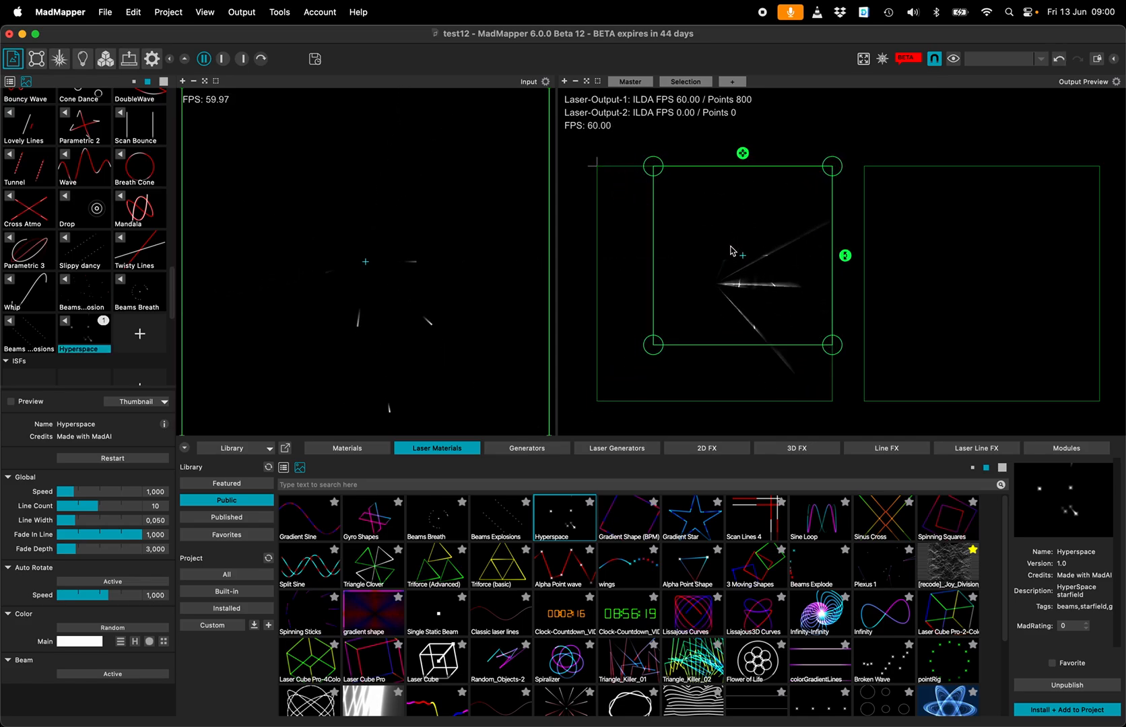
mouse_move(259, 340)
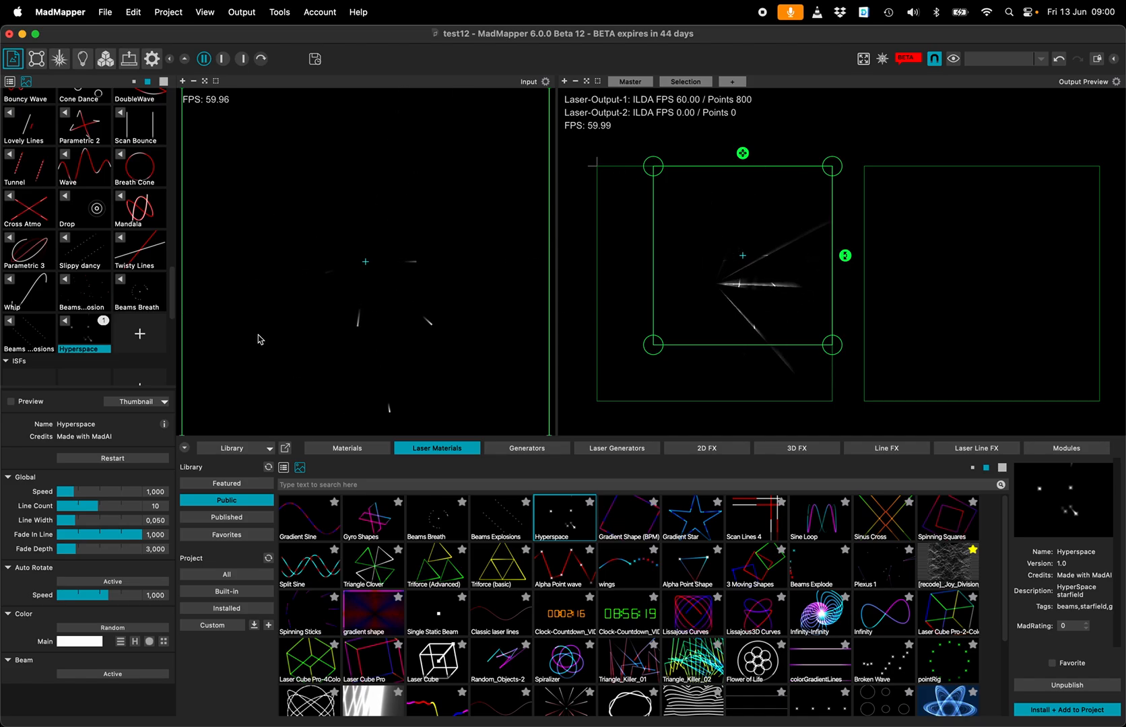
Step: Open Hyperspace in the MadAI editor via its thumbnail menu, then bring up Beams Explosions' options
right_click(84, 328)
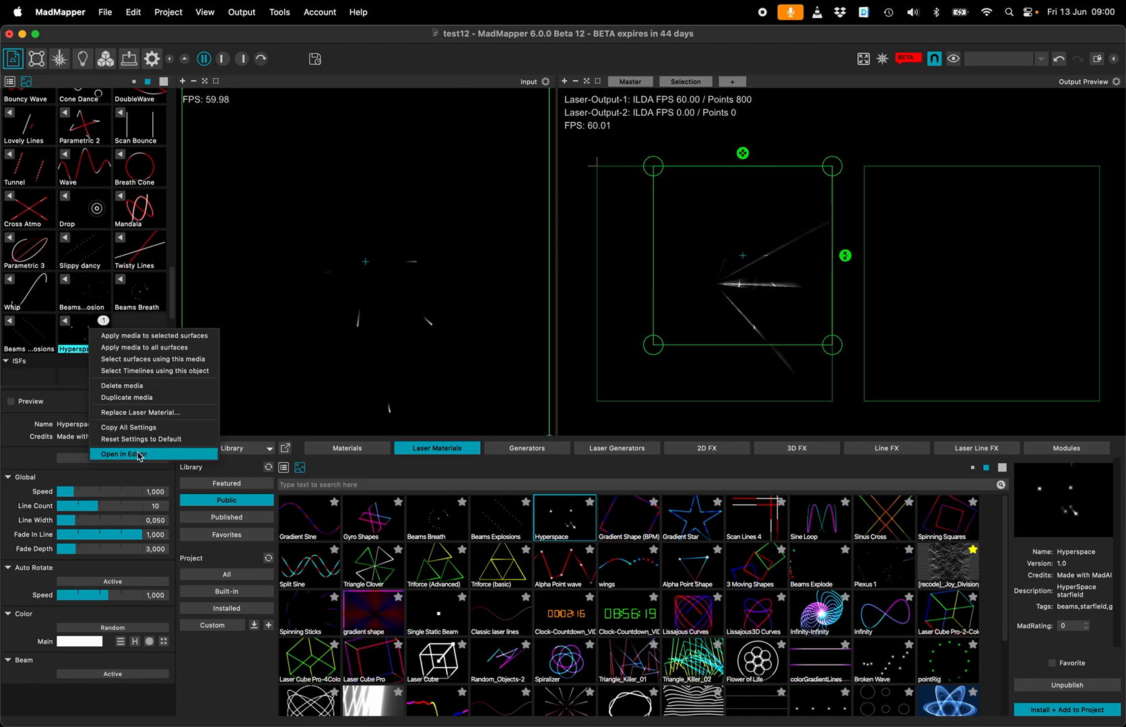
left_click(124, 454)
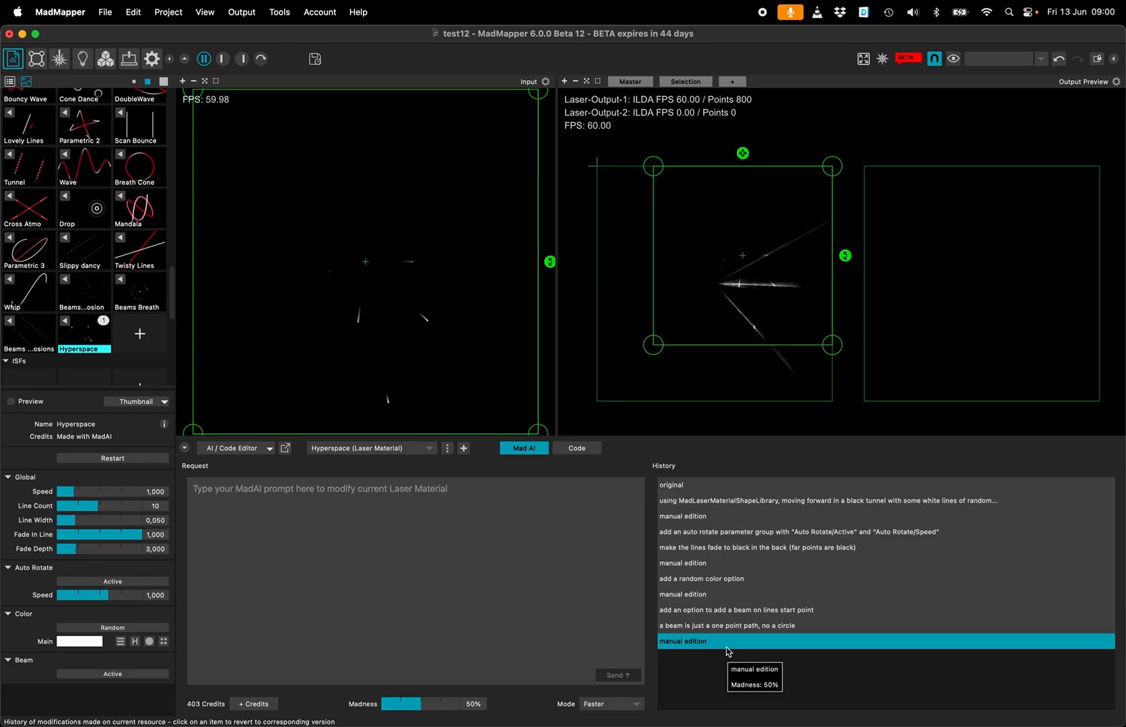
mouse_move(598, 593)
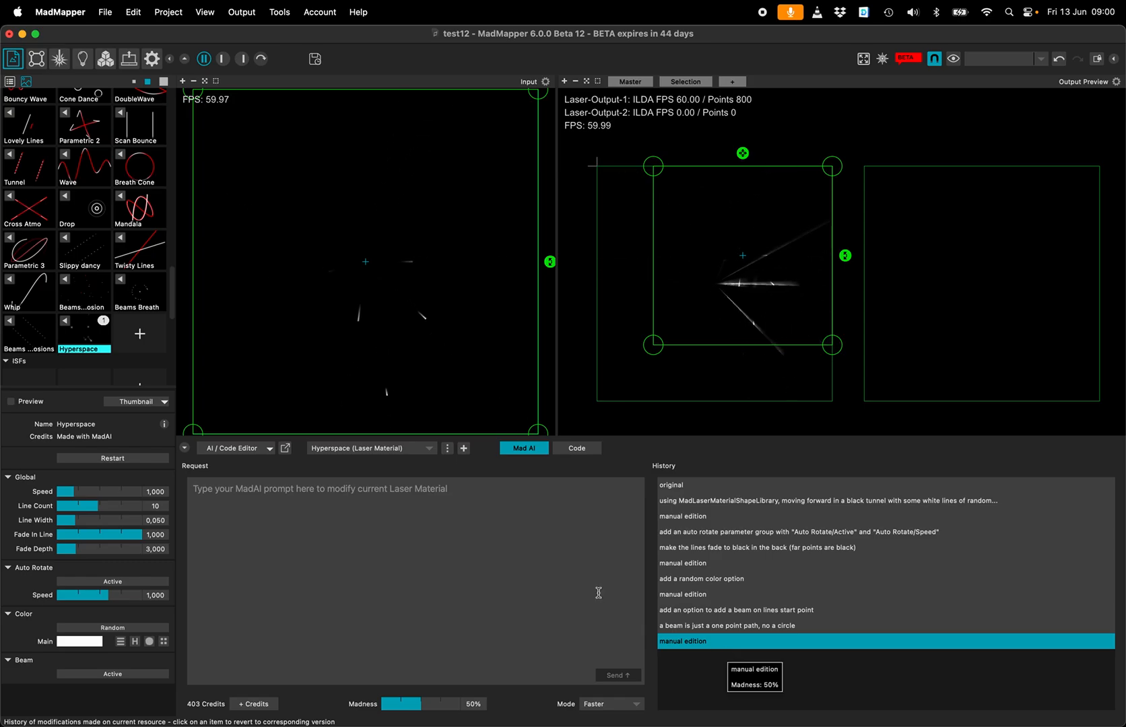
right_click(27, 349)
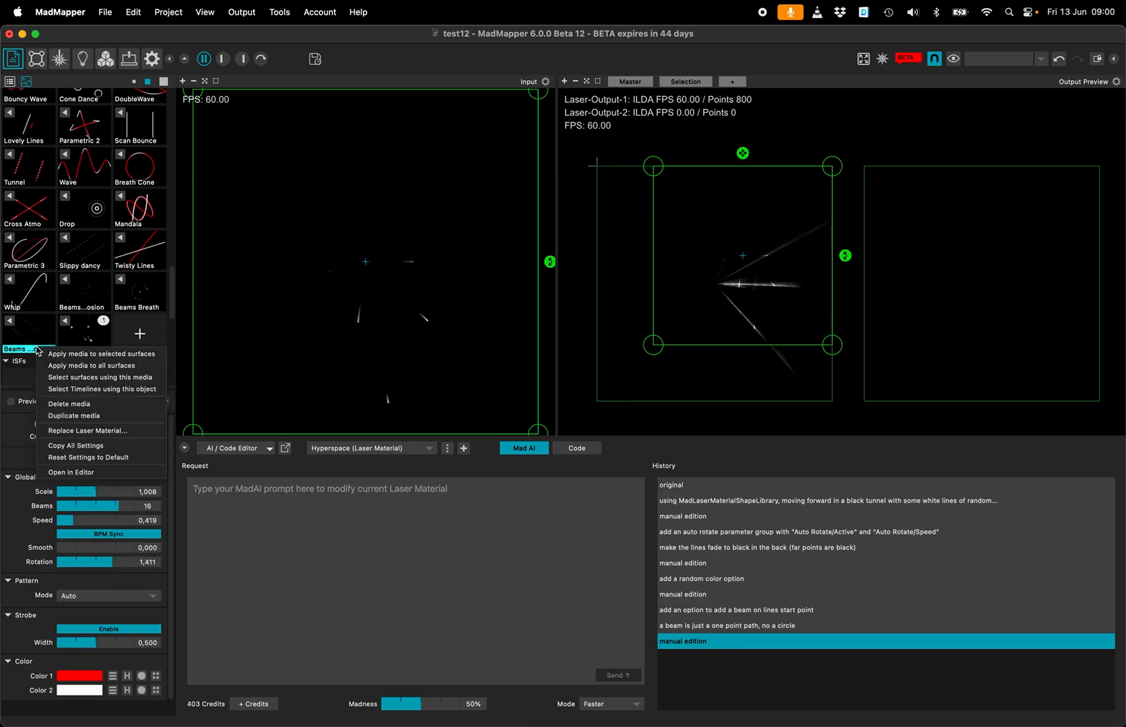